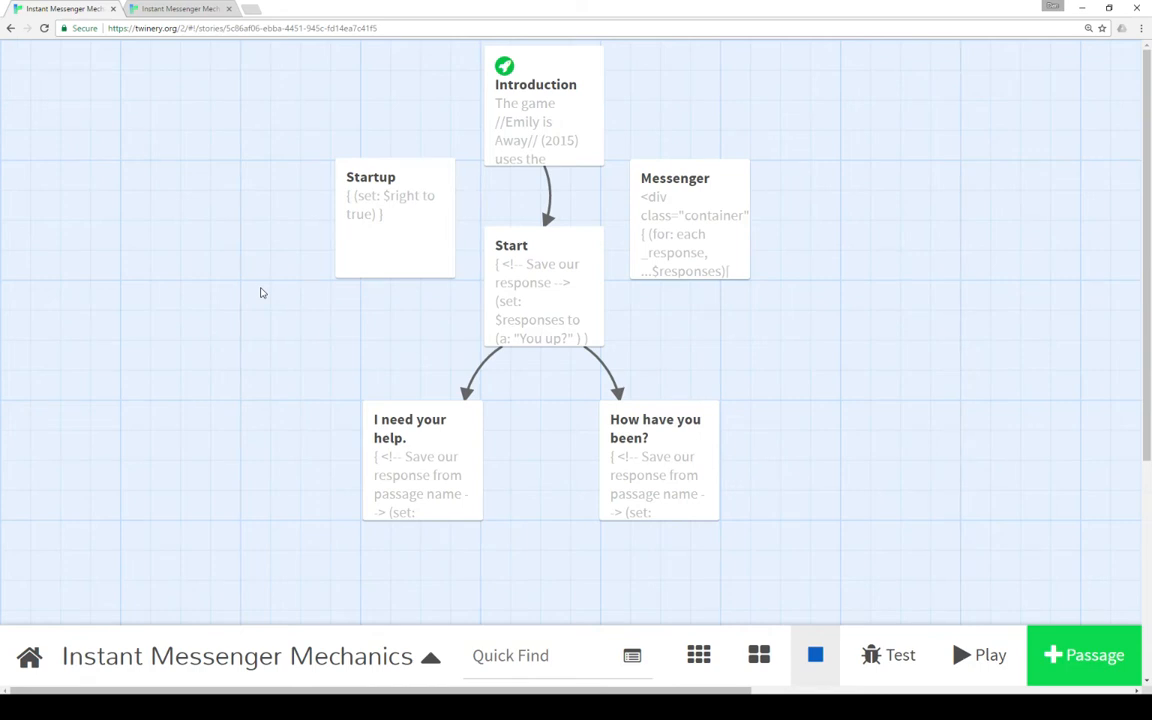
# Play the Instant Messenger Mechanics story so its introduction with the Start link shows in the browser.
pyautogui.click(978, 656)
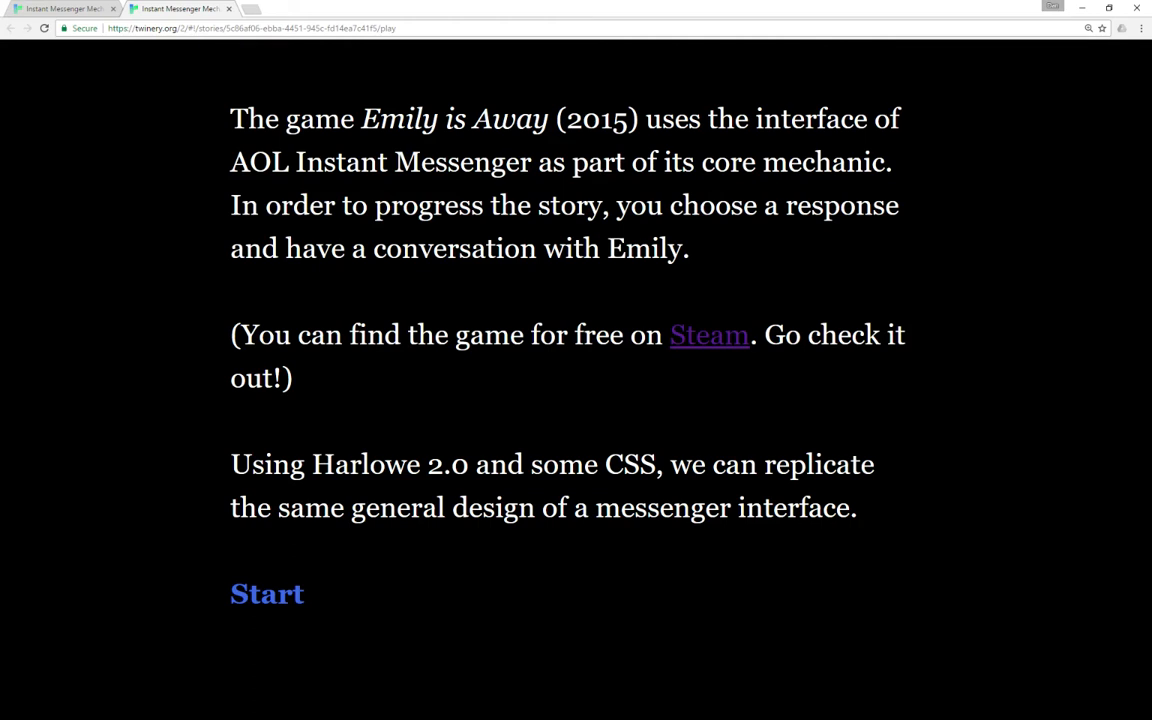
# Start the chat, try the 'I need your help.' and 'How have you been?' replies, then return to the story map.
pyautogui.click(268, 592)
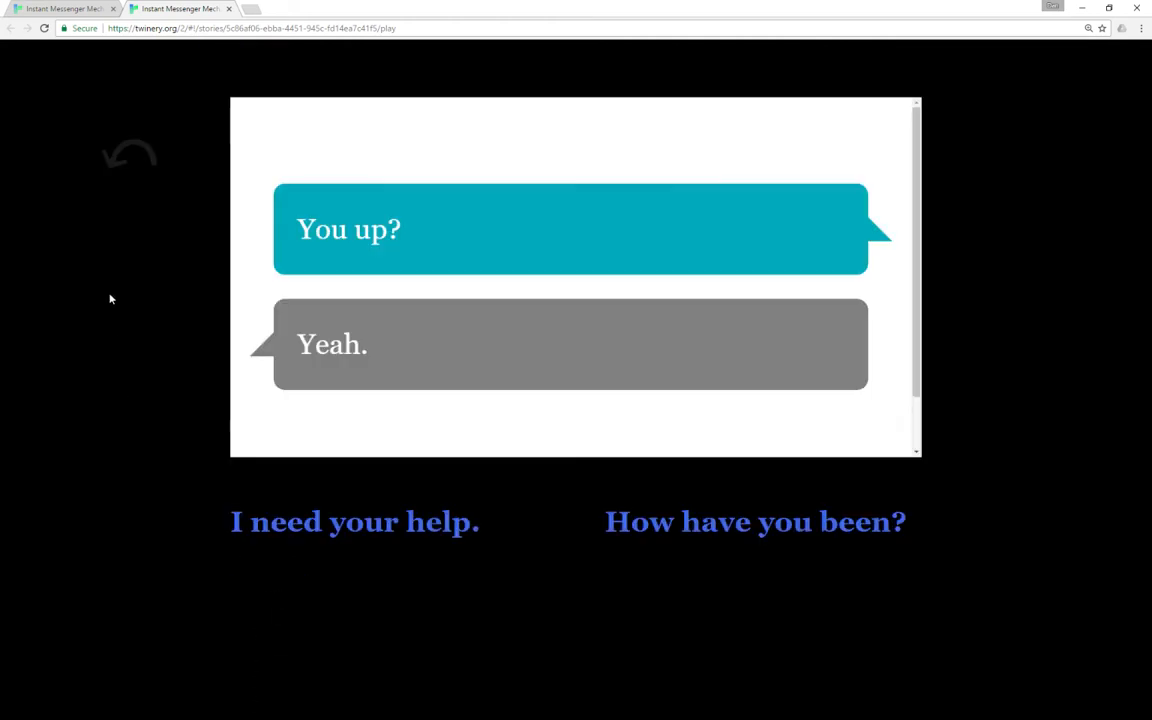
pyautogui.moveTo(436, 132)
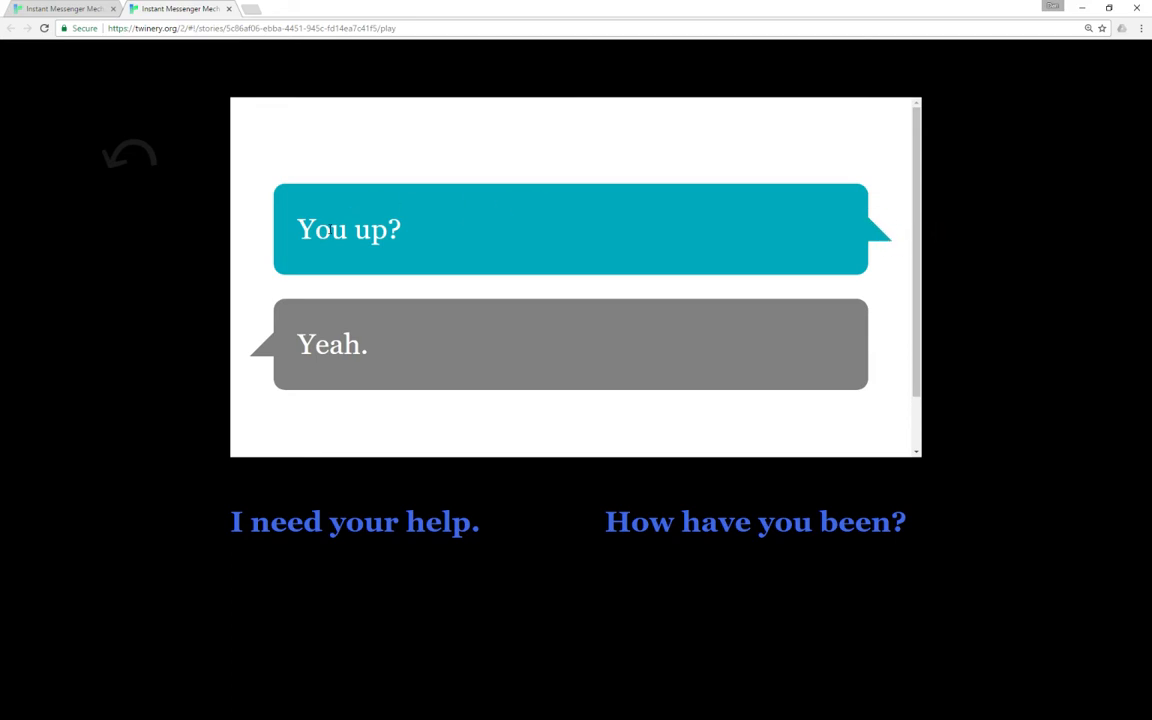
pyautogui.moveTo(364, 528)
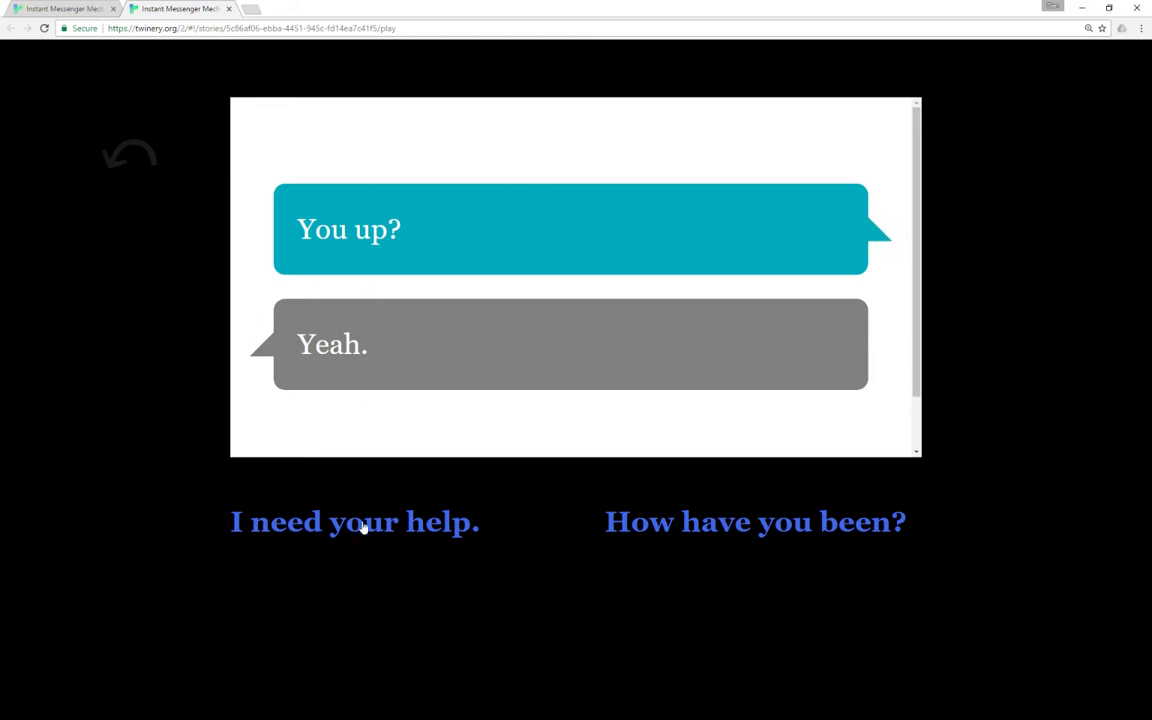
pyautogui.moveTo(756, 520)
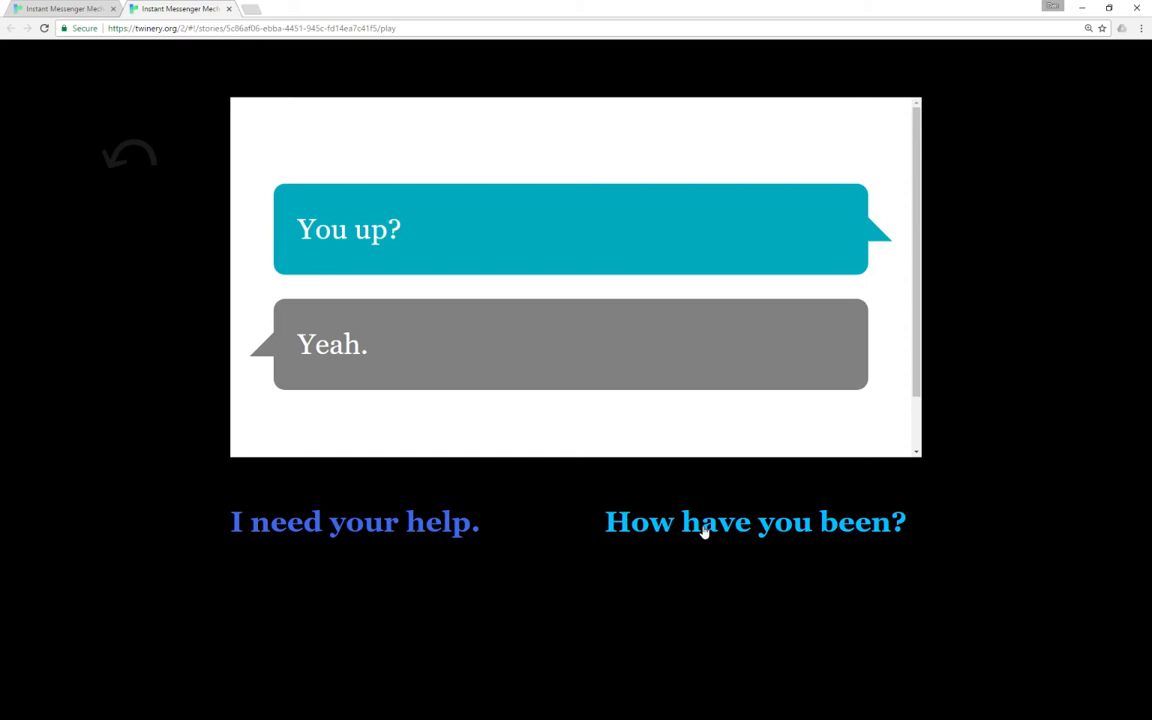
pyautogui.moveTo(460, 244)
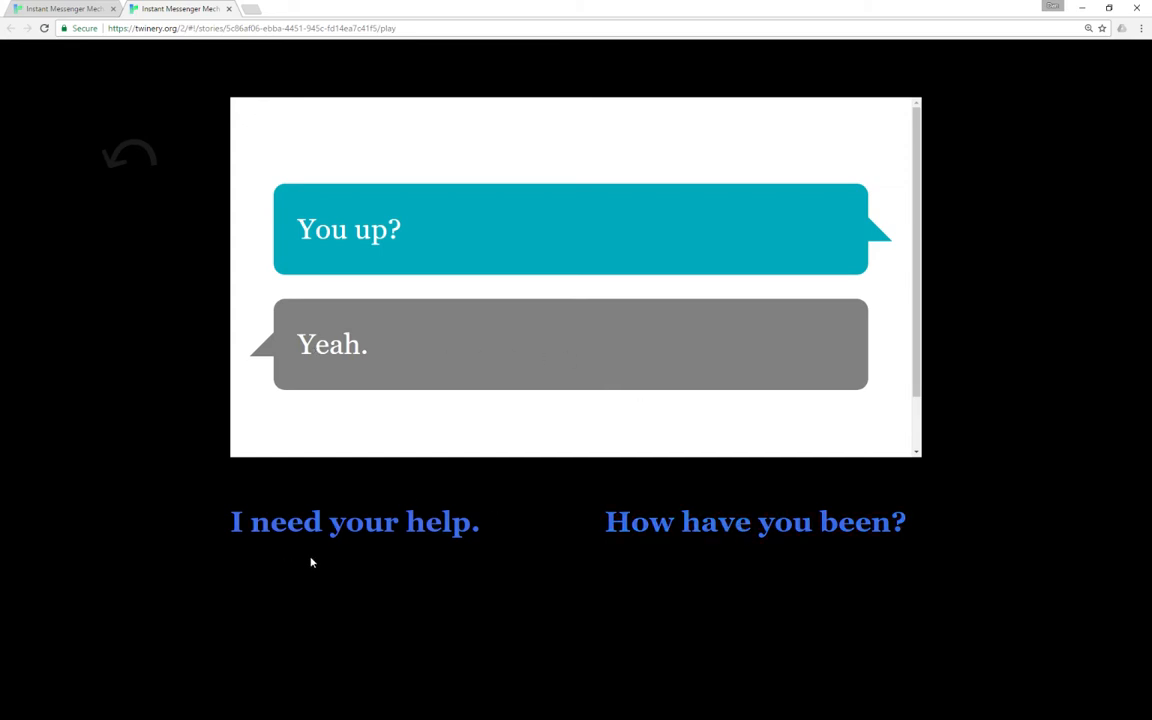
pyautogui.moveTo(356, 520)
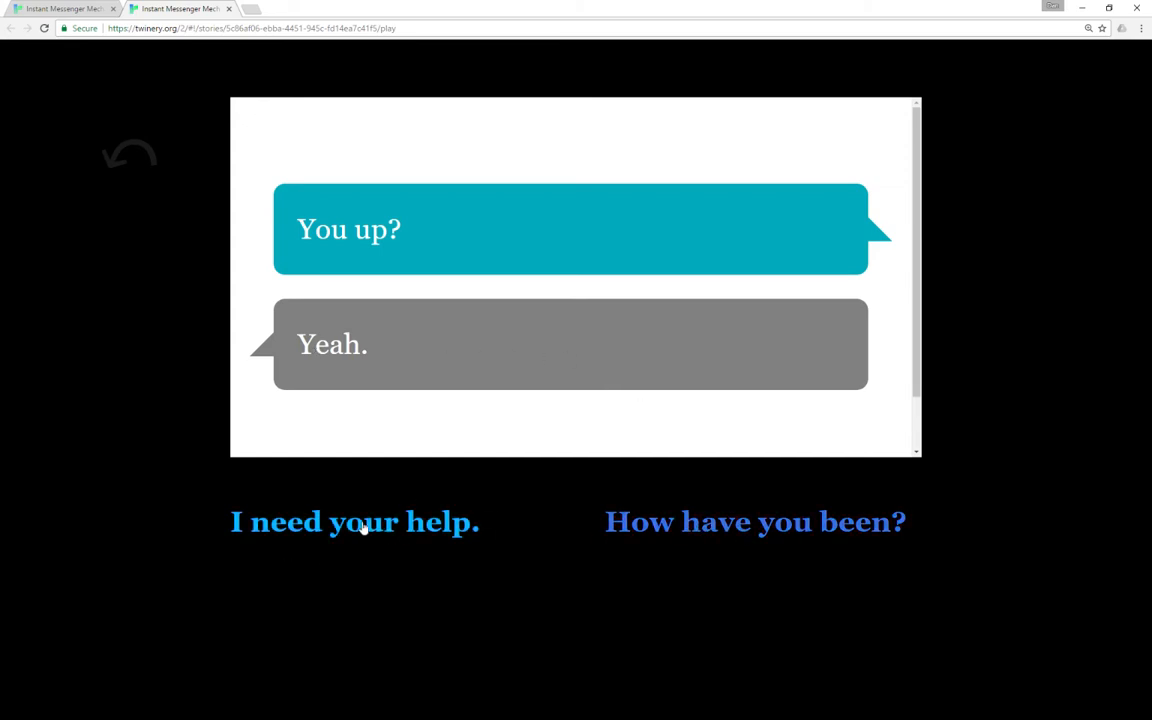
pyautogui.click(354, 520)
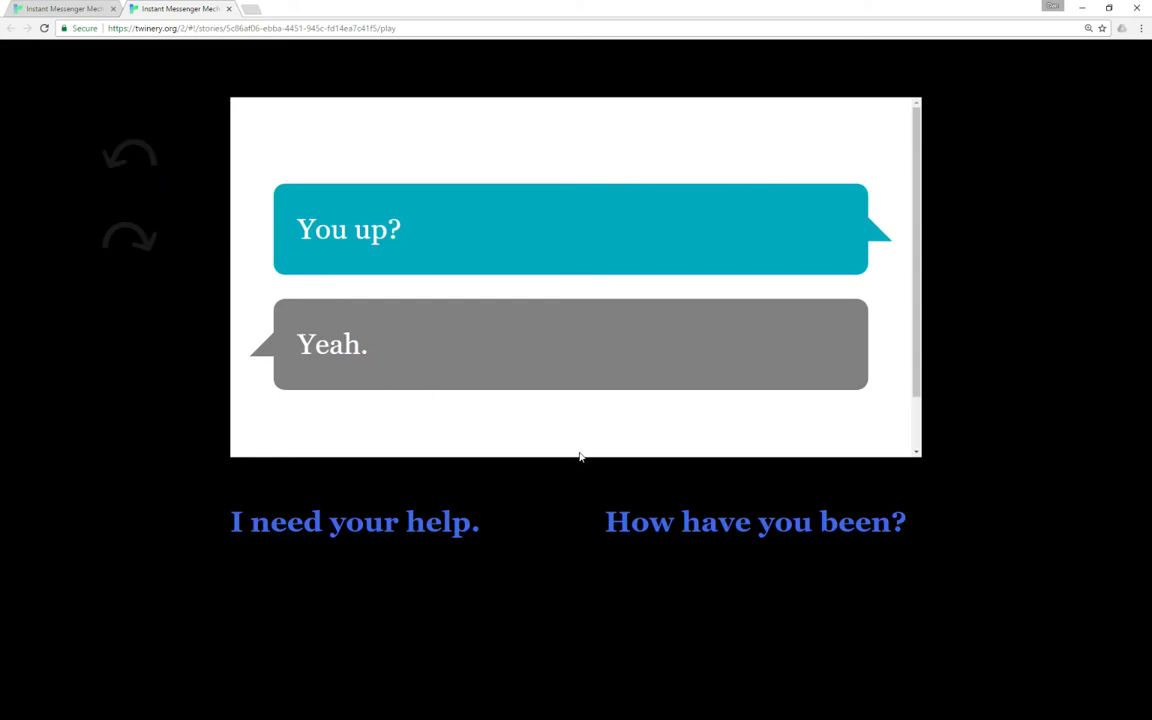
pyautogui.click(756, 520)
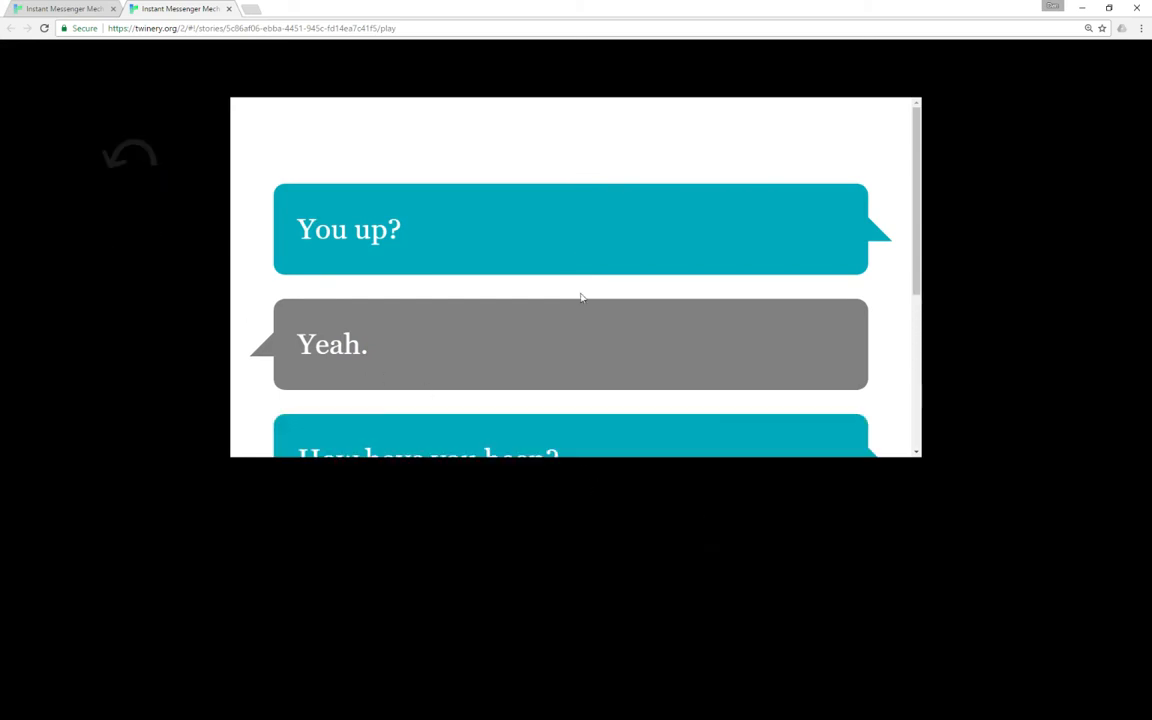
pyautogui.scroll(-3)
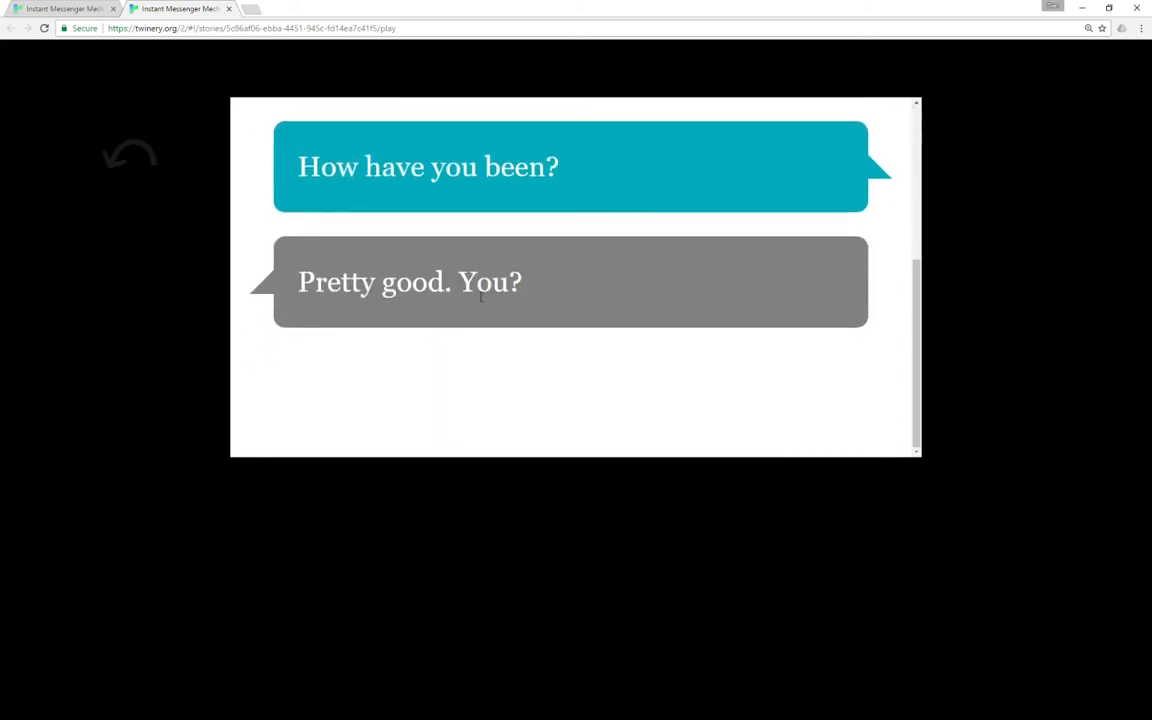
pyautogui.scroll(-3)
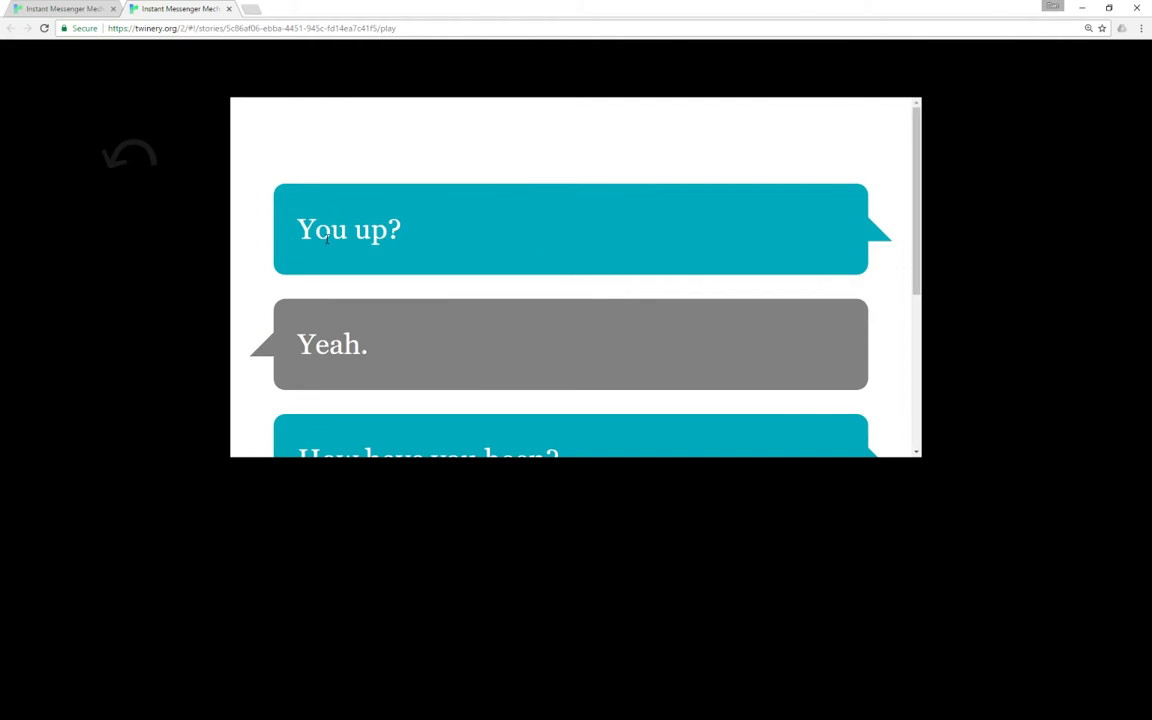
pyautogui.scroll(-3)
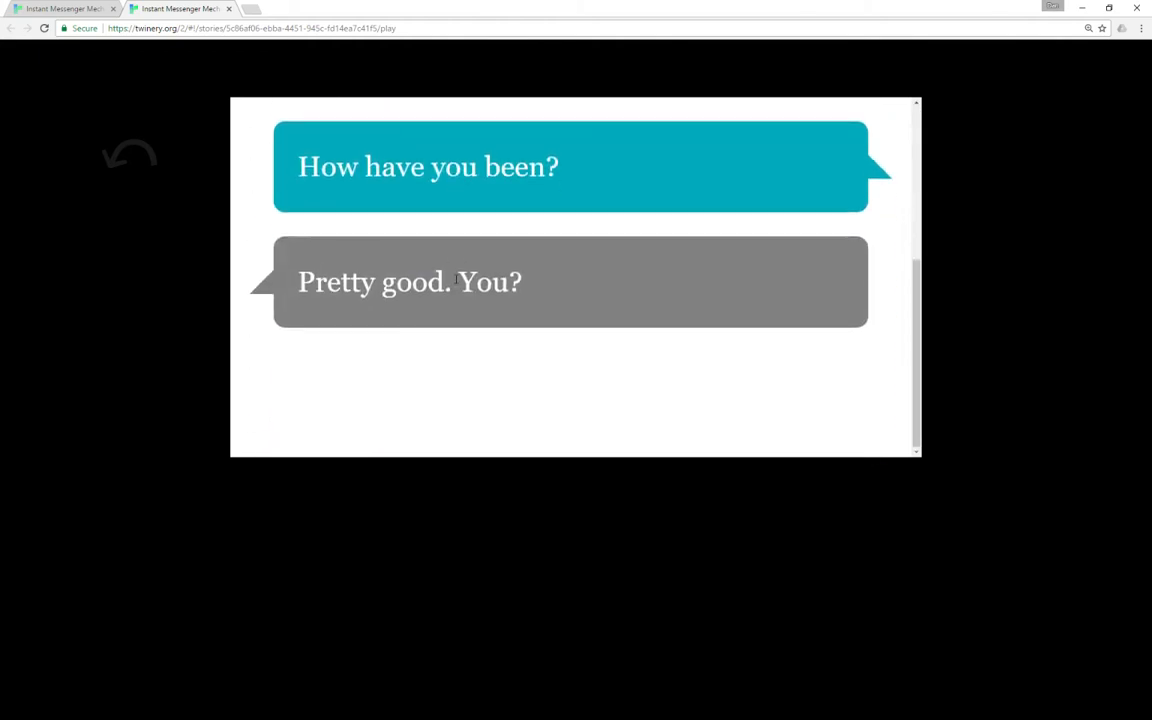
pyautogui.click(128, 156)
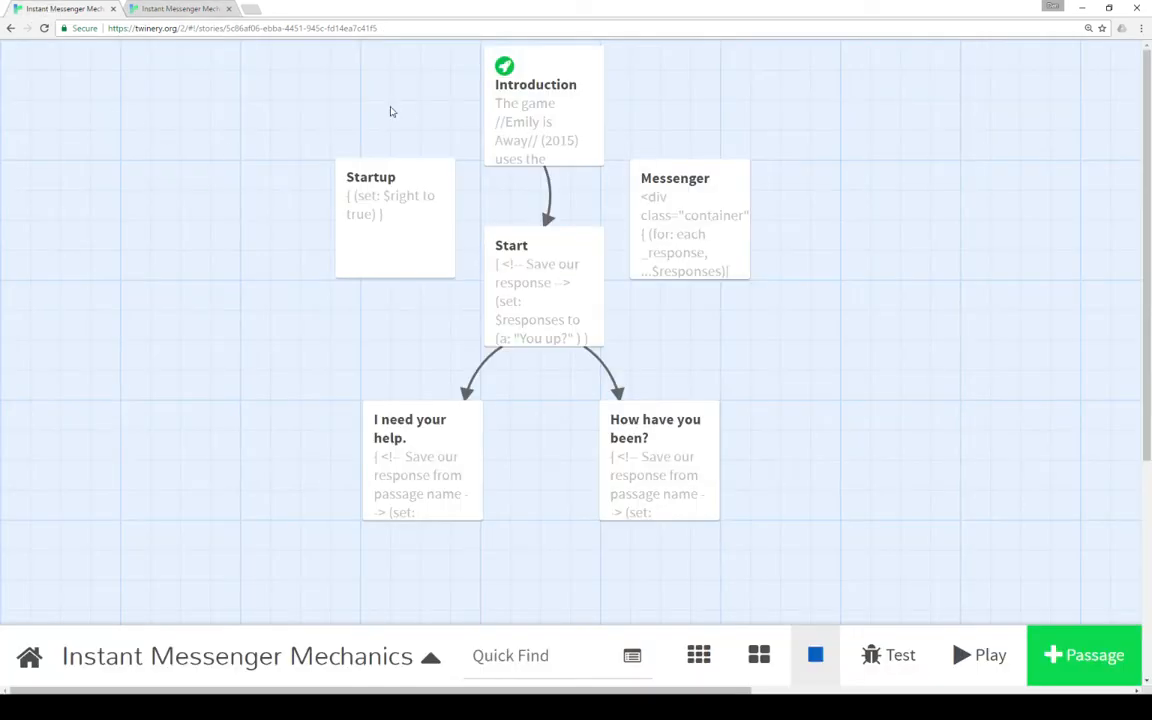
pyautogui.doubleClick(536, 110)
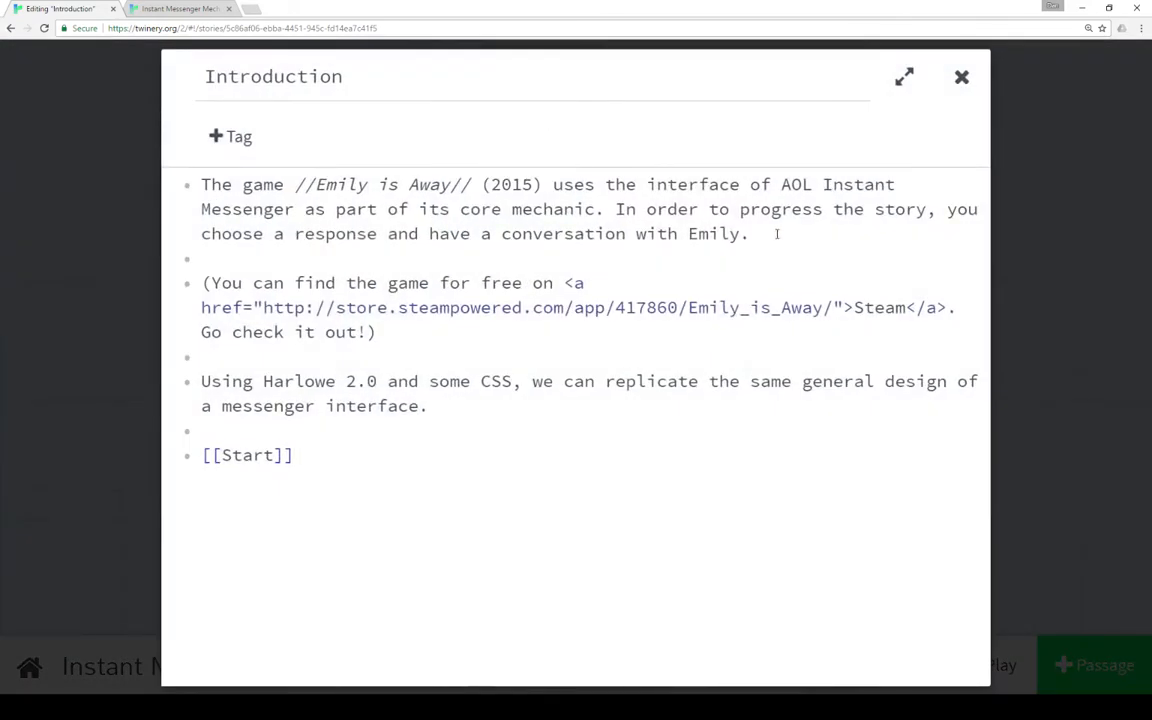
pyautogui.moveTo(388, 428)
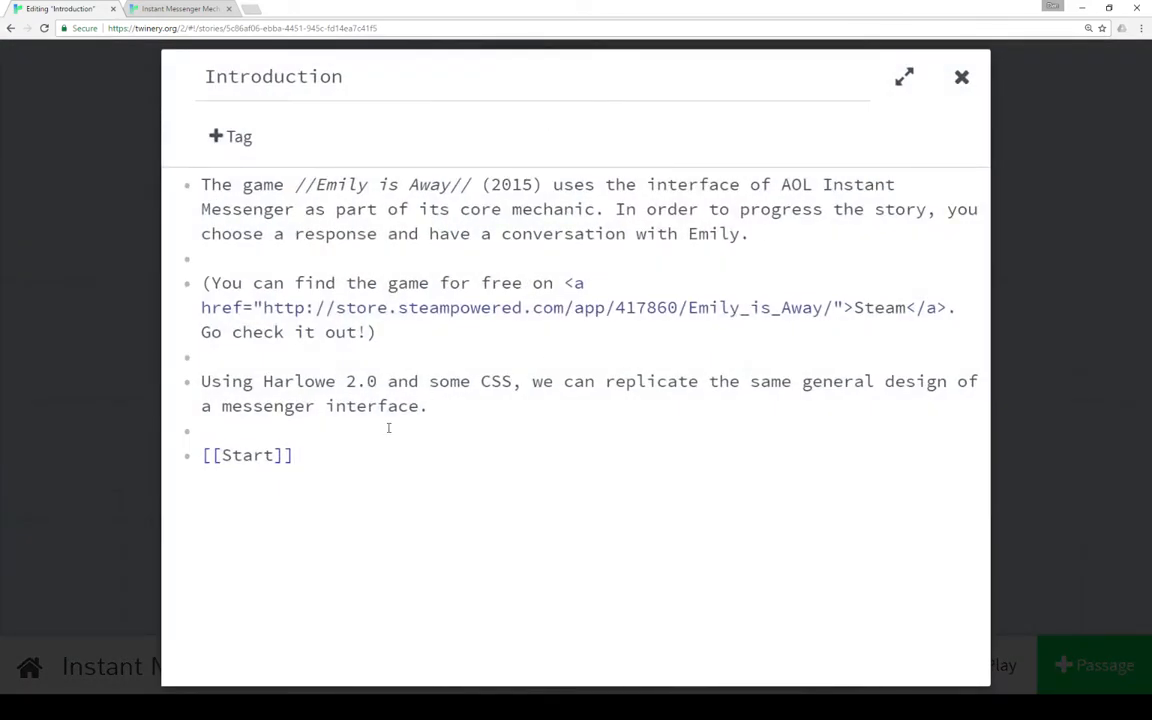
pyautogui.click(960, 76)
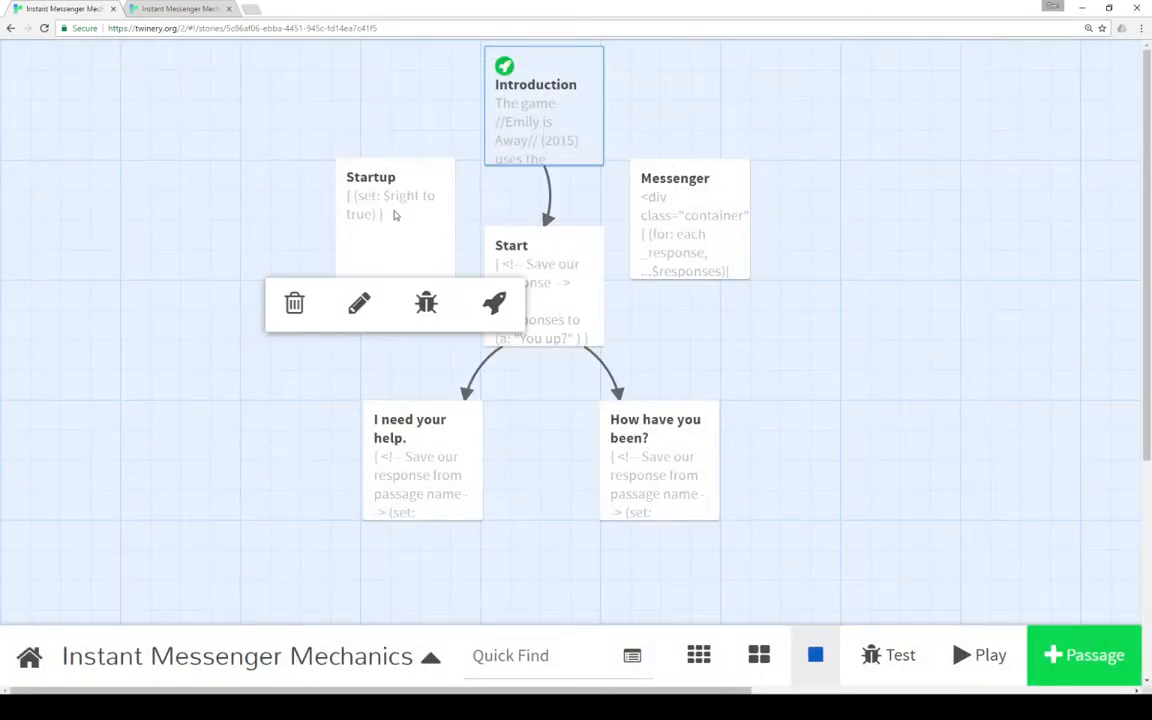
pyautogui.click(360, 304)
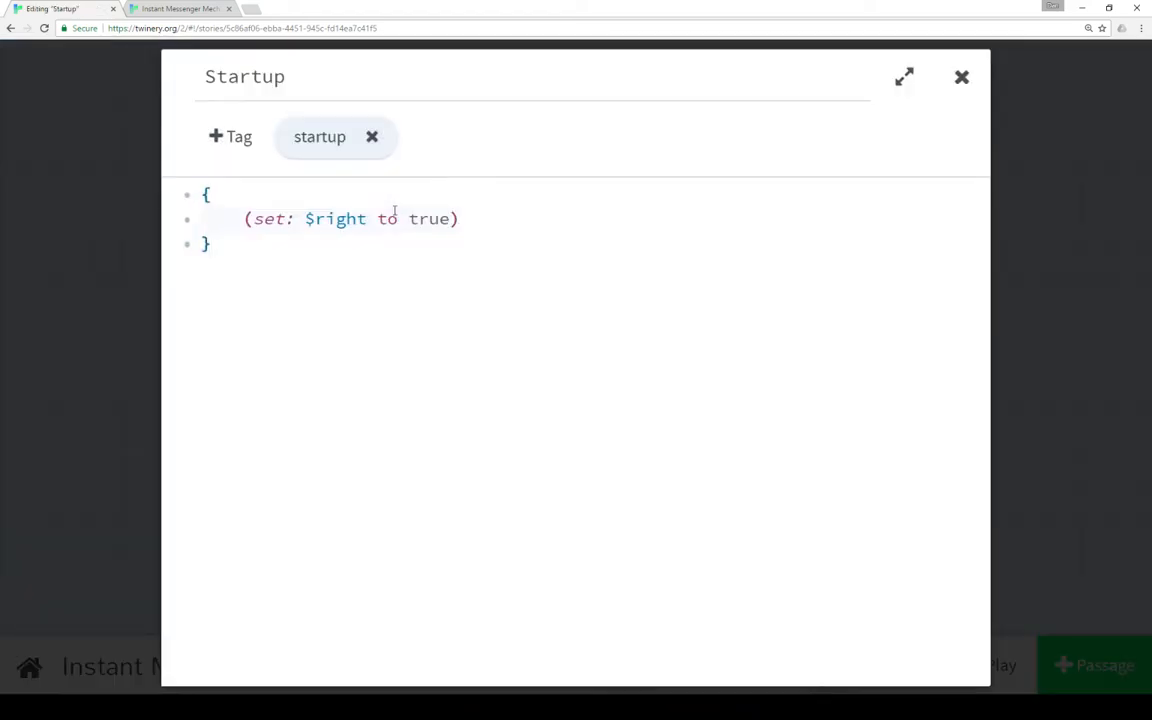
pyautogui.click(210, 244)
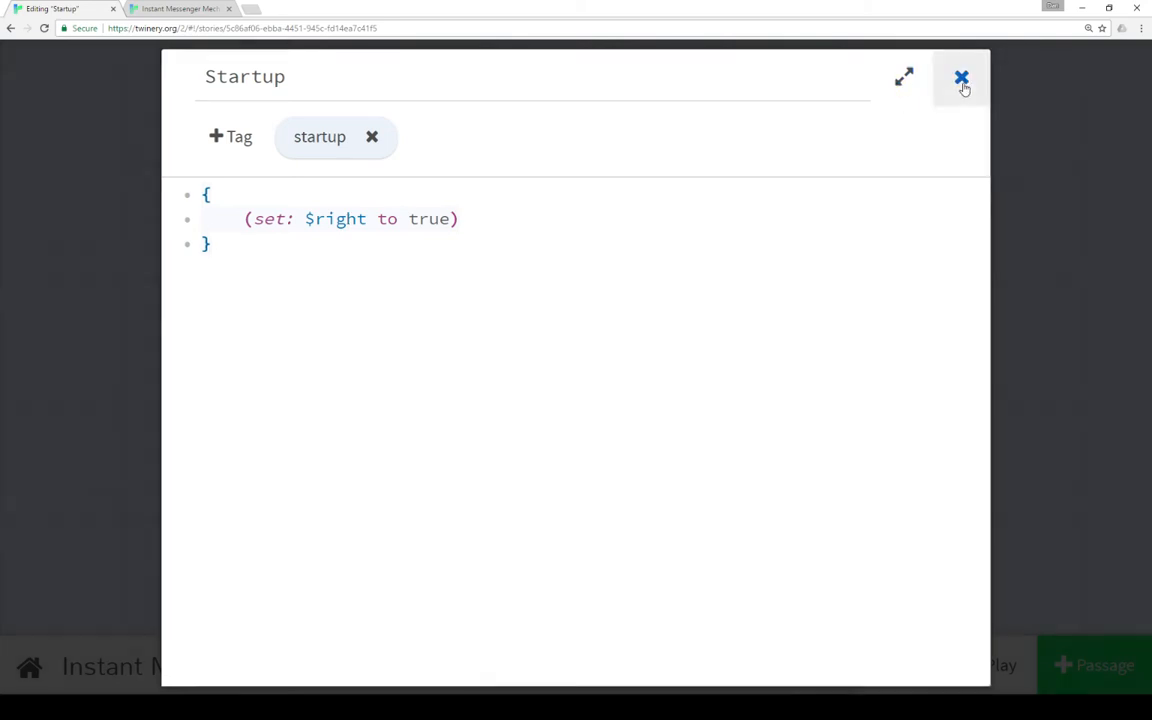
pyautogui.click(960, 78)
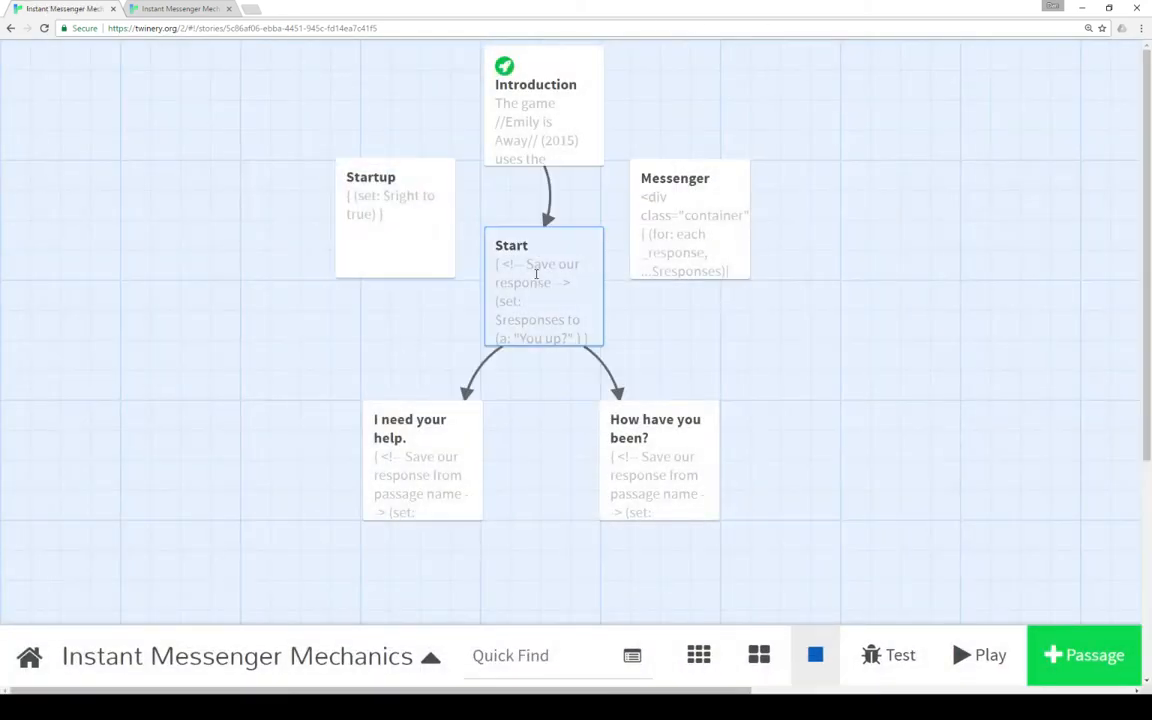
pyautogui.doubleClick(544, 284)
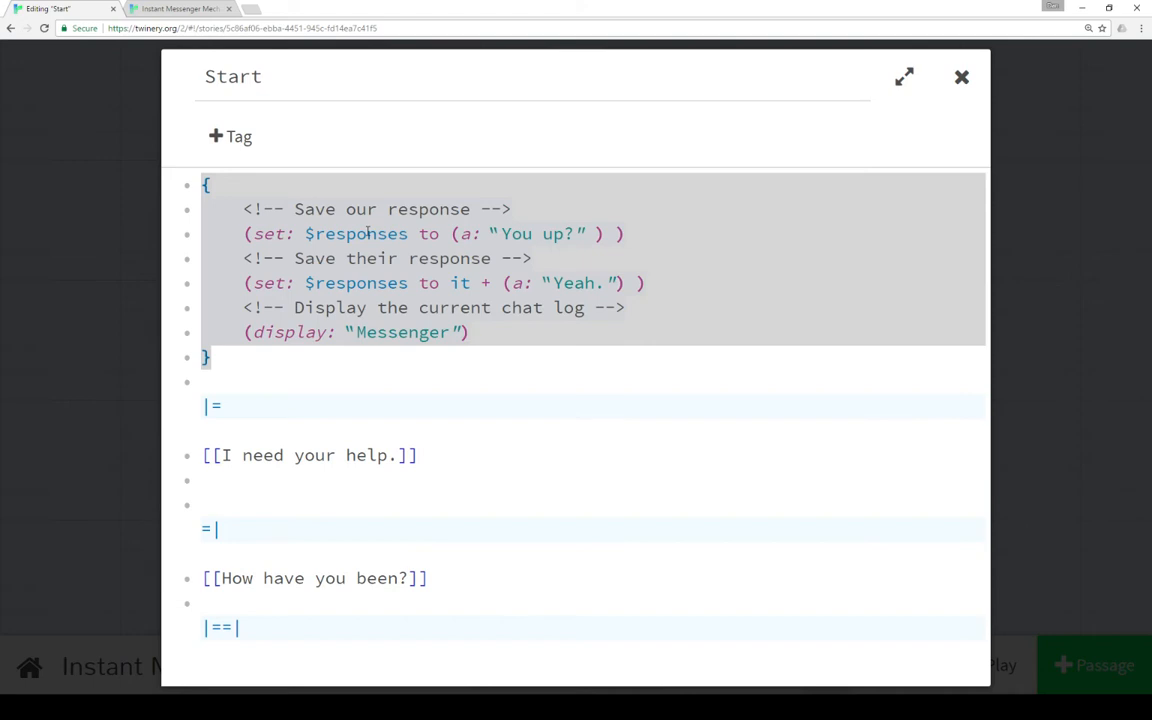
pyautogui.moveTo(572, 244)
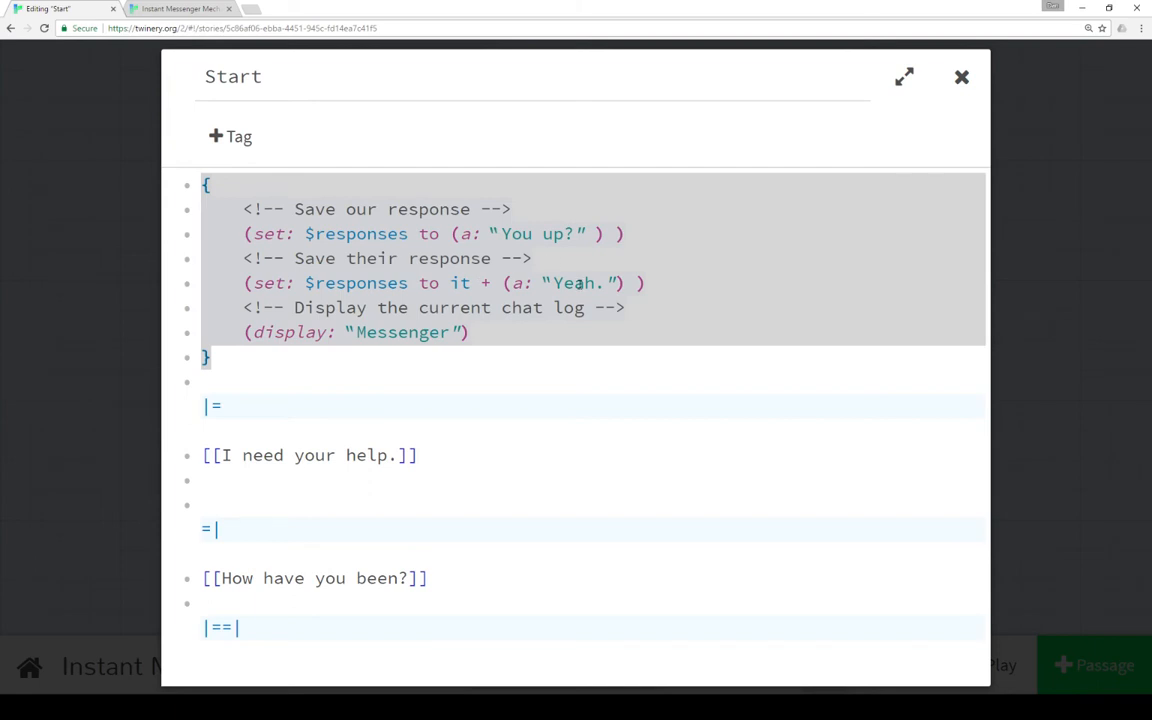
pyautogui.moveTo(296, 312)
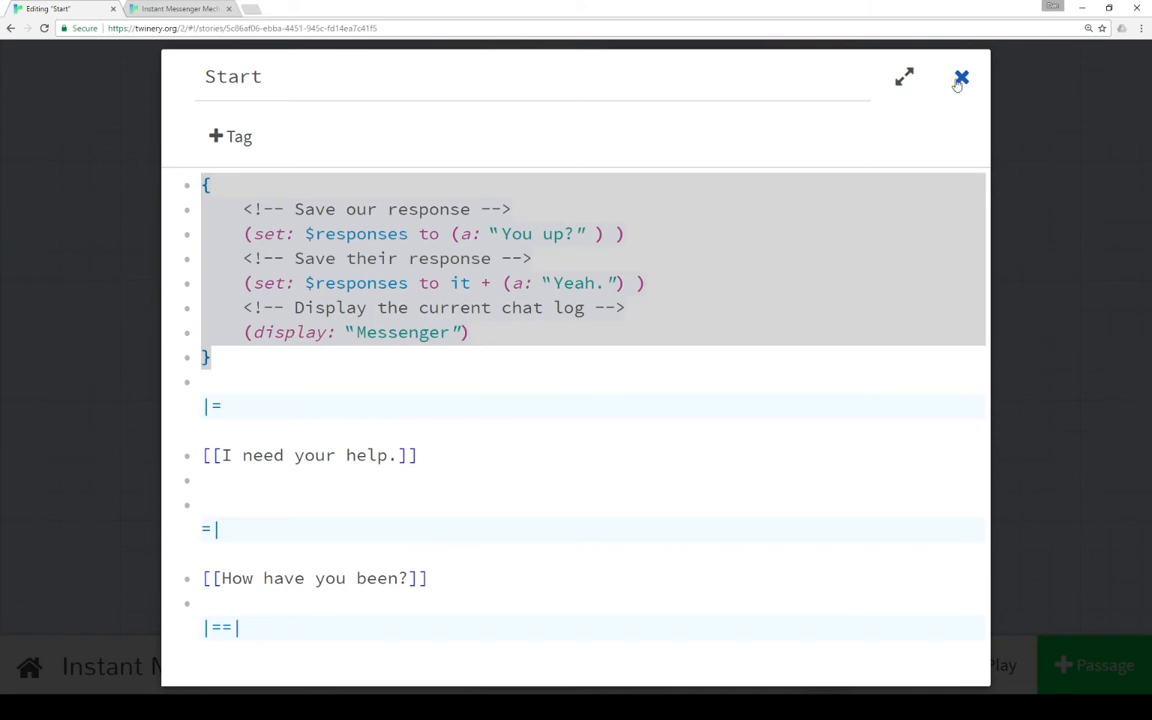
pyautogui.click(960, 78)
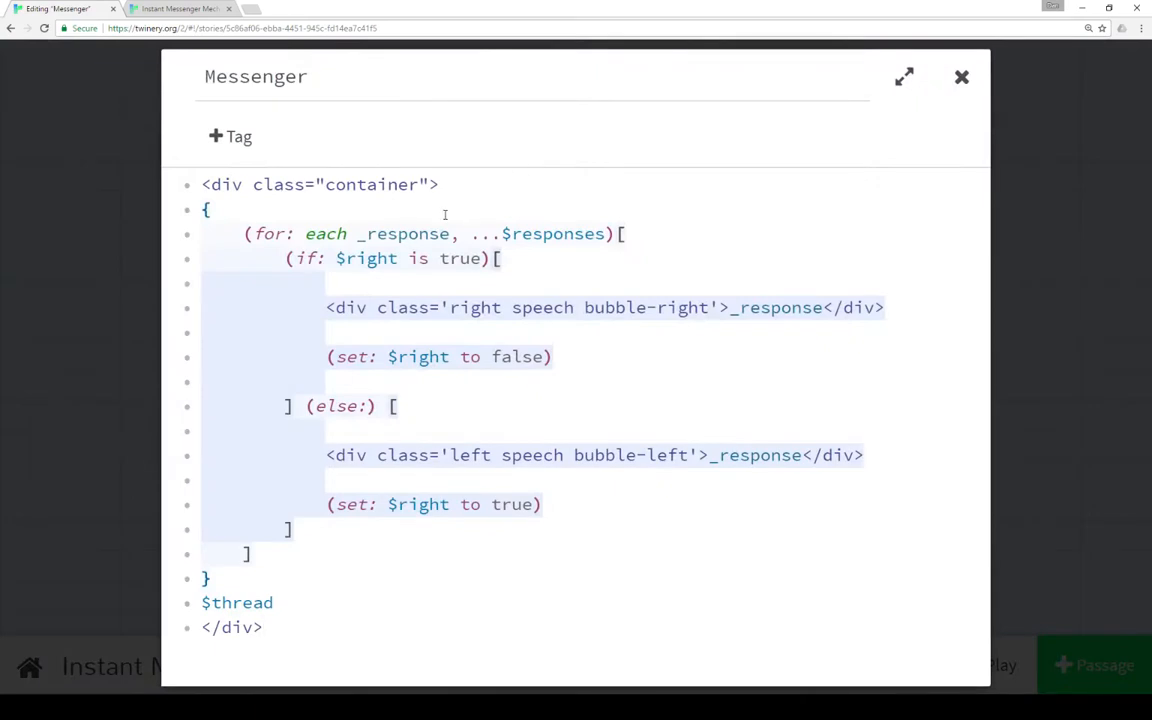
pyautogui.click(208, 210)
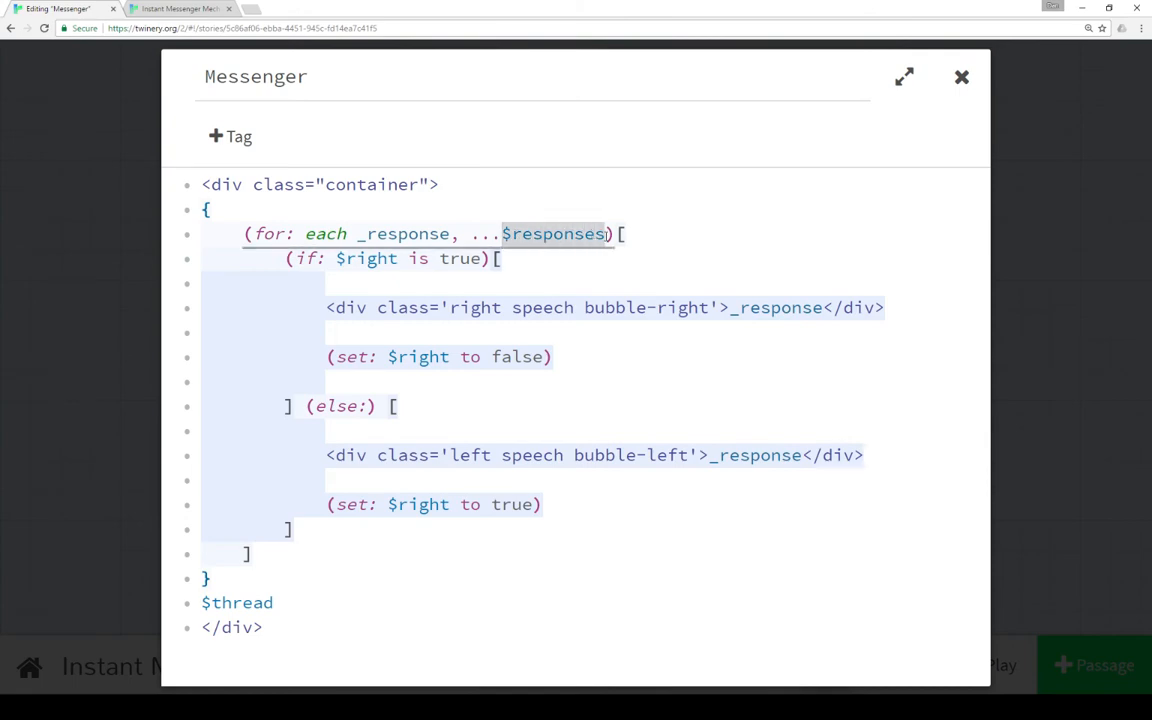
pyautogui.click(960, 76)
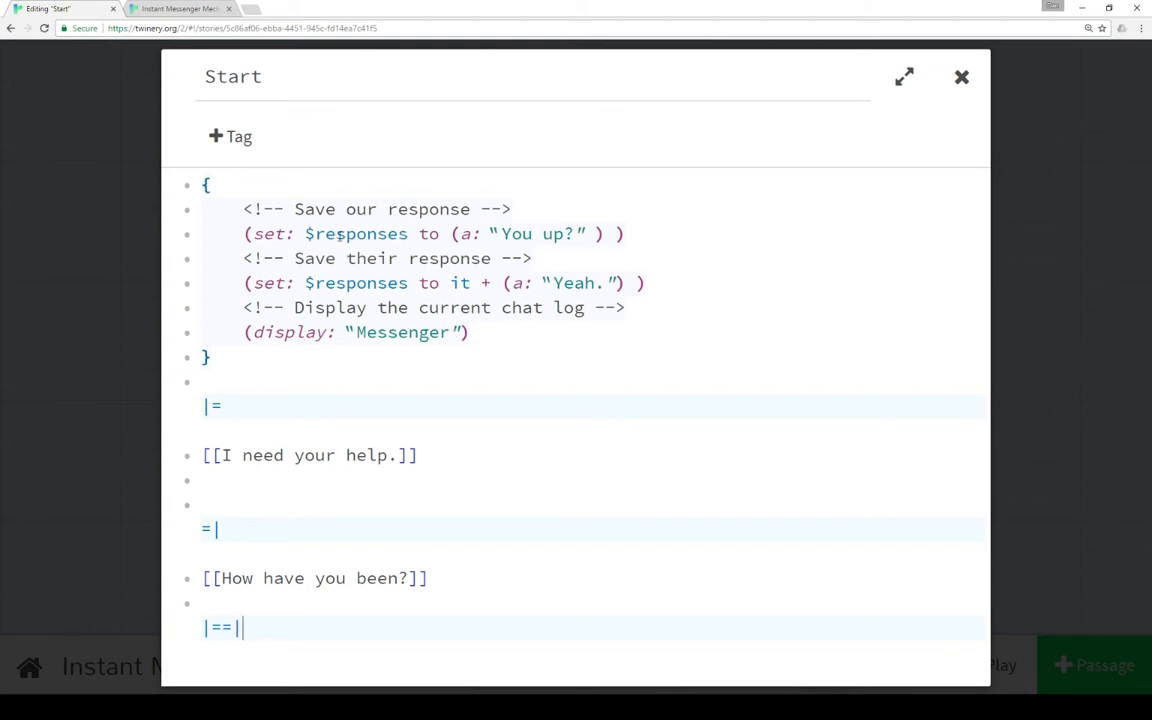
pyautogui.moveTo(958, 76)
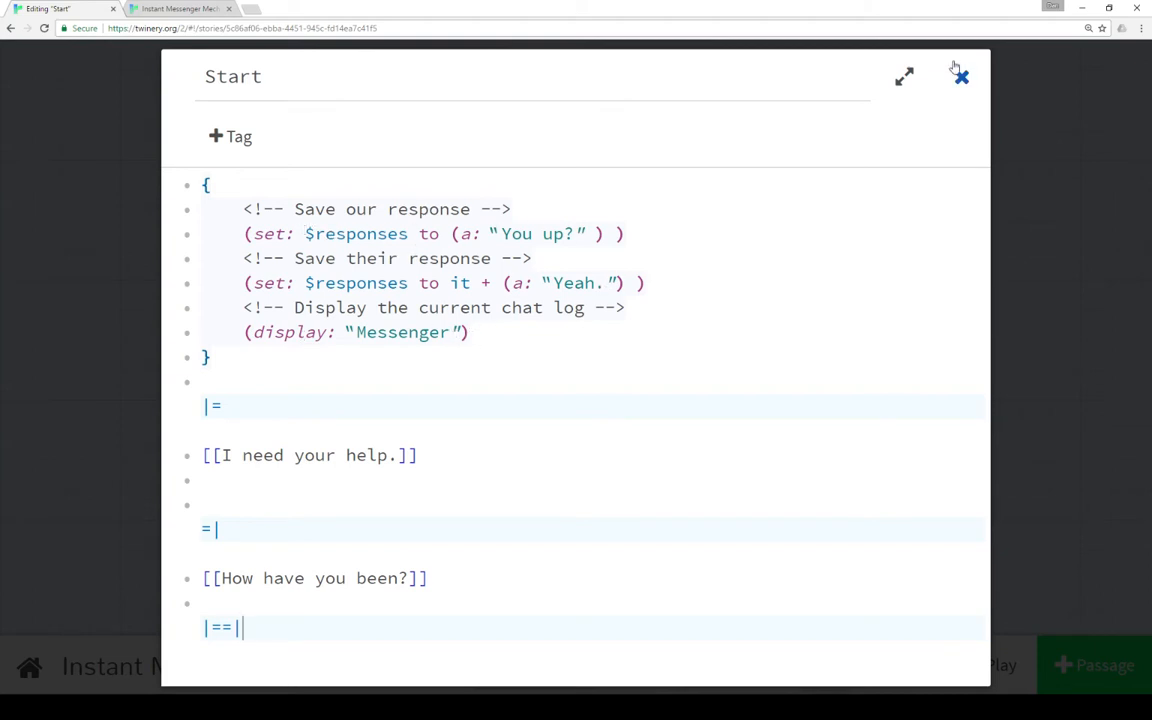
pyautogui.click(960, 76)
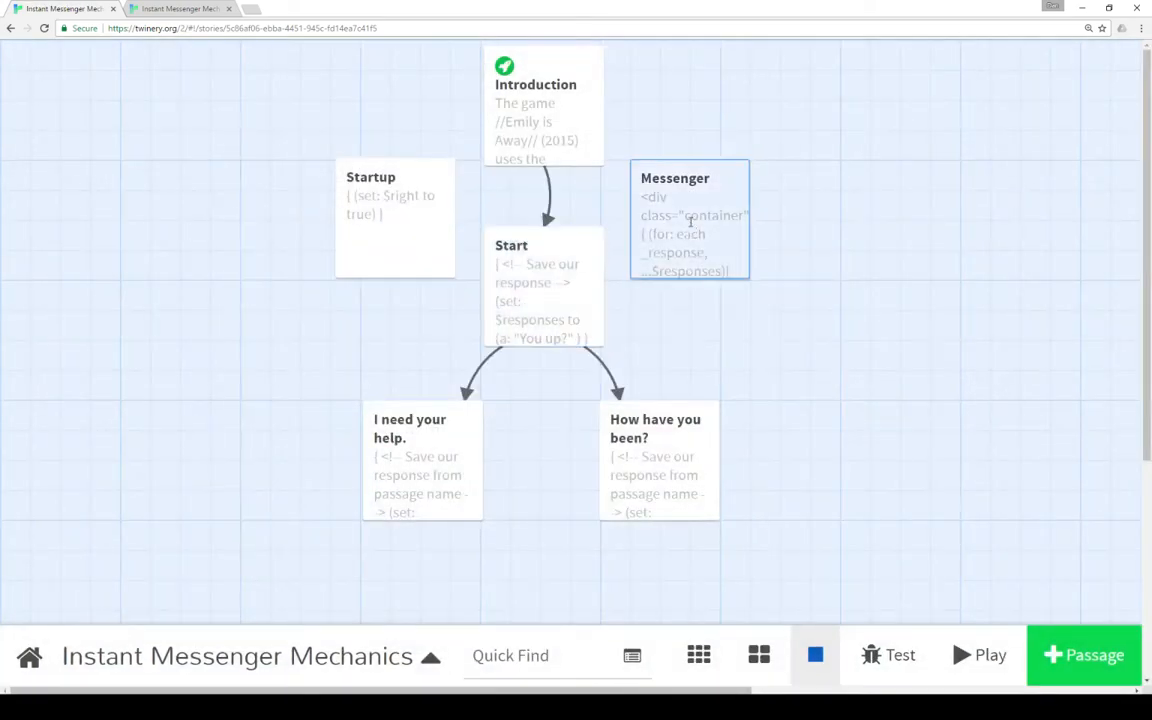
# Open the Messenger passage showing its speech-bubble loop code.
pyautogui.doubleClick(688, 218)
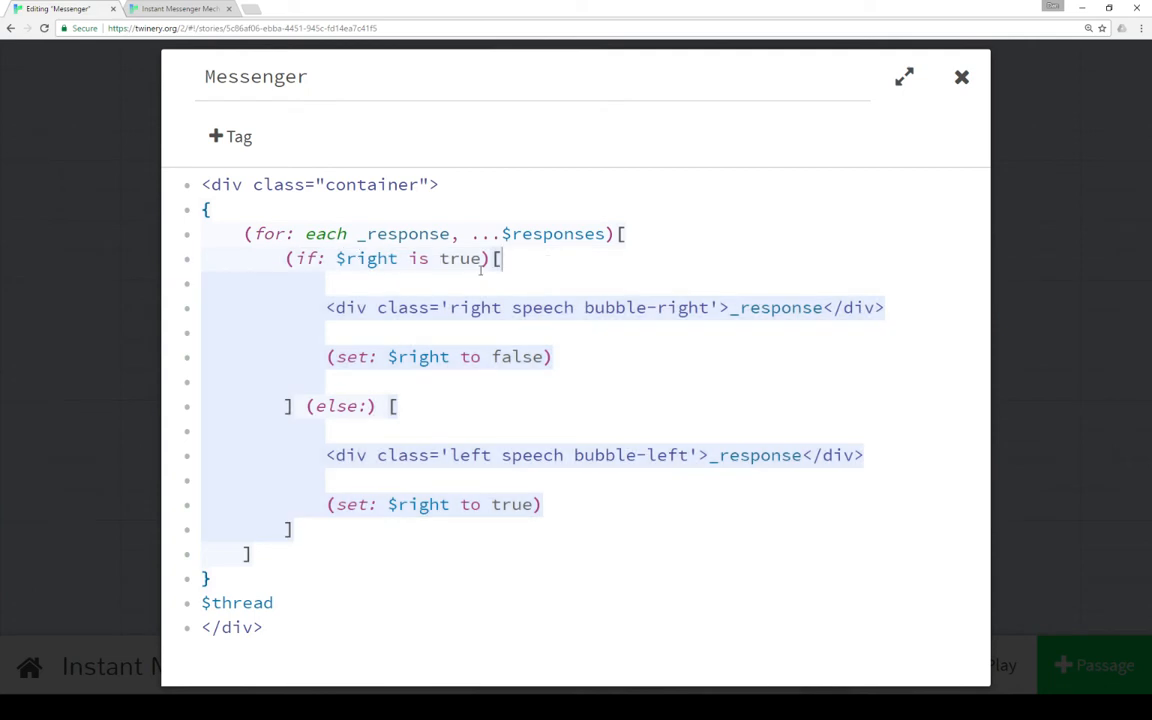
pyautogui.moveTo(436, 276)
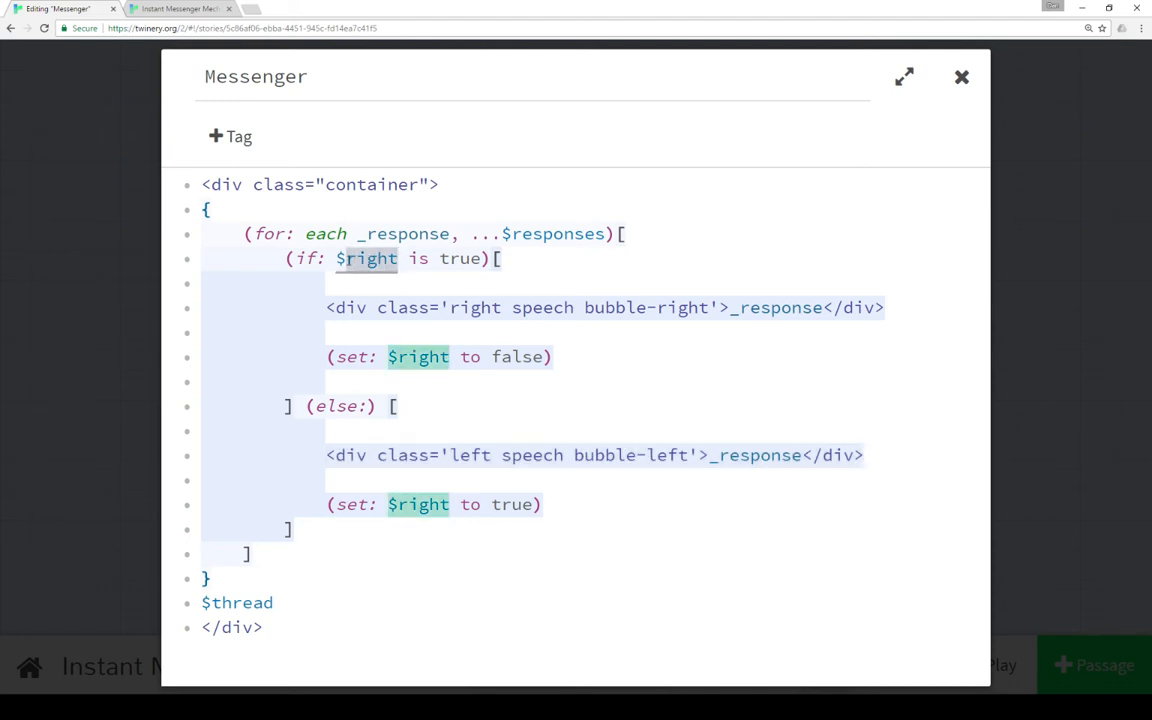
pyautogui.moveTo(372, 304)
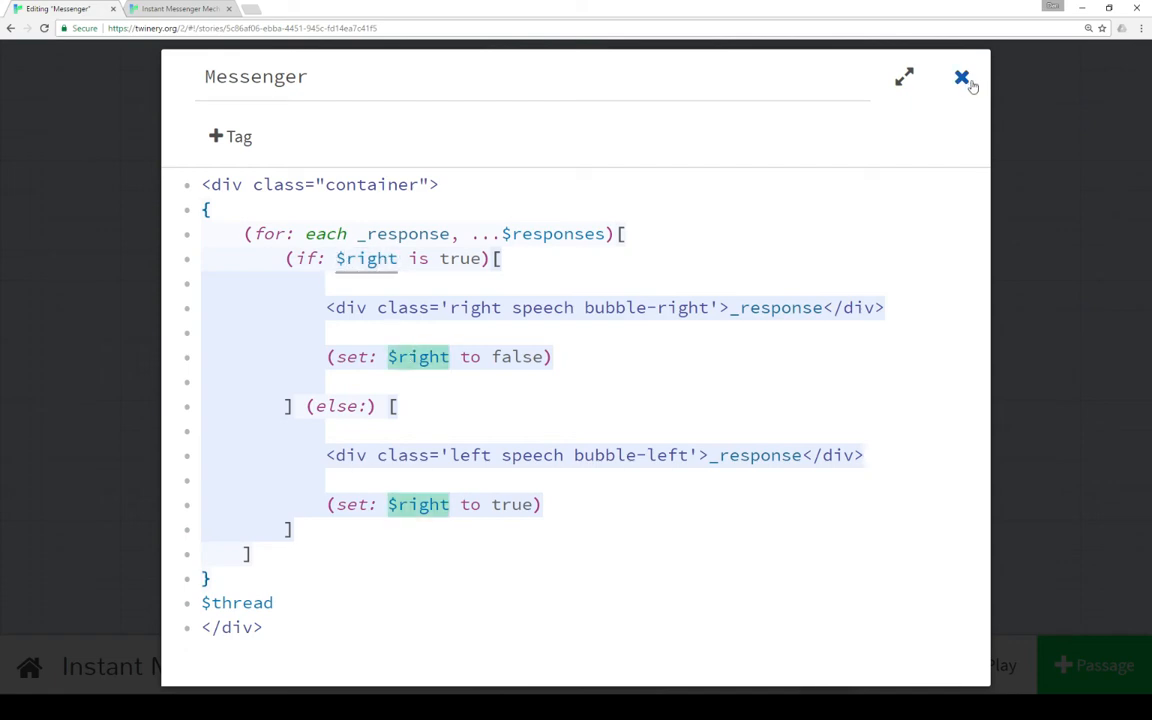
# Close Startup, read the Messenger passage's (for:)/(if:) bubble code, and close it unchanged.
pyautogui.click(960, 76)
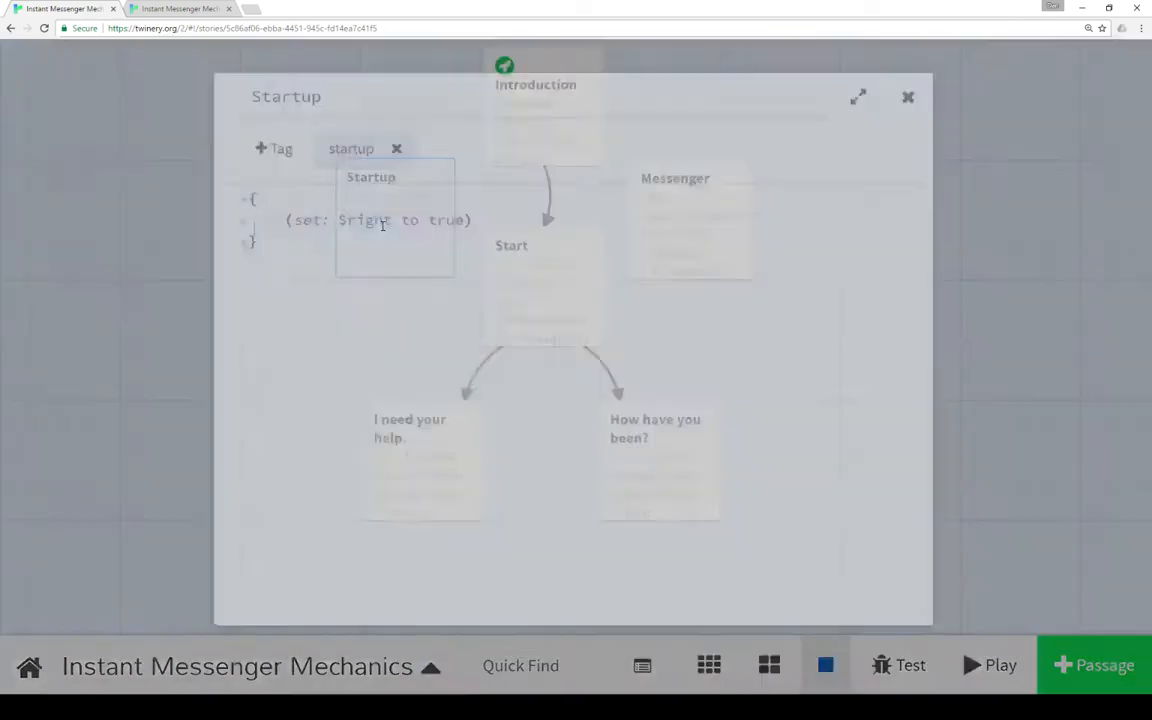
pyautogui.click(908, 96)
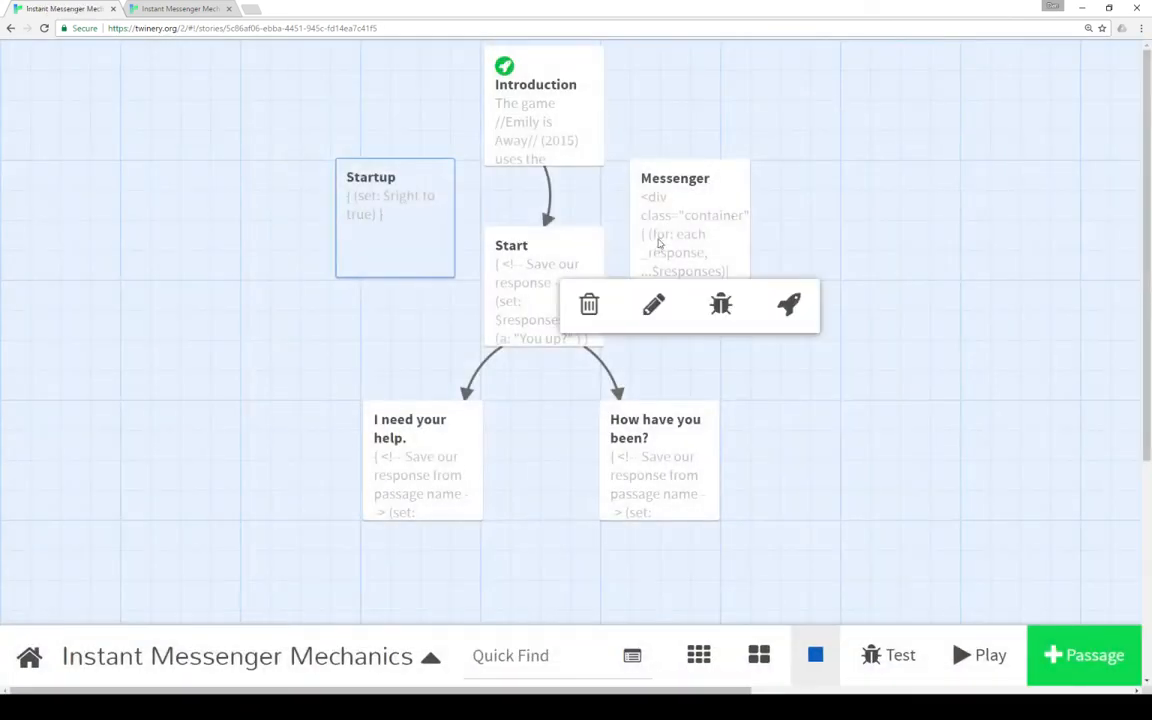
pyautogui.click(800, 198)
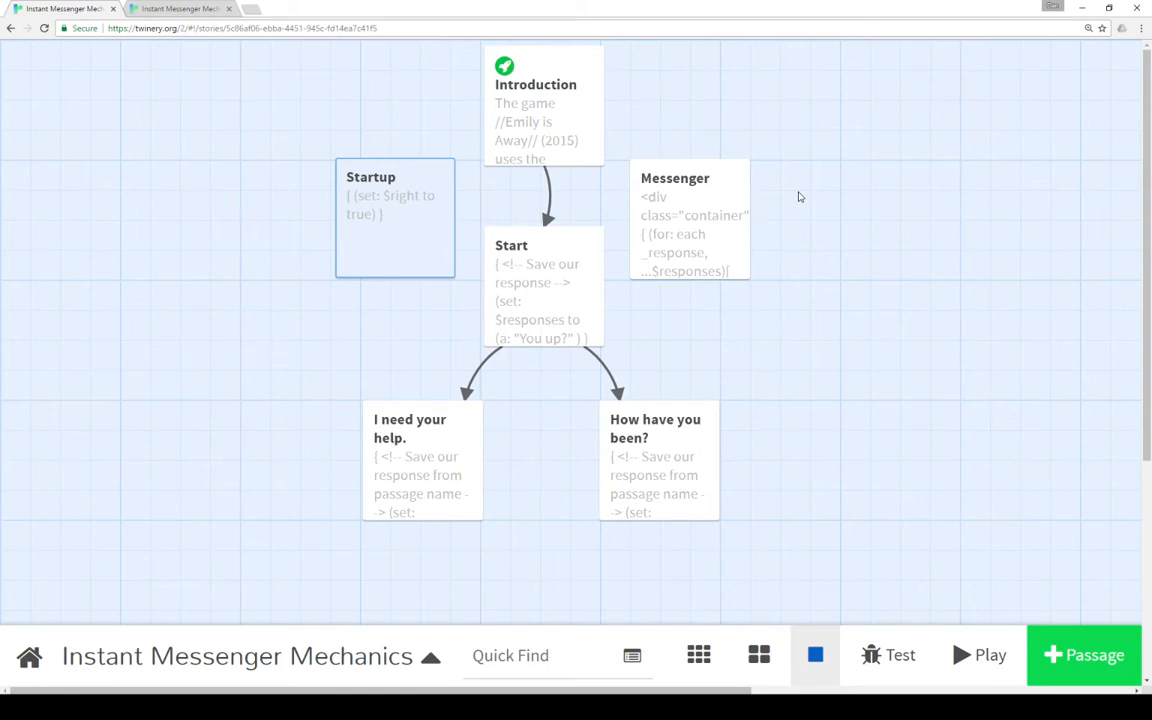
pyautogui.moveTo(740, 230)
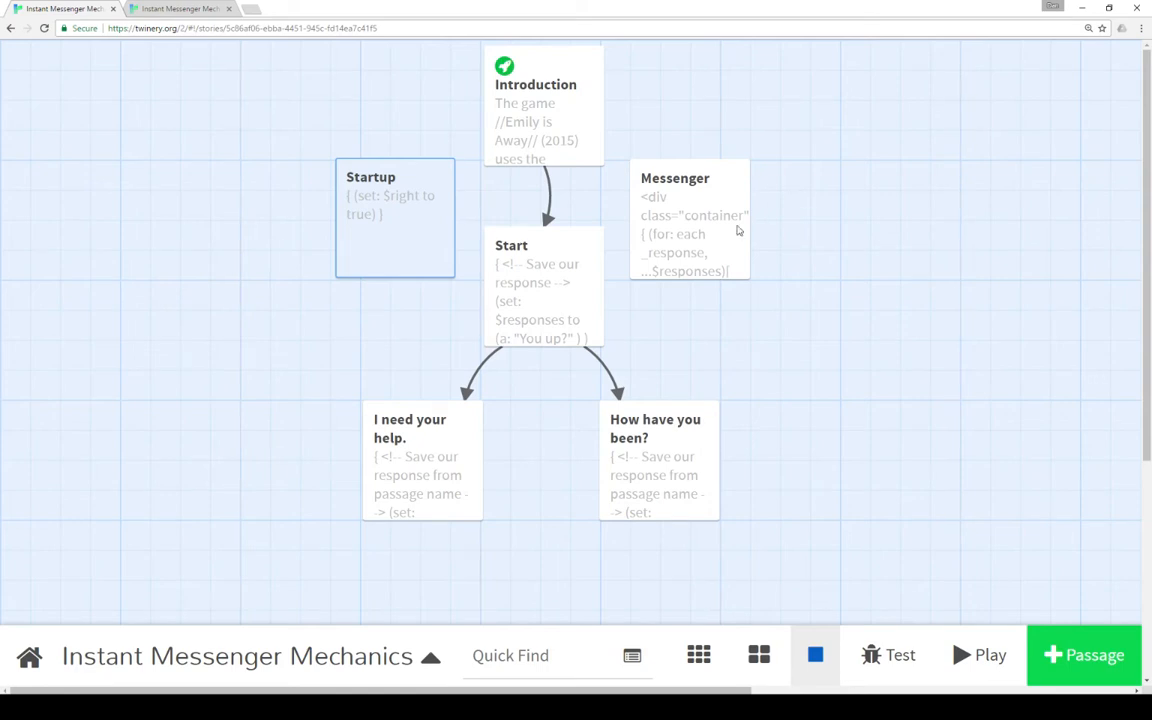
pyautogui.doubleClick(688, 220)
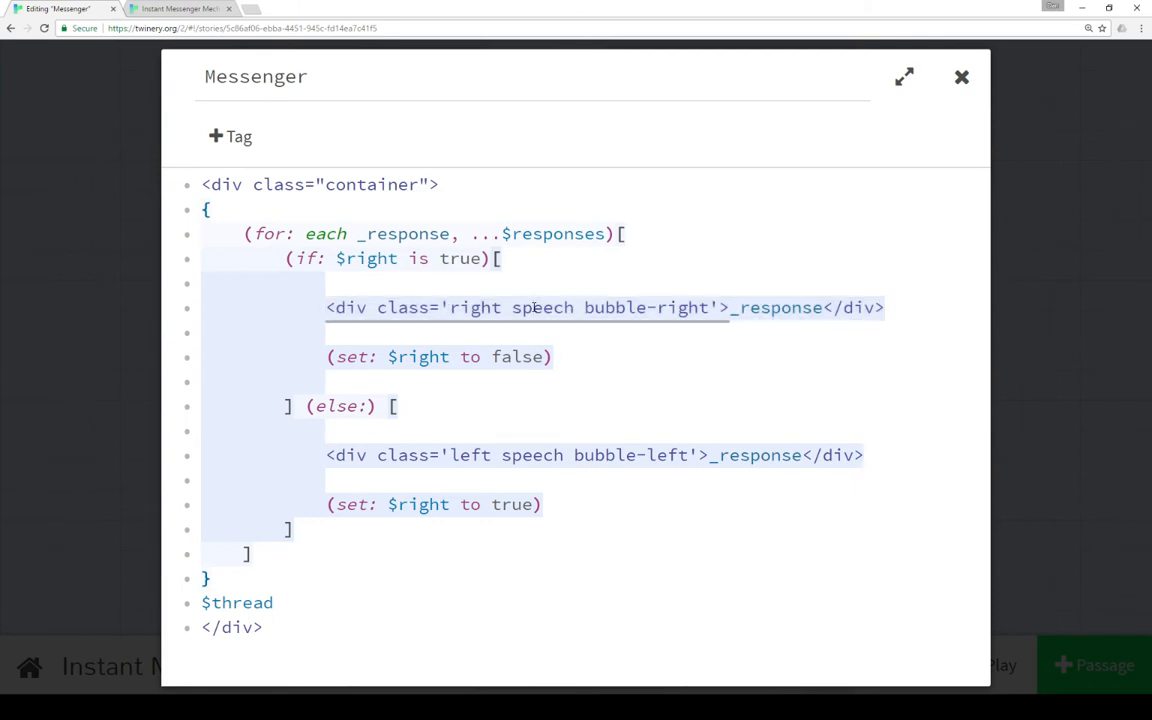
pyautogui.click(532, 308)
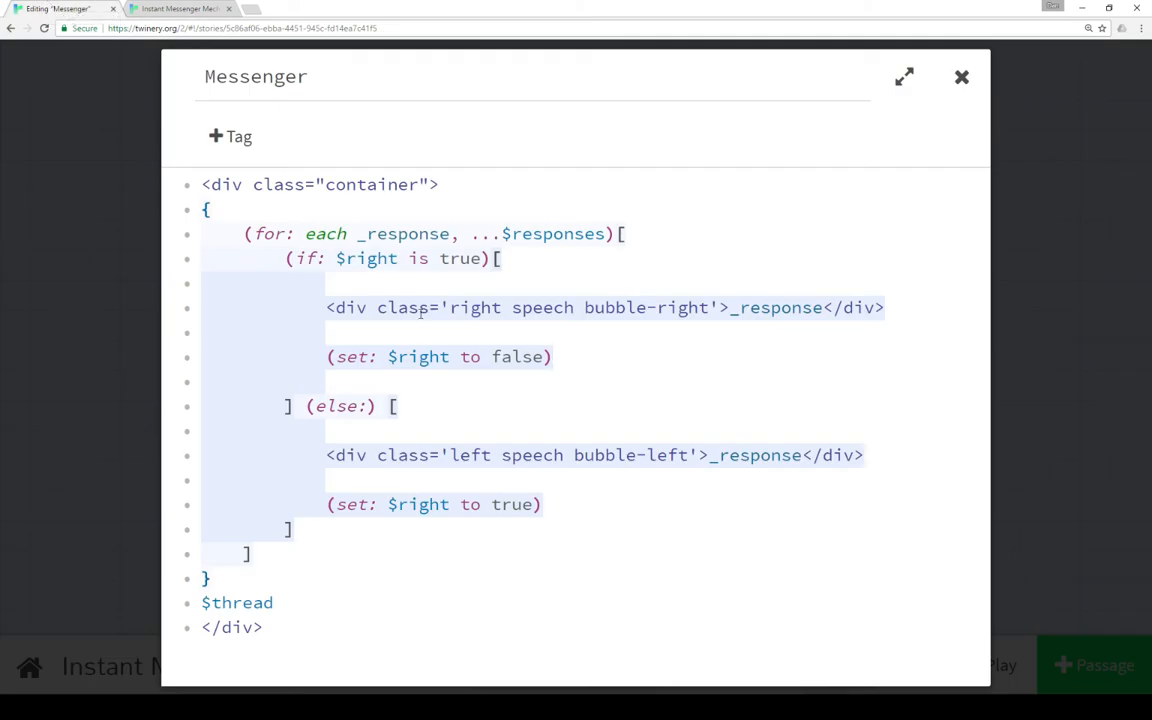
pyautogui.click(960, 76)
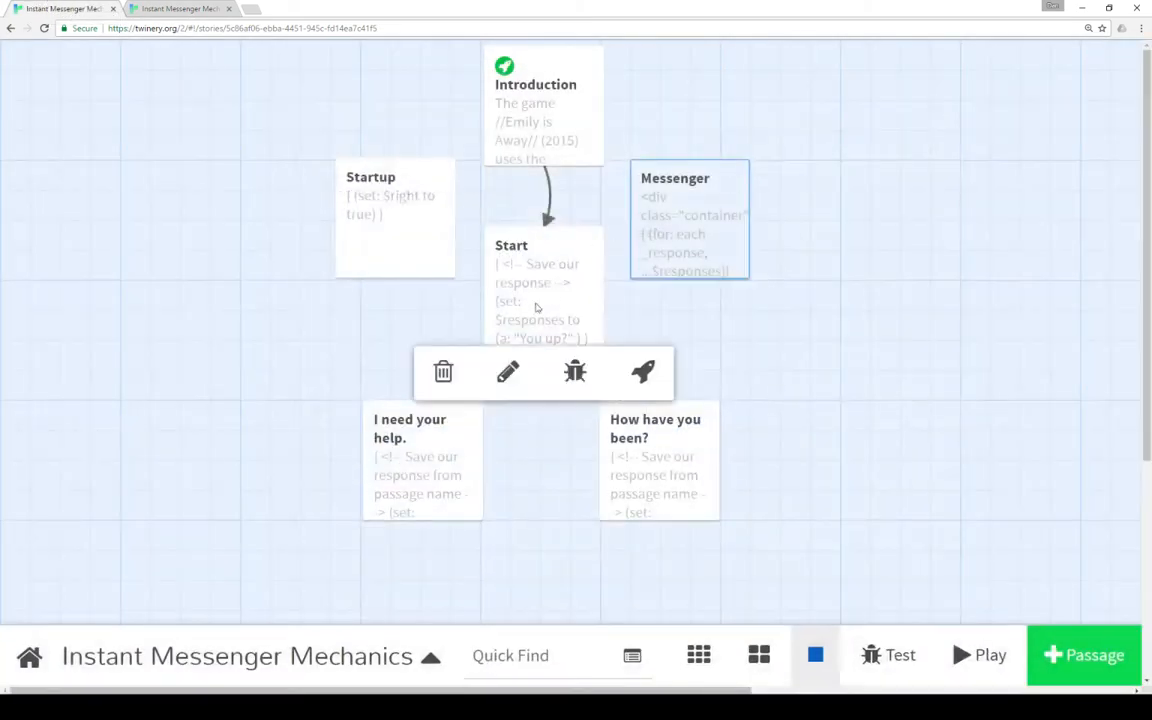
# Review the Start and 'I need your help.' passages, closing each without edits.
pyautogui.click(508, 372)
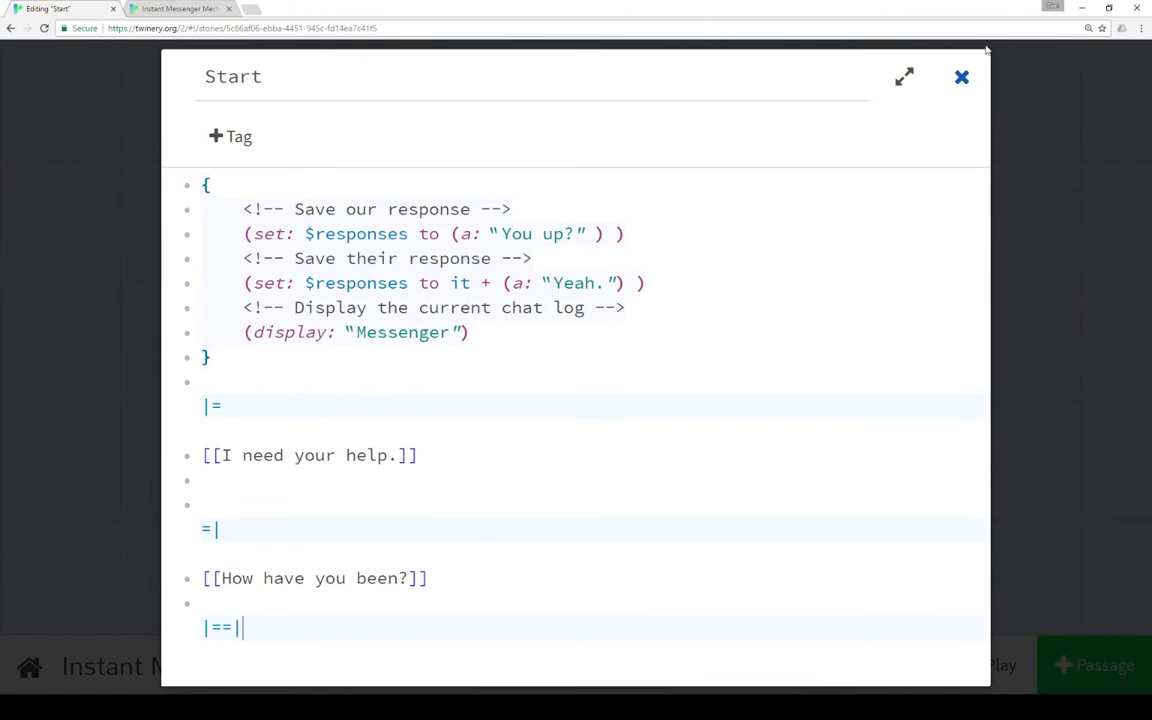
pyautogui.click(960, 76)
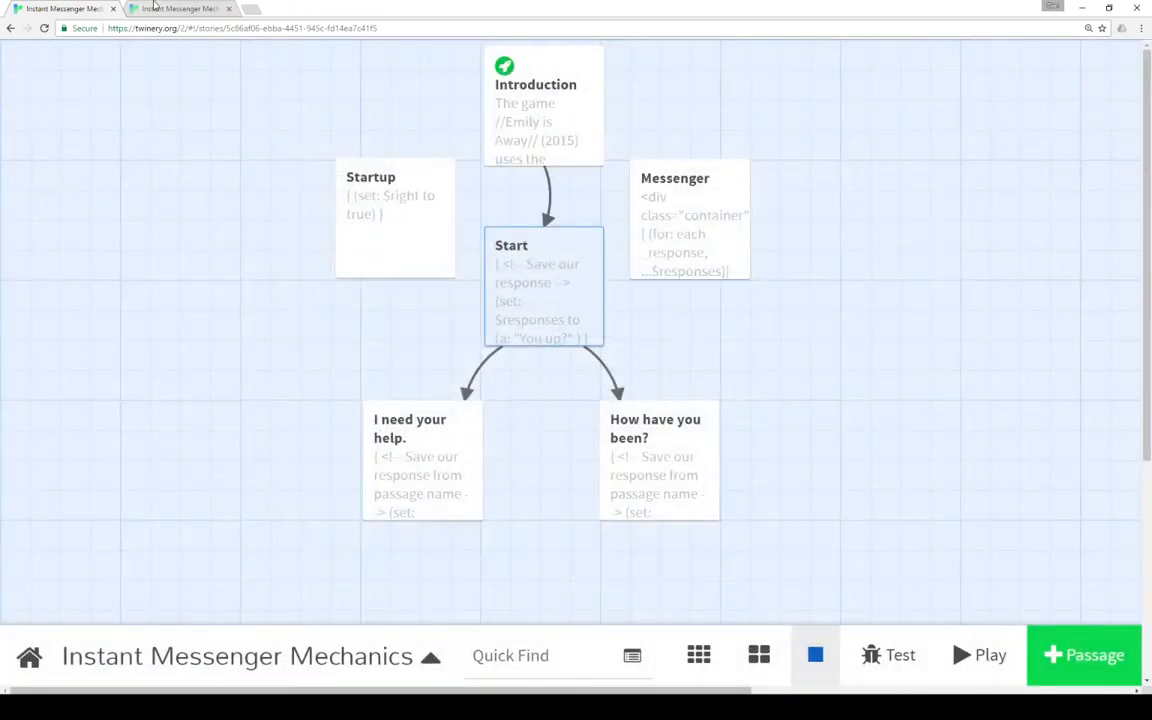
pyautogui.click(976, 656)
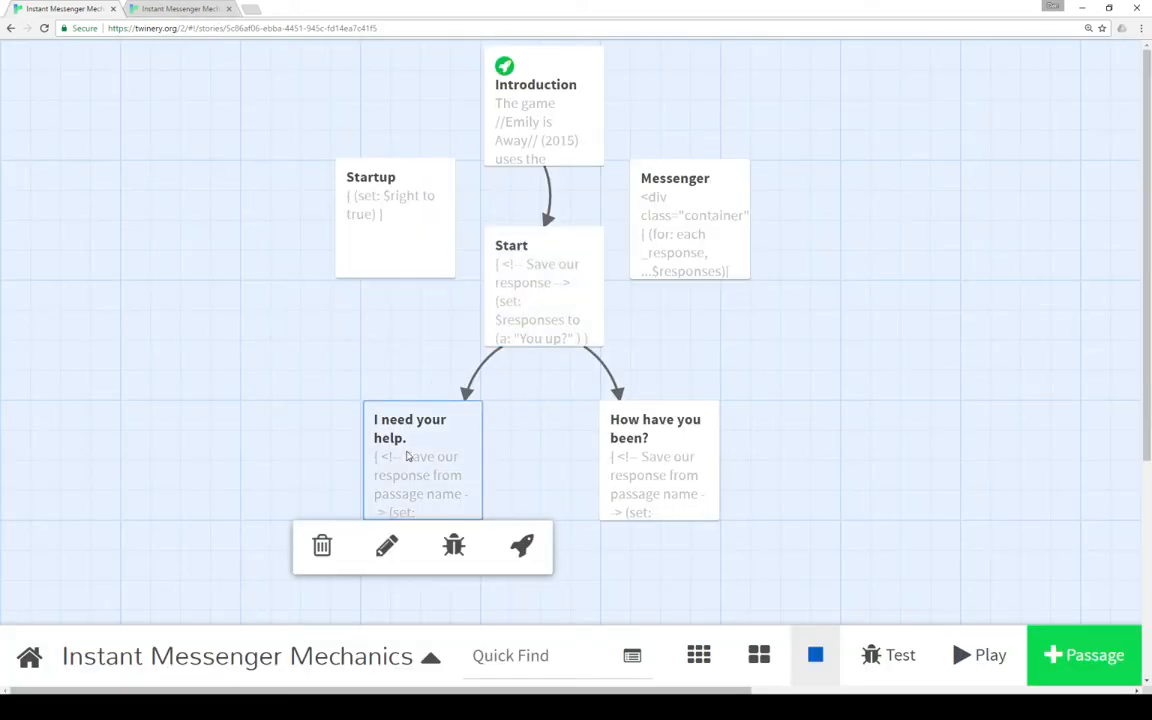
pyautogui.click(388, 546)
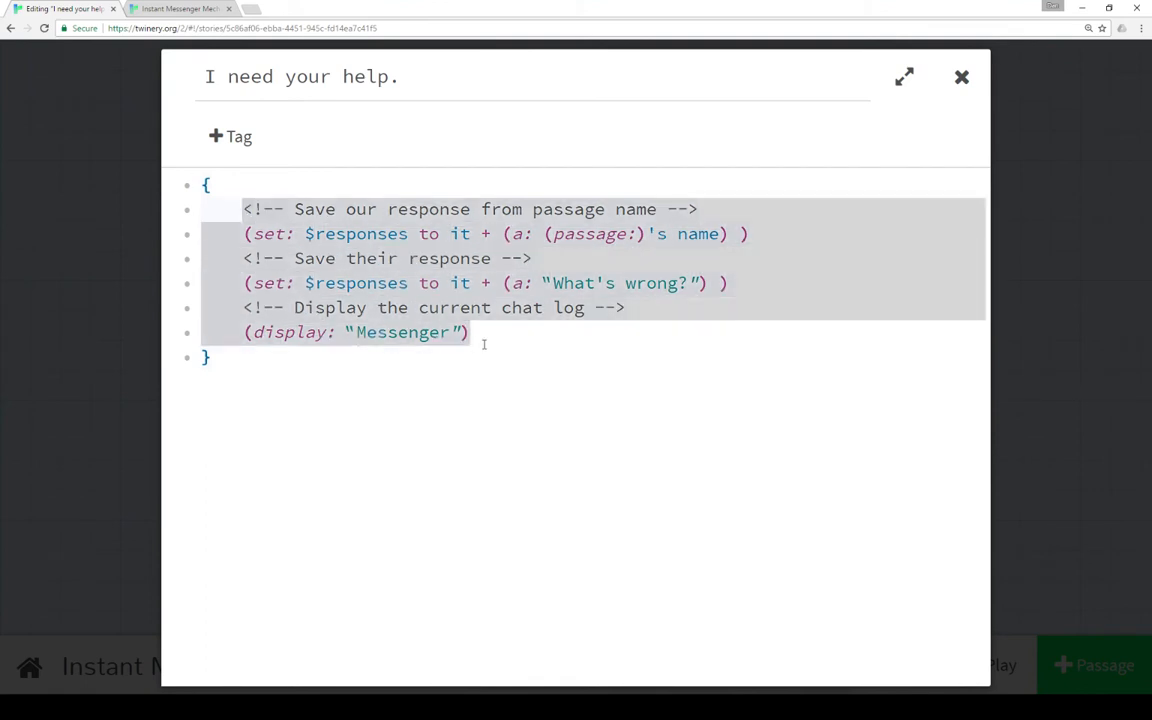
pyautogui.moveTo(554, 344)
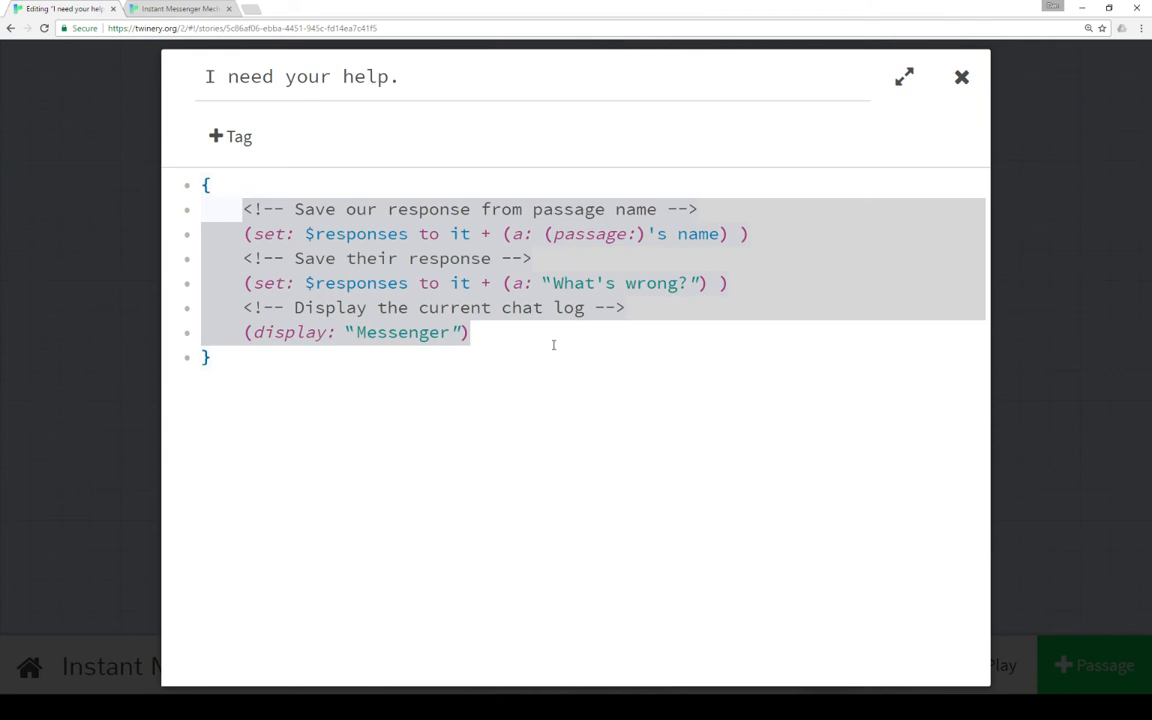
pyautogui.click(470, 332)
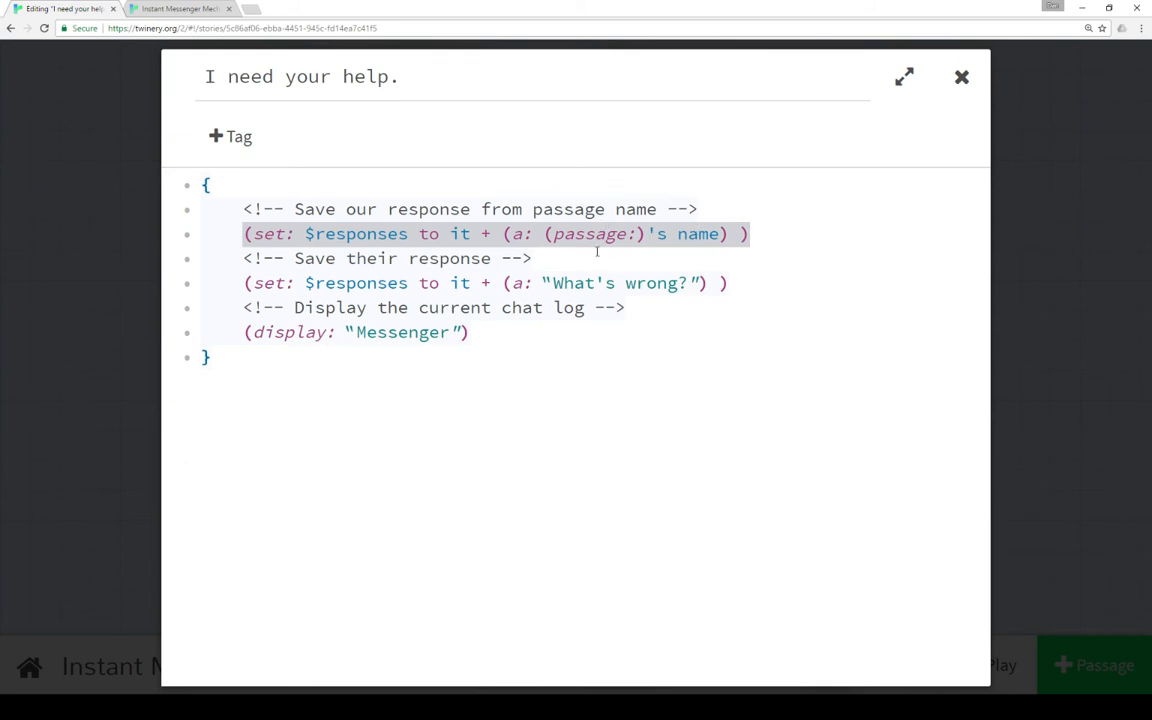
pyautogui.moveTo(364, 244)
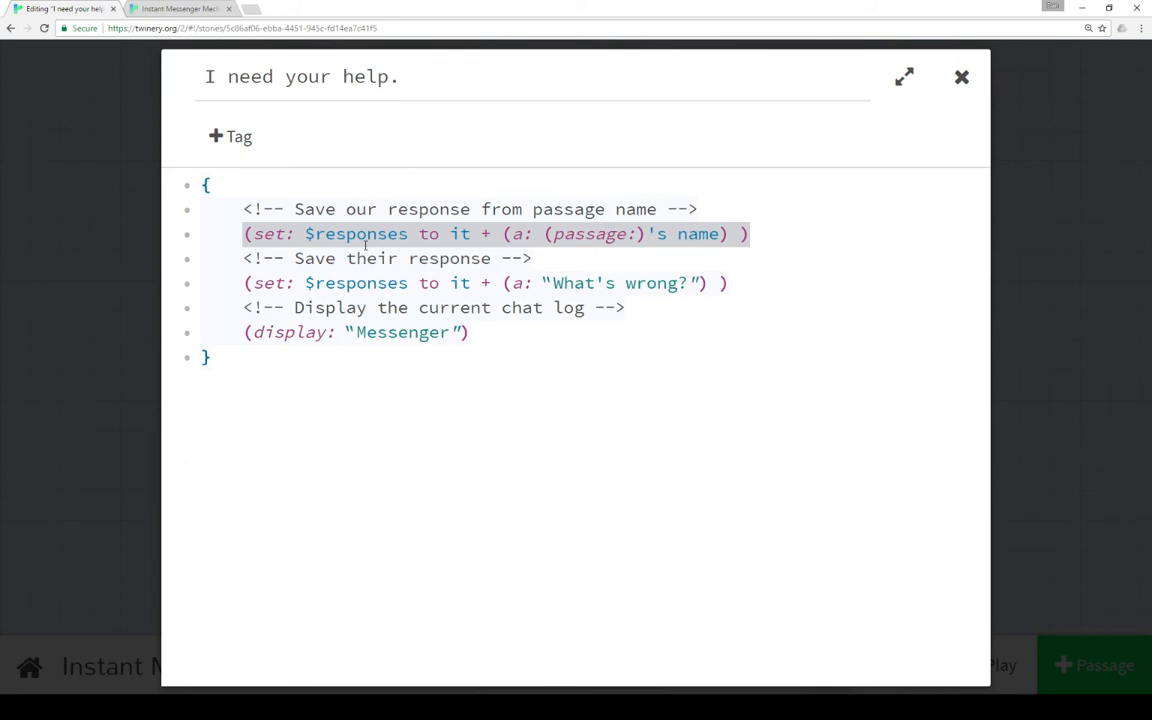
pyautogui.click(960, 76)
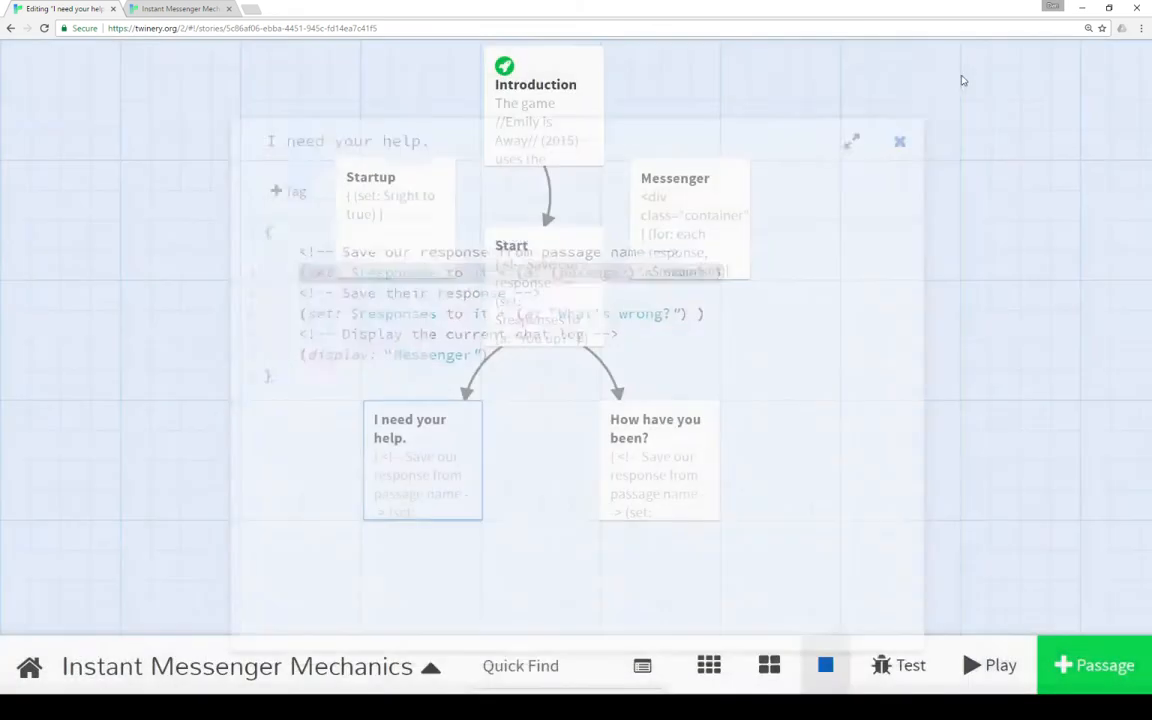
pyautogui.click(898, 140)
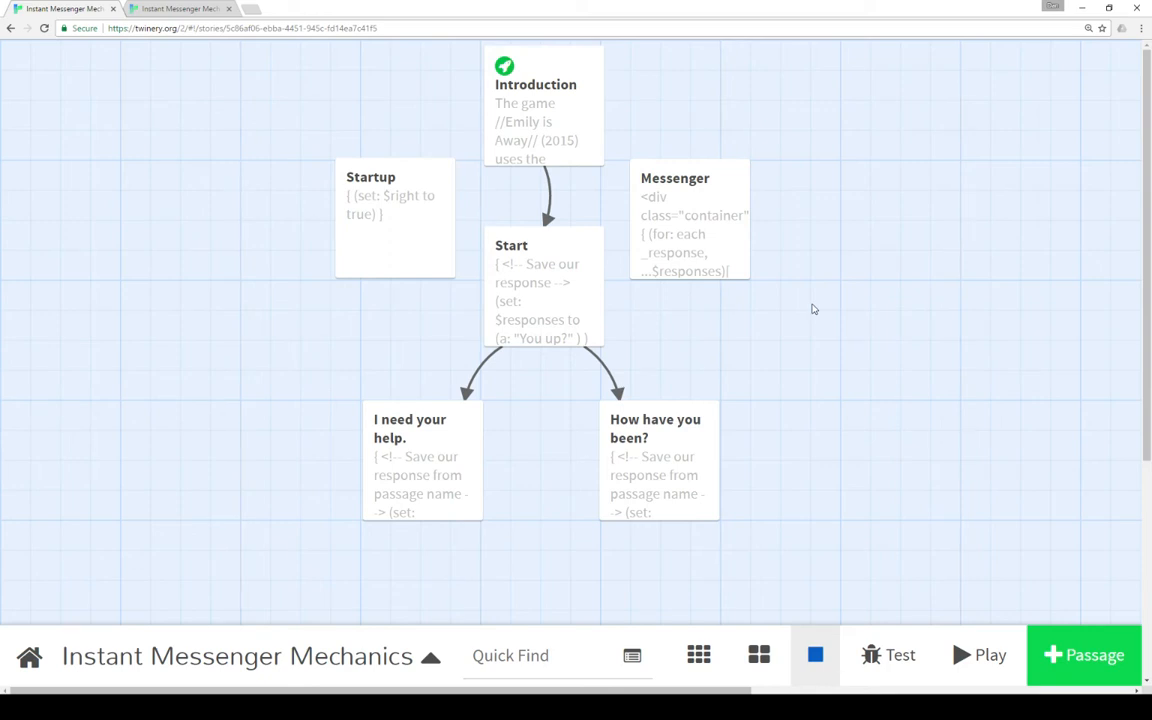
# Reopen Start, check the 'I need your help.' and 'How have you been?' reply passages, closing each unchanged.
pyautogui.doubleClick(544, 290)
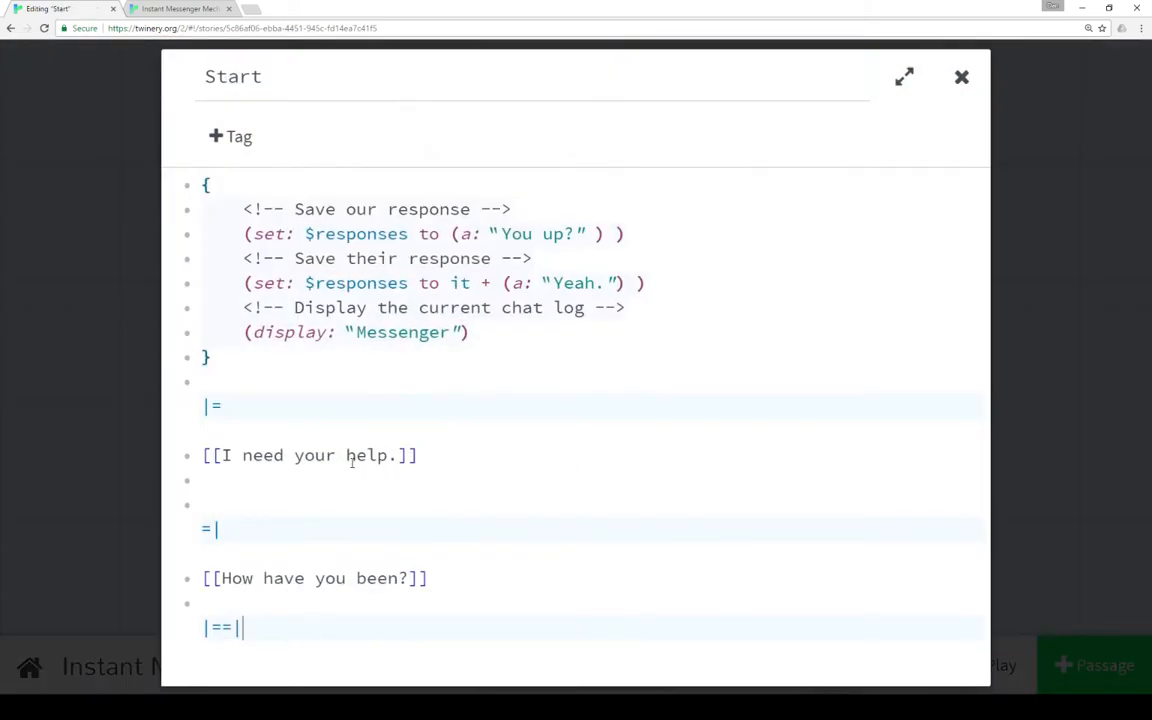
pyautogui.moveTo(412, 552)
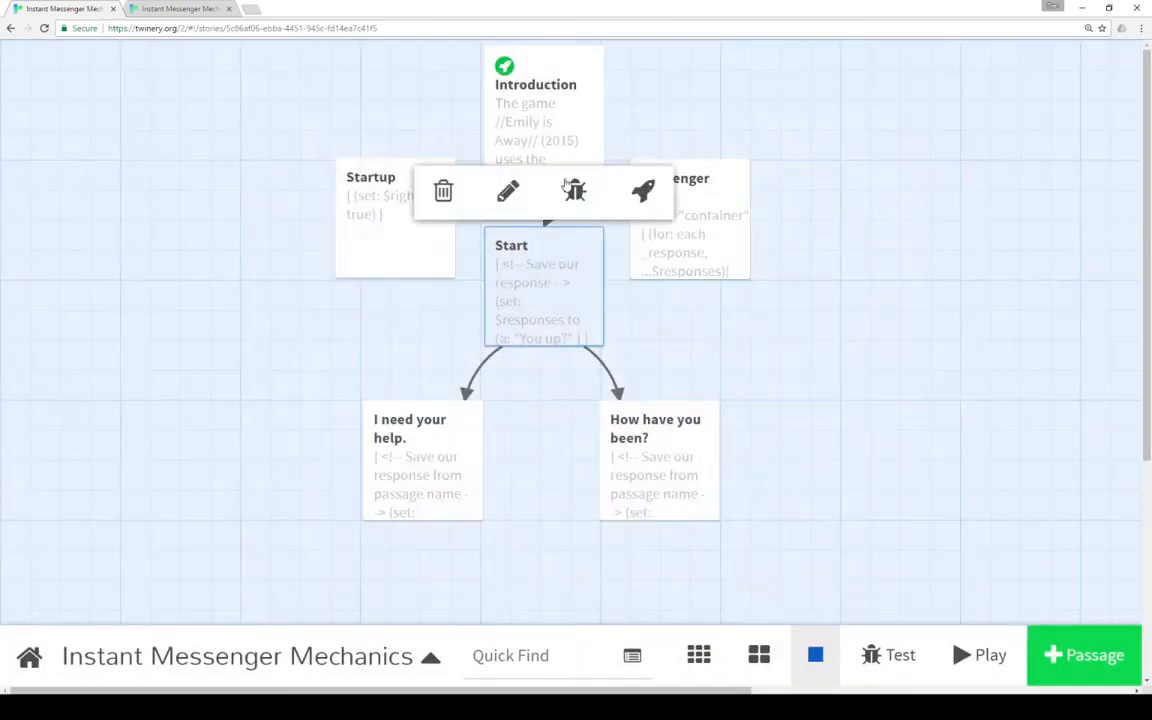
pyautogui.click(508, 190)
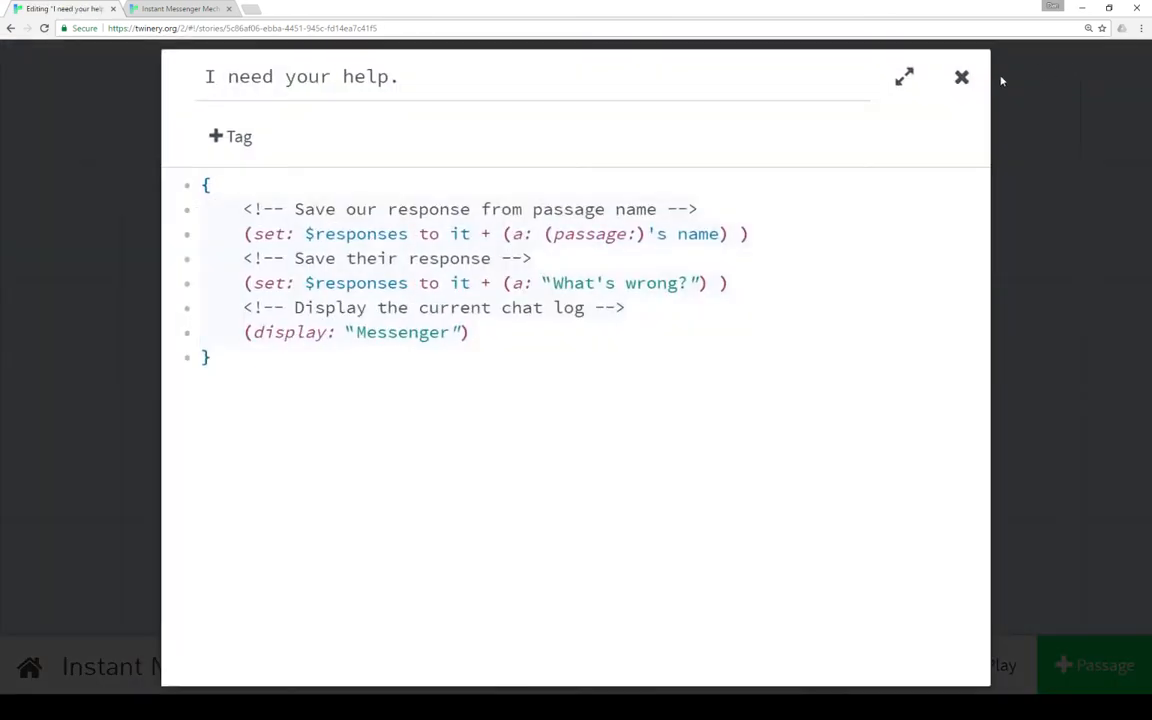
pyautogui.click(960, 76)
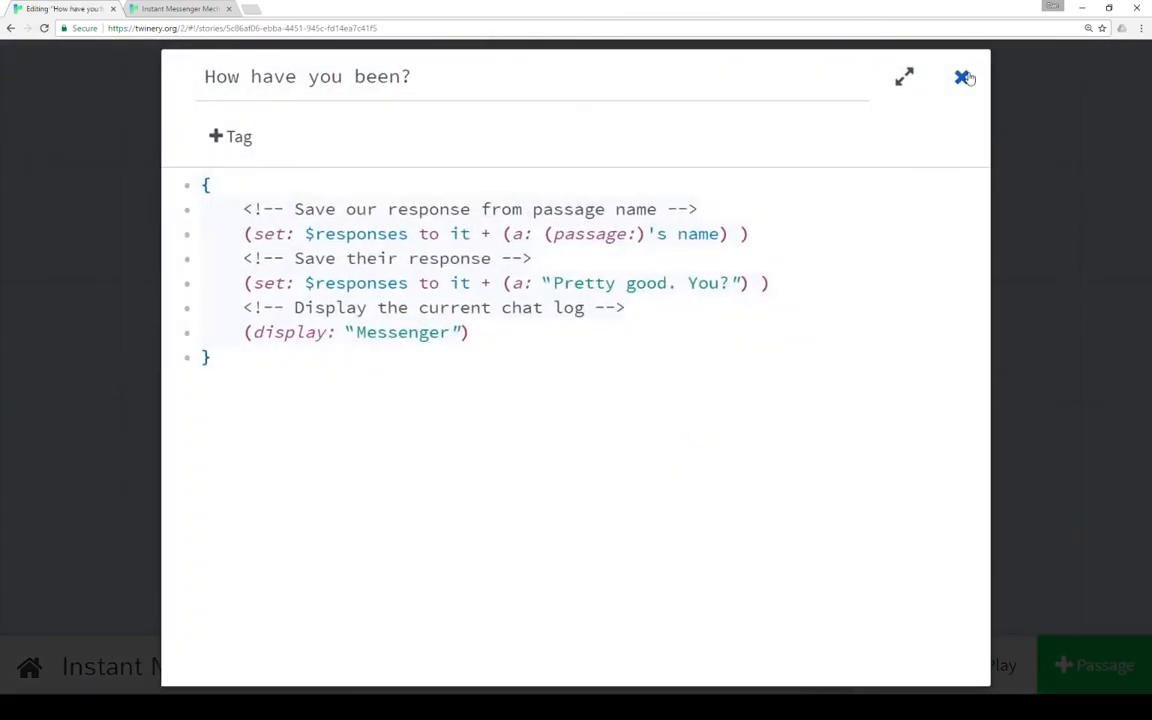
pyautogui.click(964, 76)
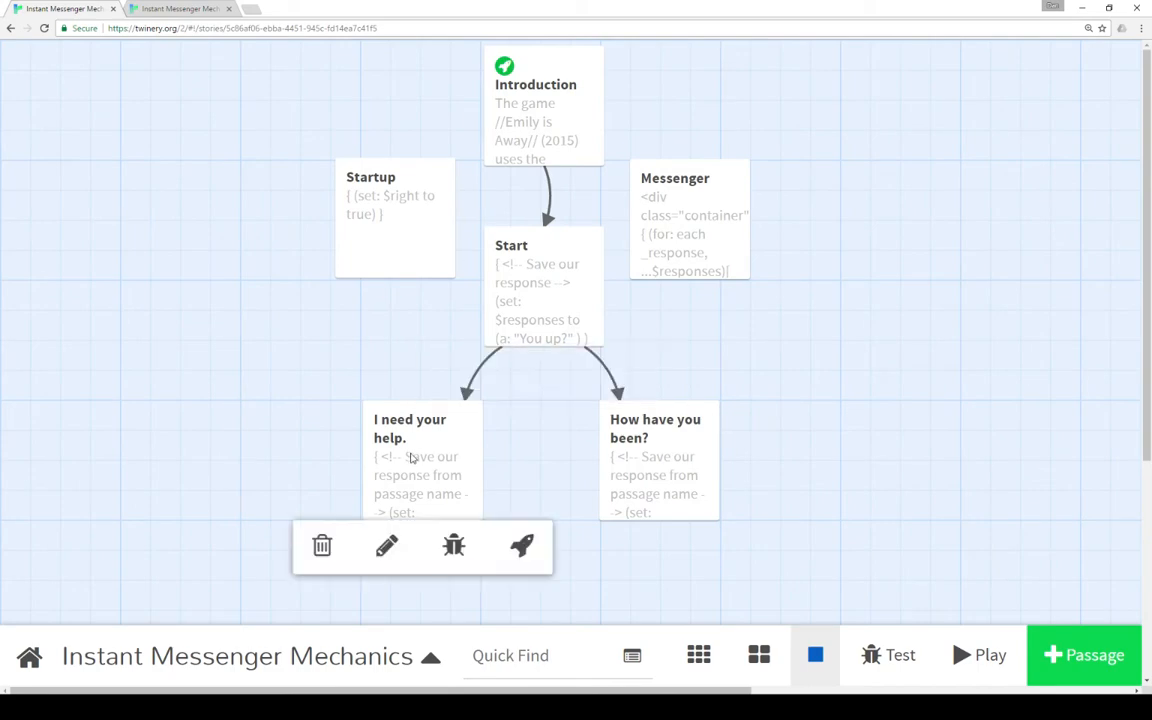
pyautogui.click(388, 546)
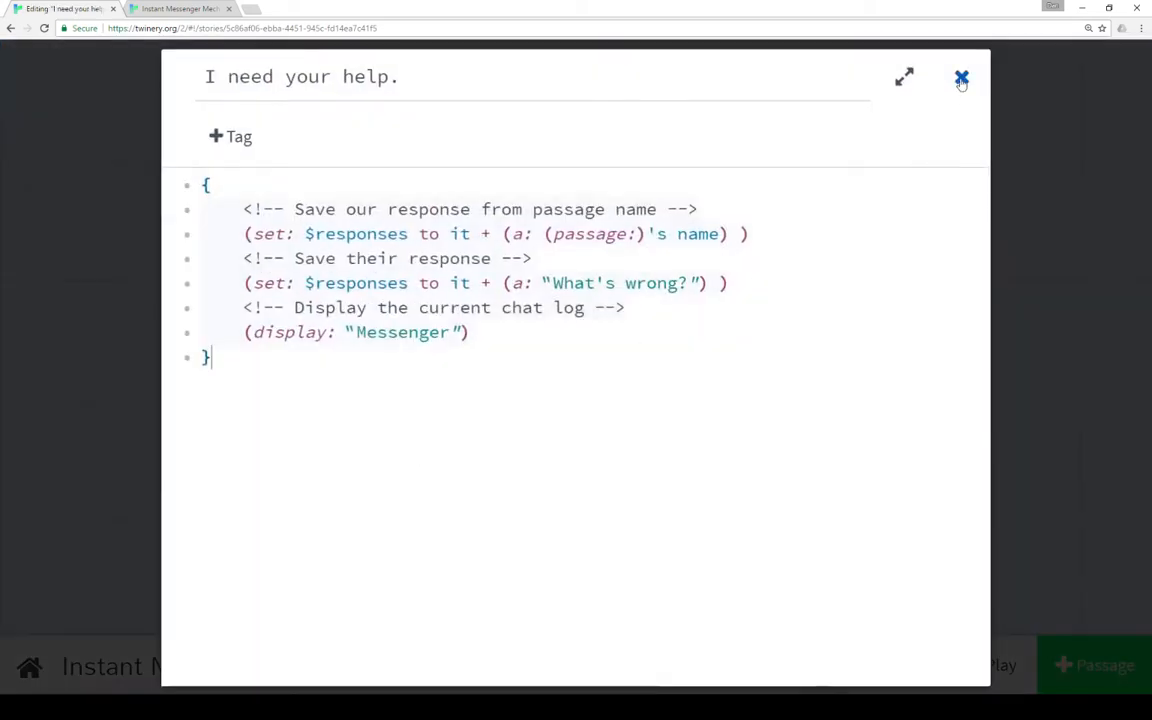
pyautogui.click(960, 78)
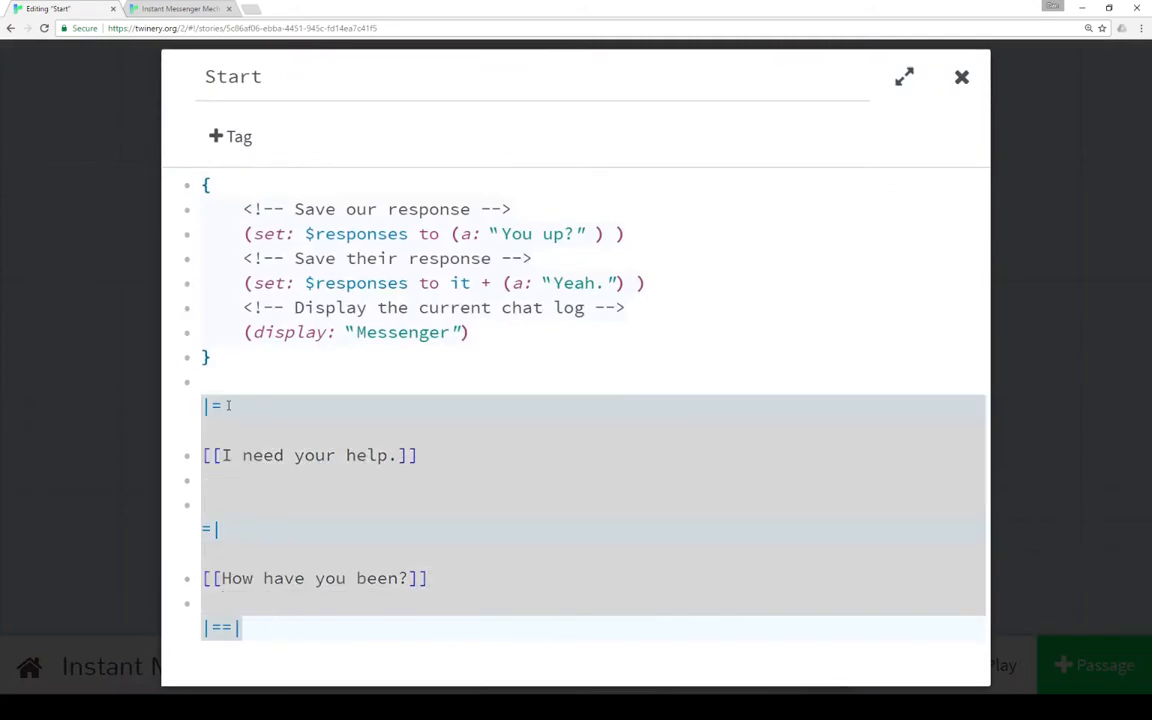
# Close the editor and select the whole passage name 'I need your help.'.
pyautogui.press('Backspace')
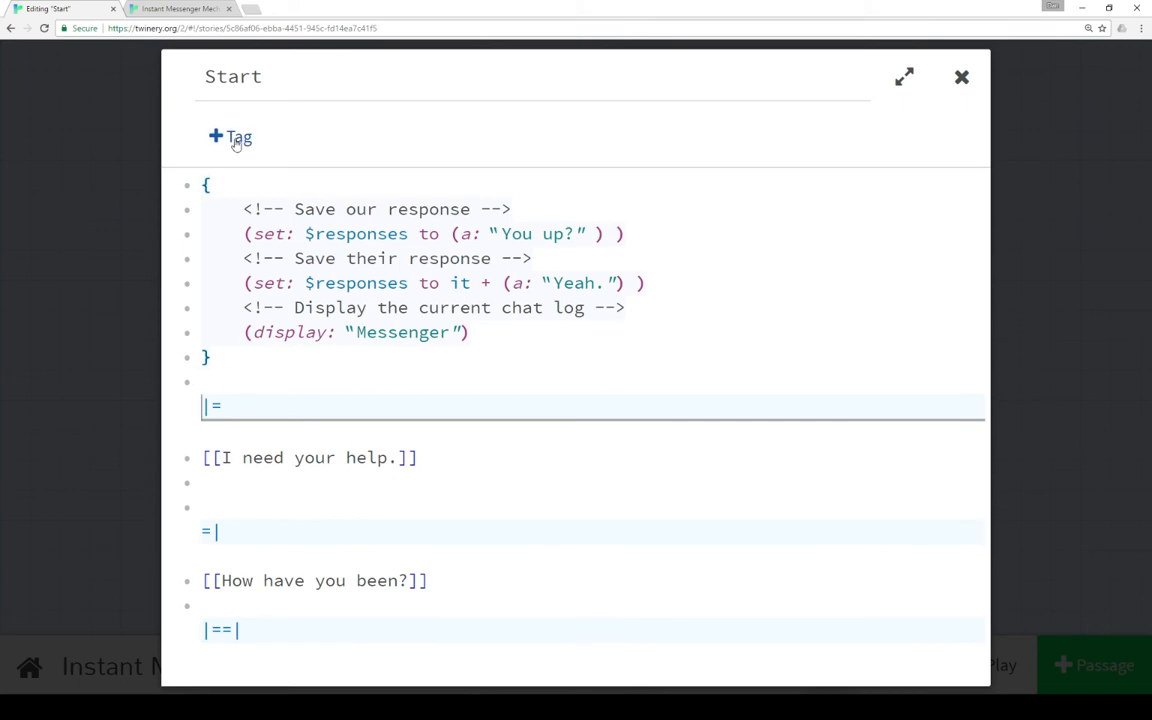
pyautogui.click(960, 76)
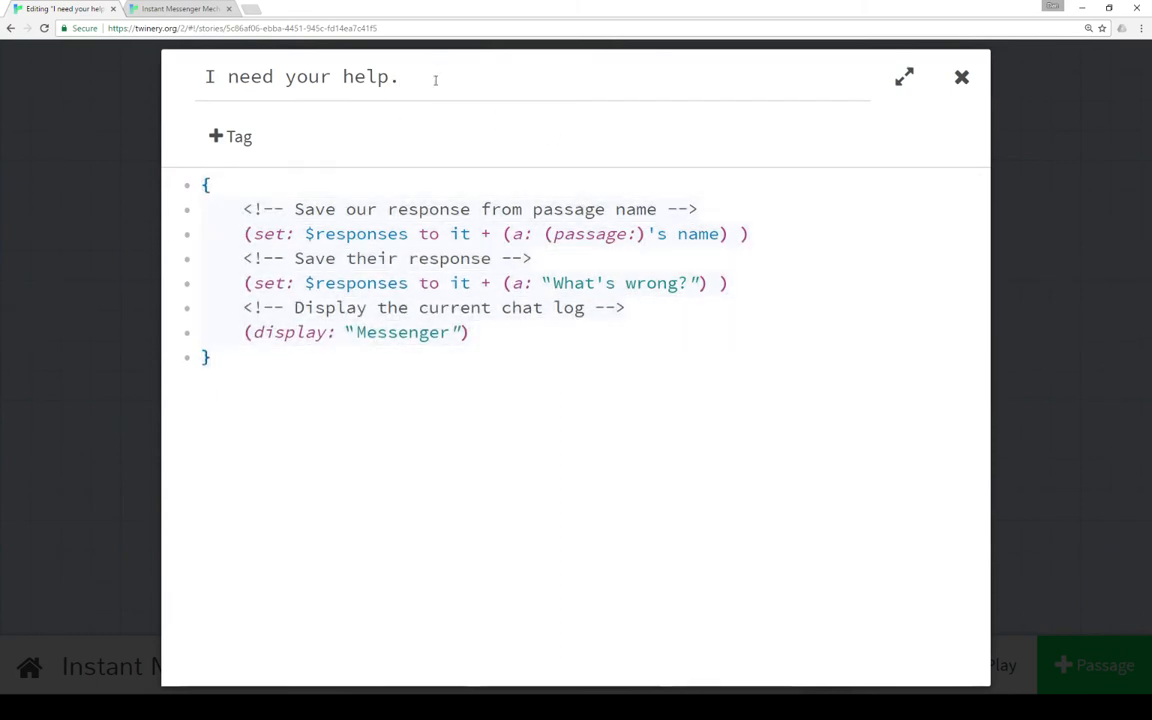
pyautogui.tripleClick(310, 76)
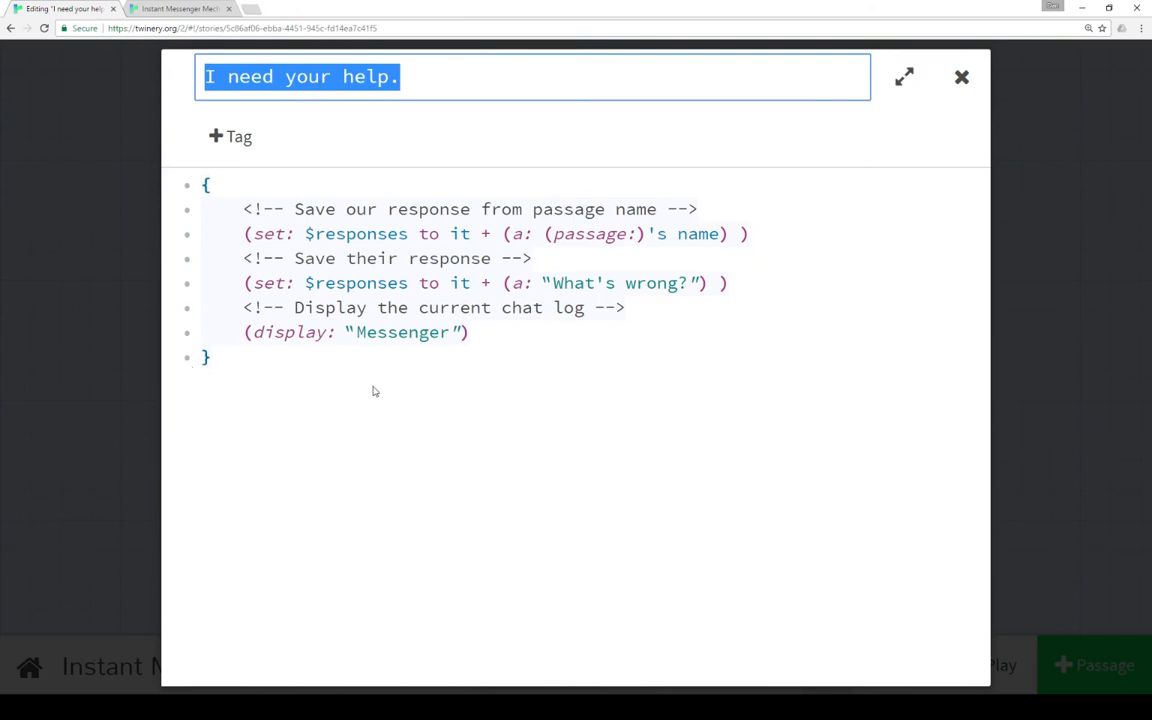
pyautogui.moveTo(504, 520)
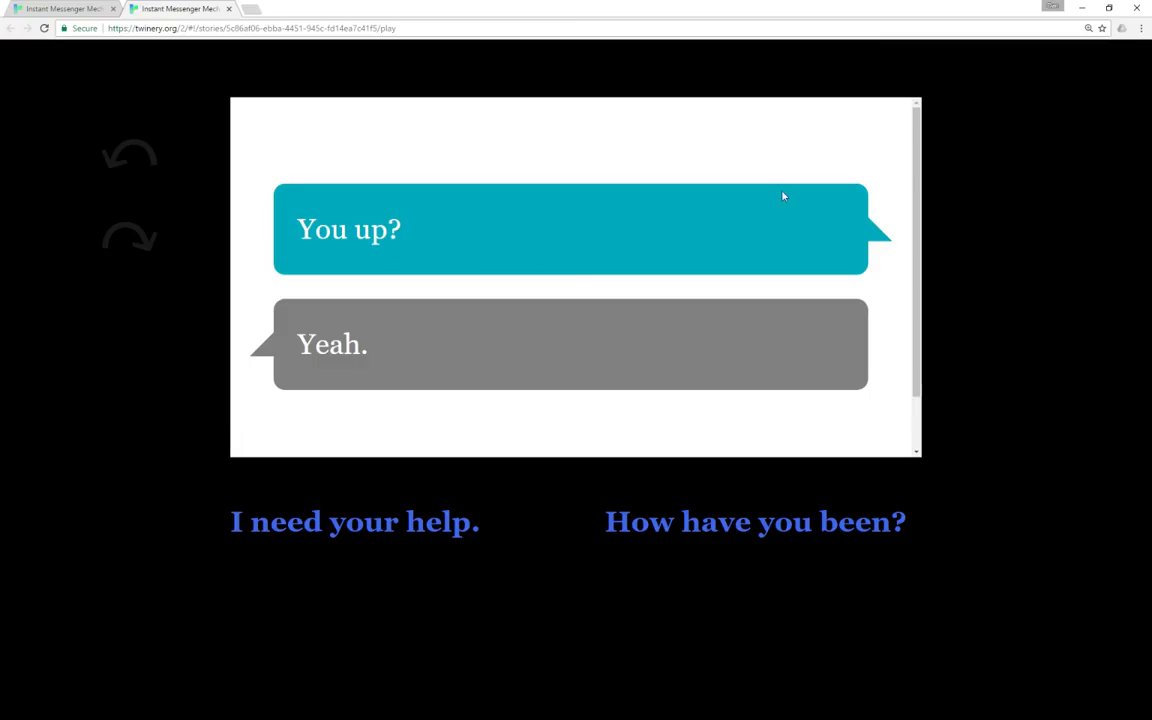
pyautogui.moveTo(56, 8)
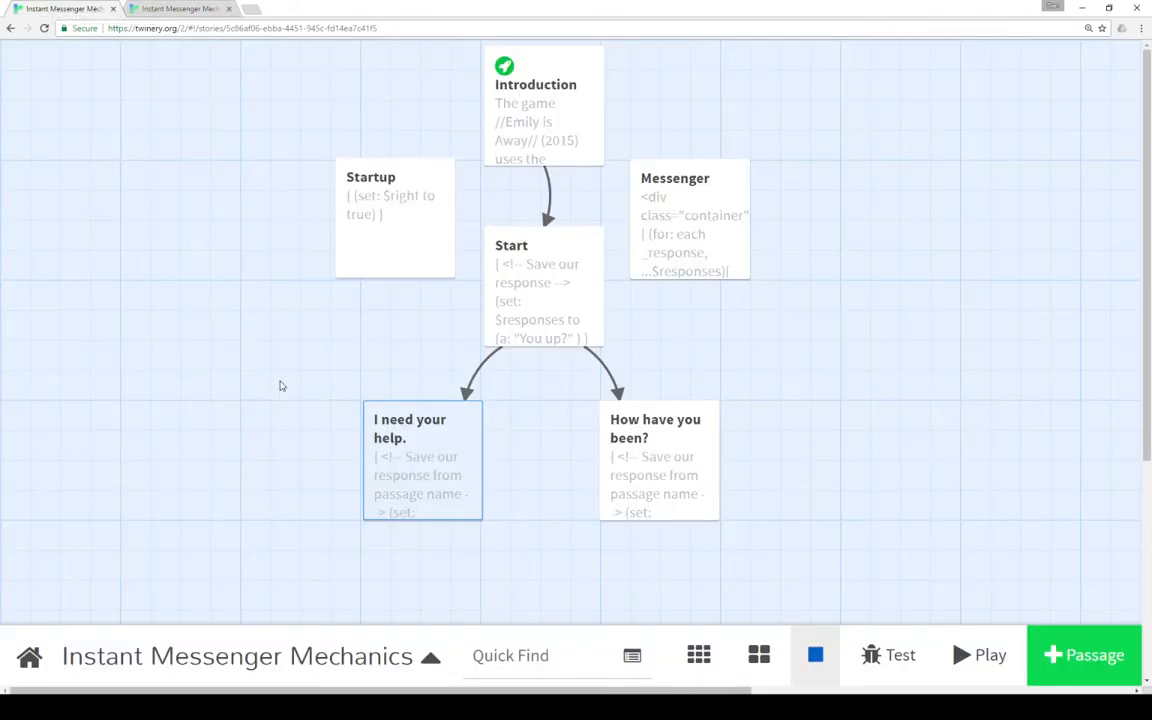
# Highlight the response-saving code in 'I need your help.', then read the Messenger loop and close both.
pyautogui.doubleClick(420, 460)
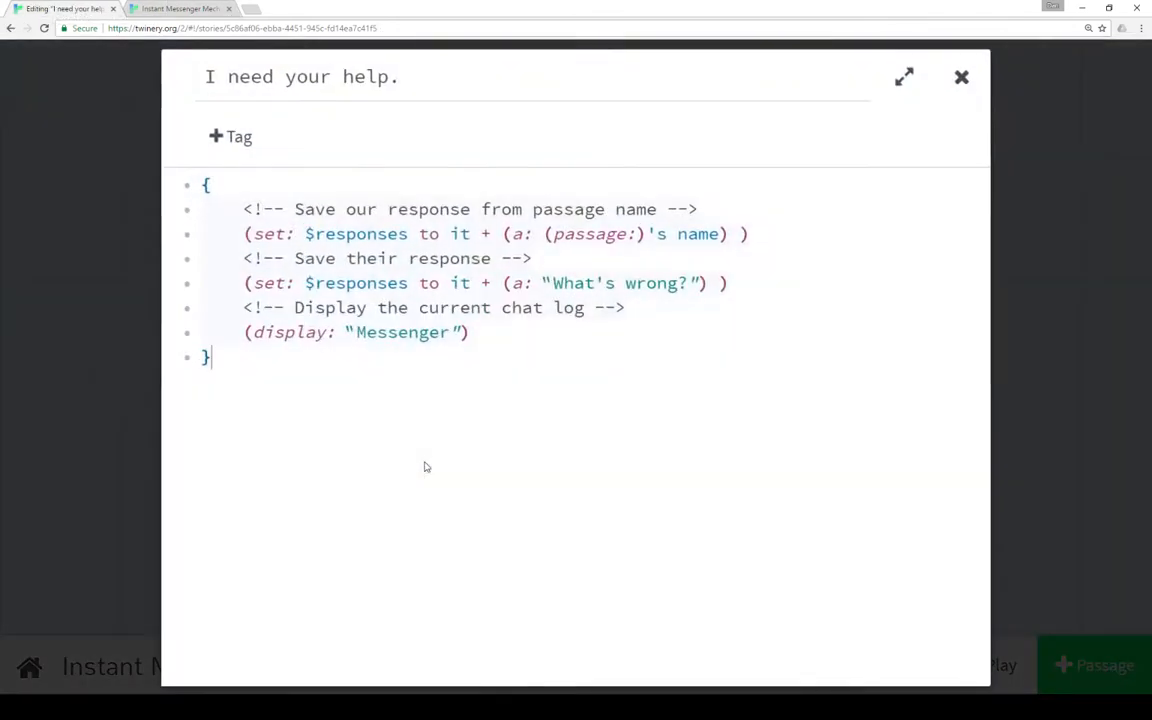
pyautogui.moveTo(244, 210); pyautogui.dragTo(624, 308)
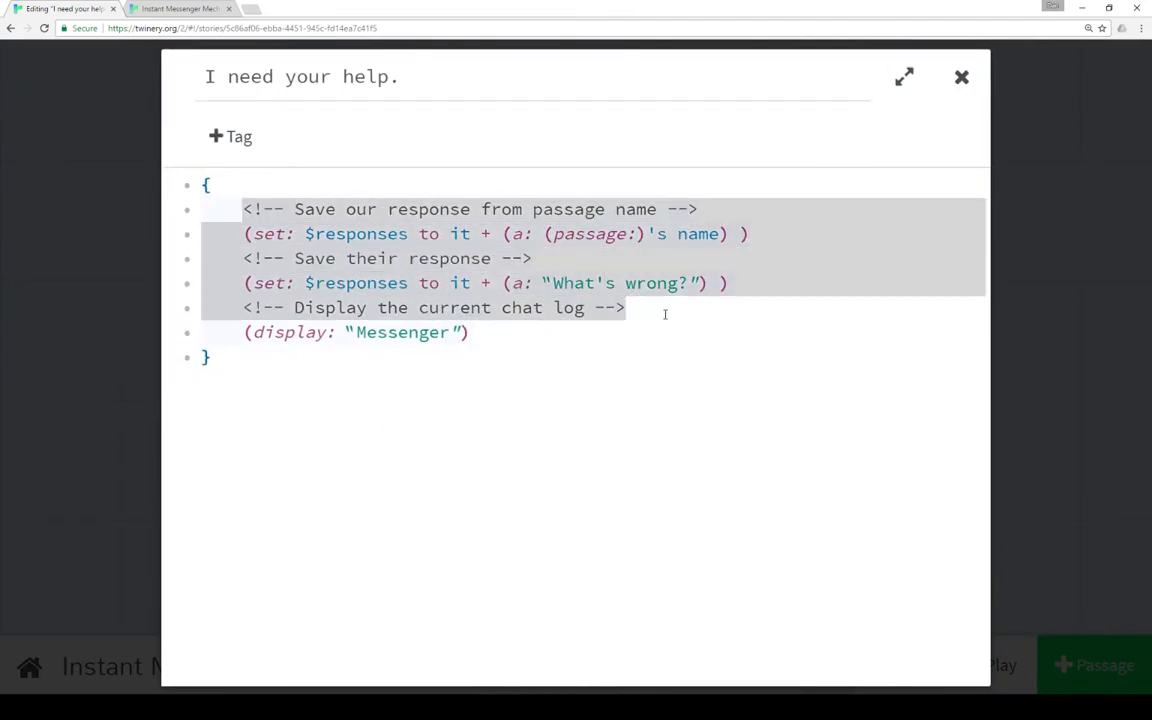
pyautogui.moveTo(344, 224)
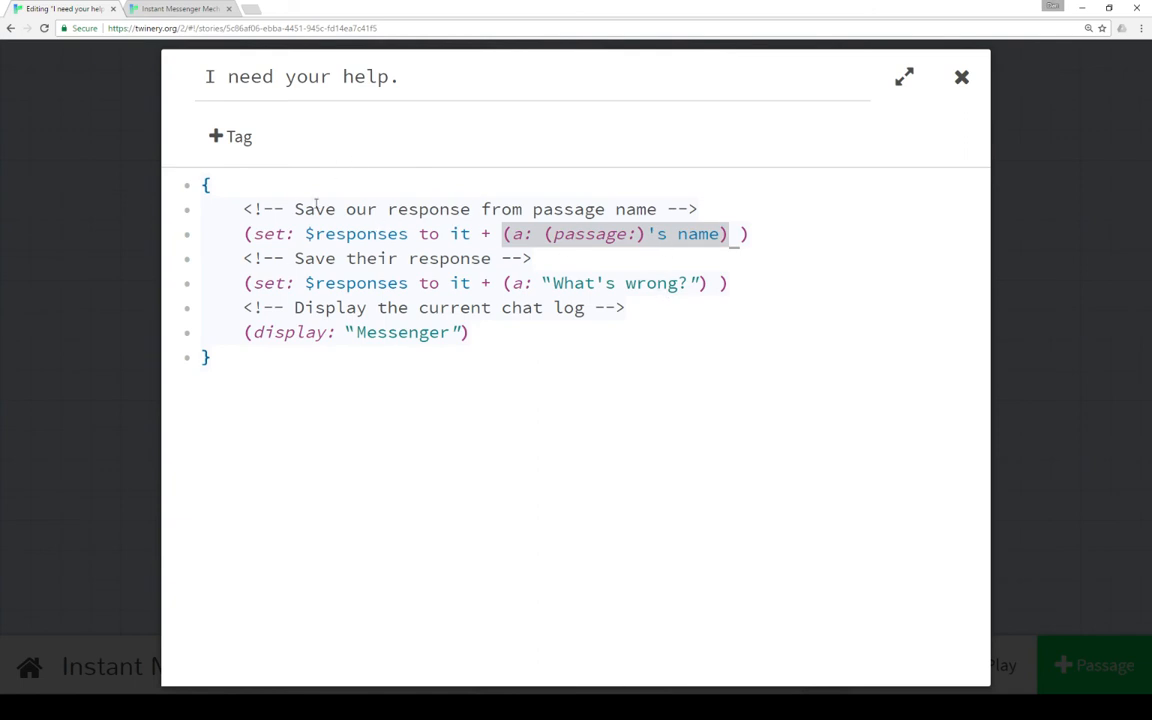
pyautogui.moveTo(964, 110)
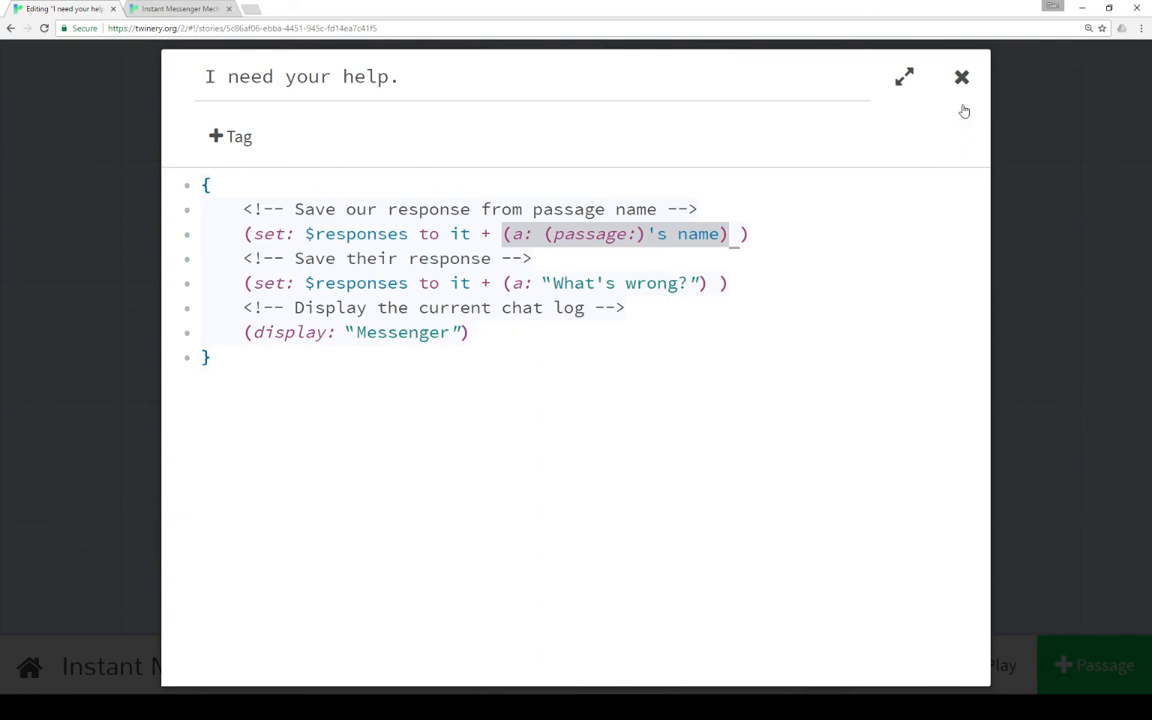
pyautogui.click(960, 76)
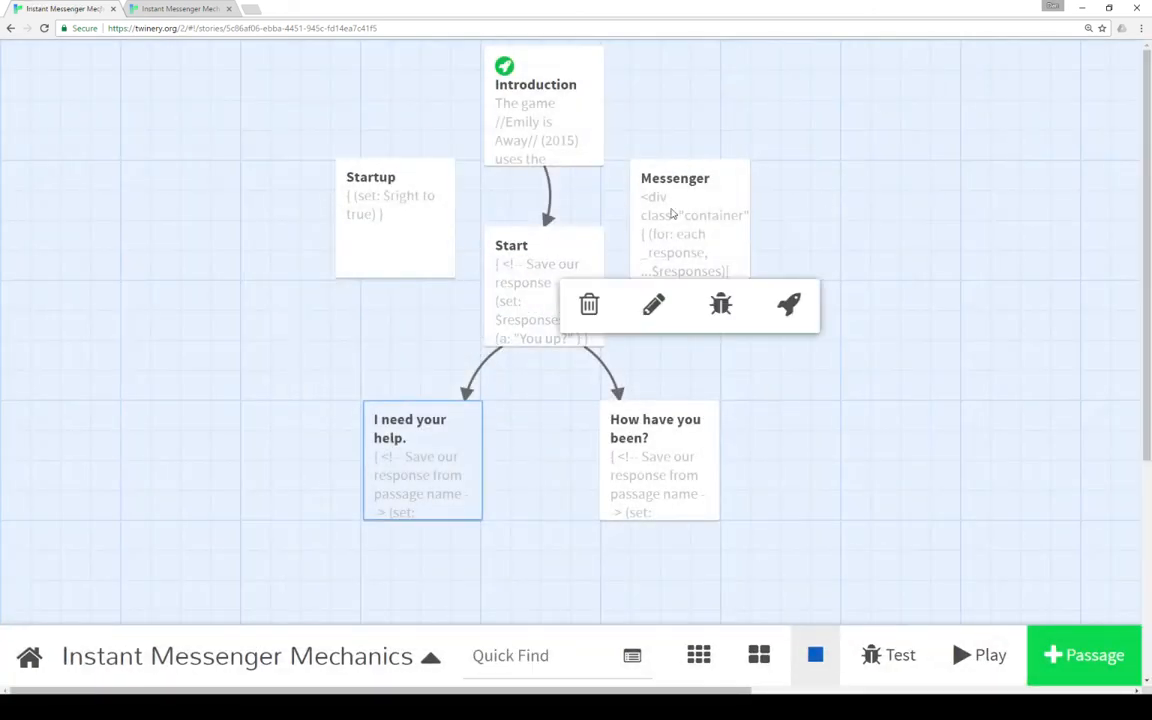
pyautogui.click(652, 304)
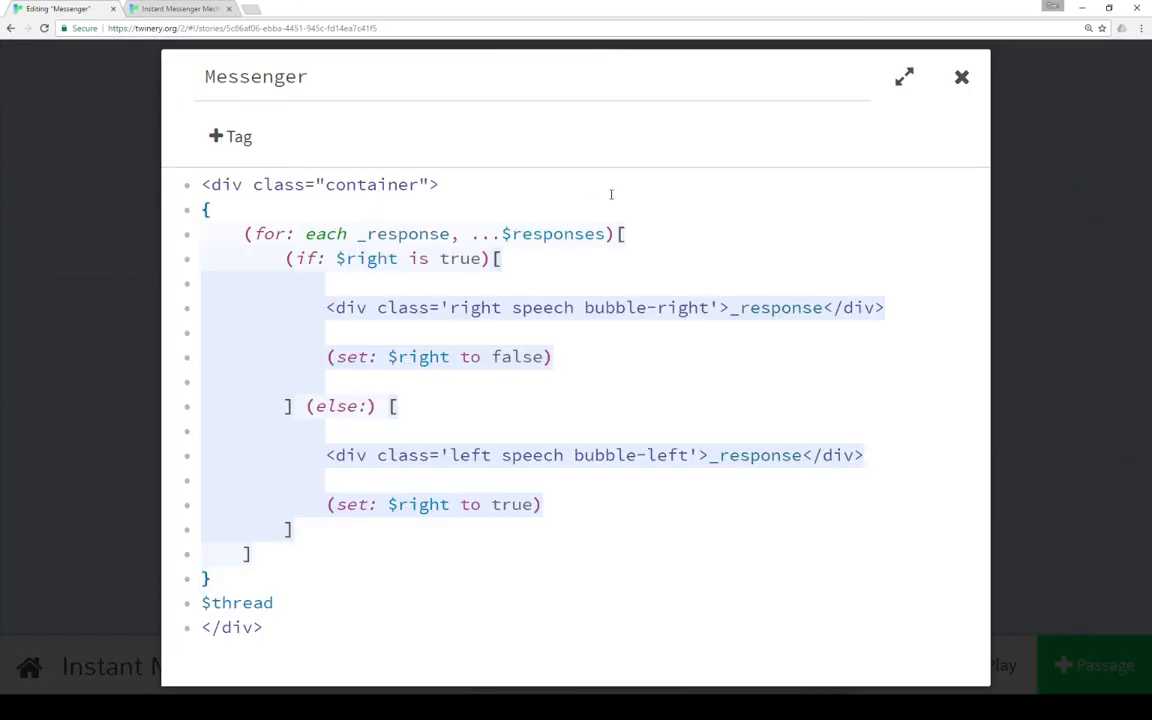
pyautogui.click(960, 76)
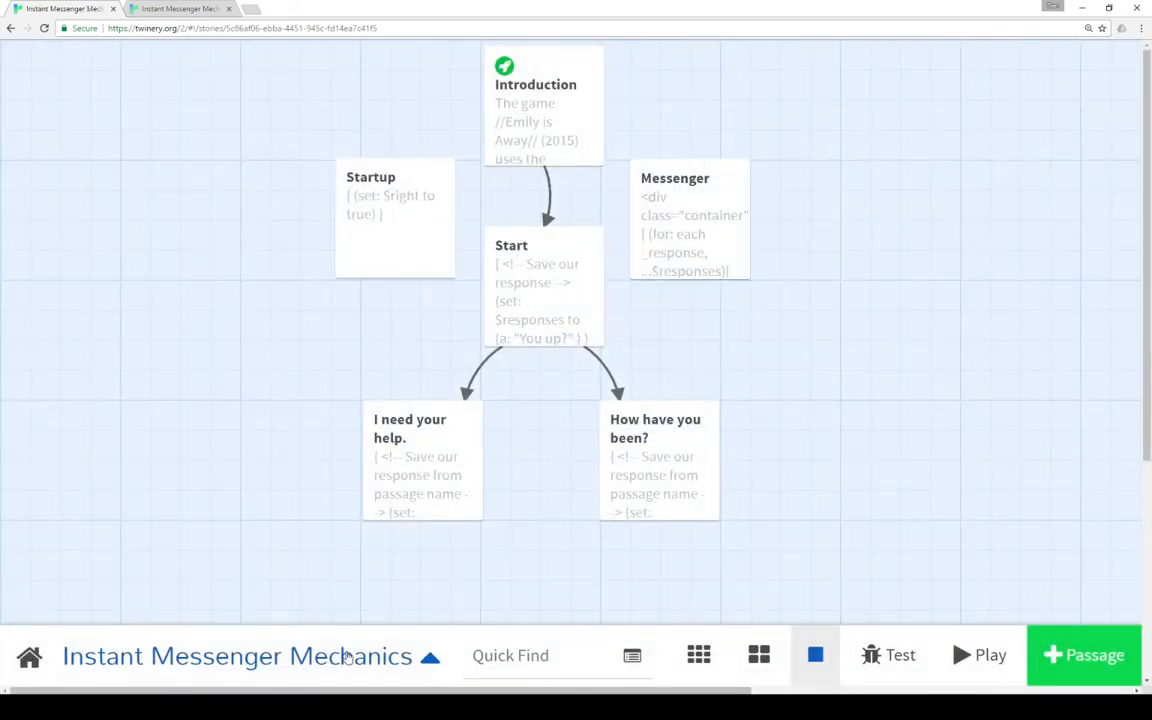
# Read through the story stylesheet's container and bubble CSS, close it, and reopen the story menu.
pyautogui.click(236, 656)
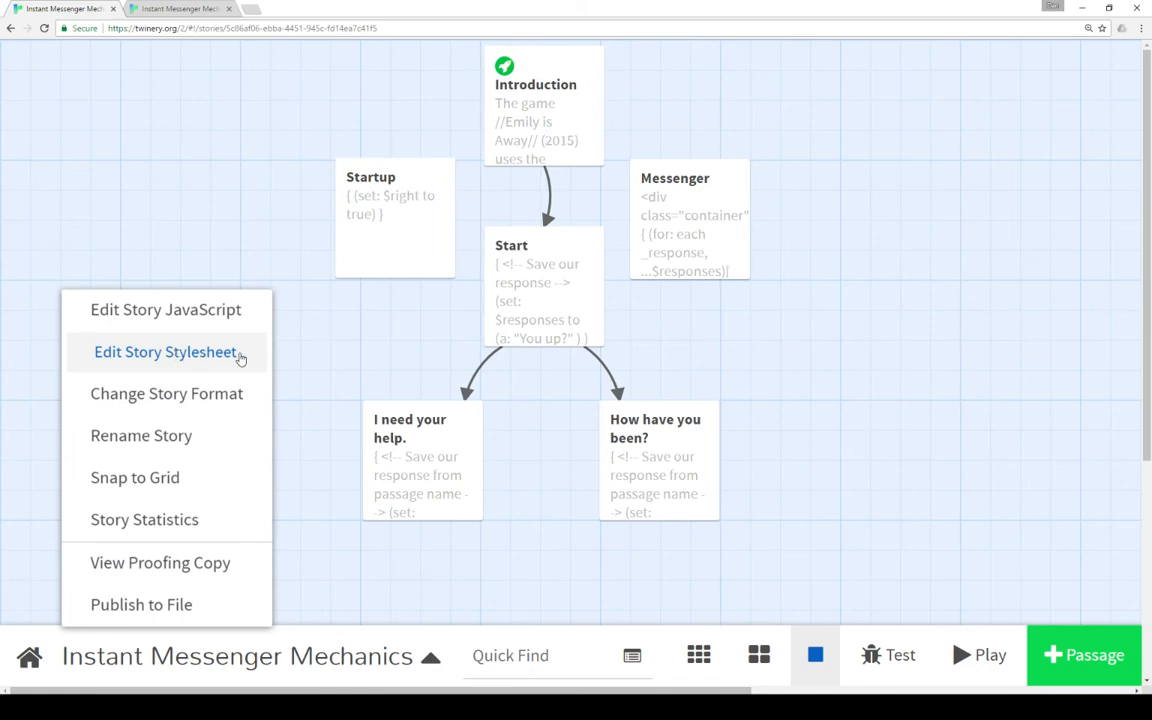
pyautogui.moveTo(170, 358)
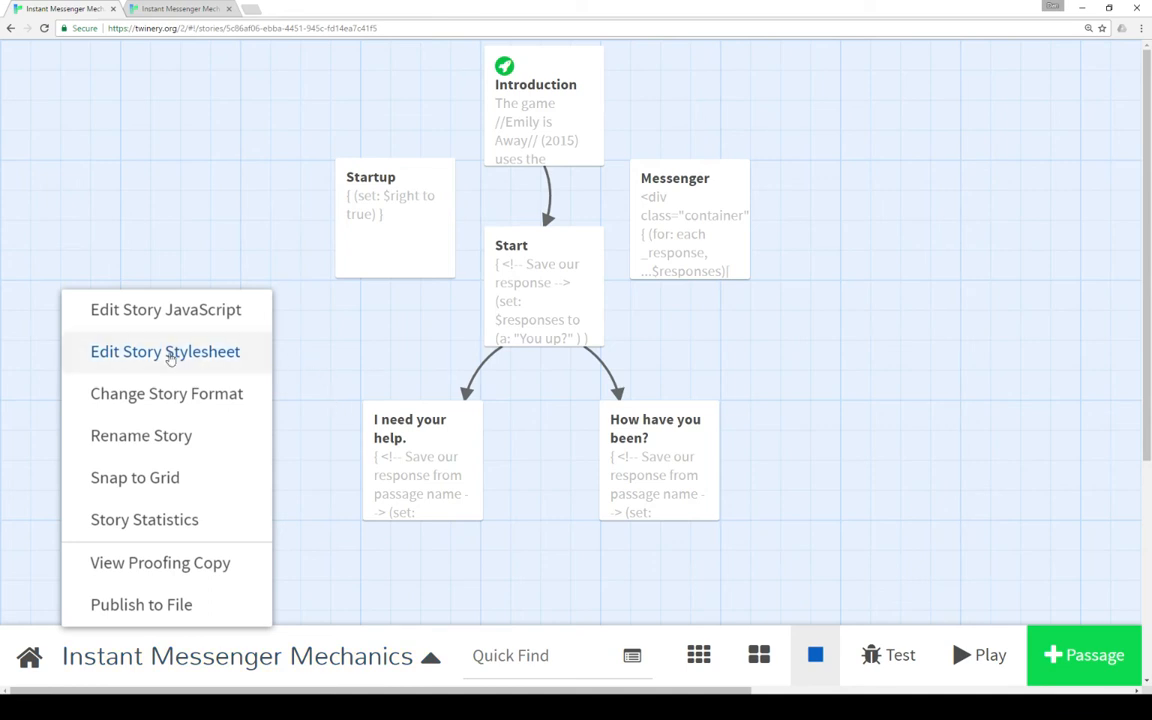
pyautogui.moveTo(160, 358)
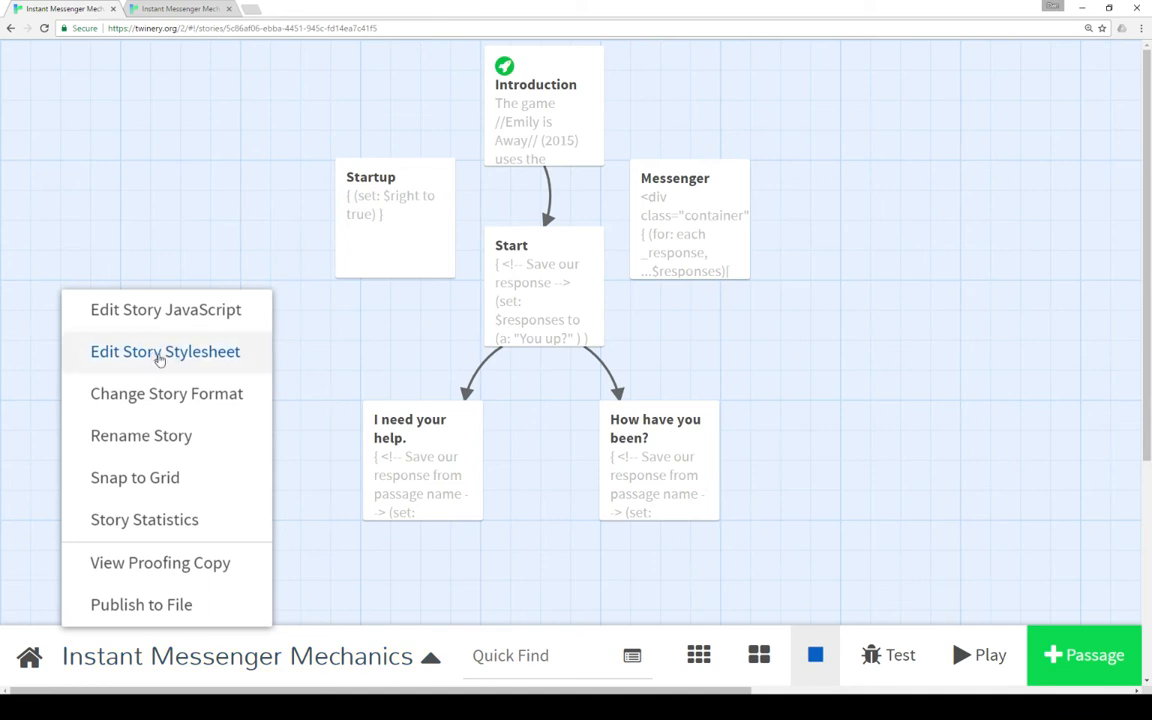
pyautogui.click(164, 352)
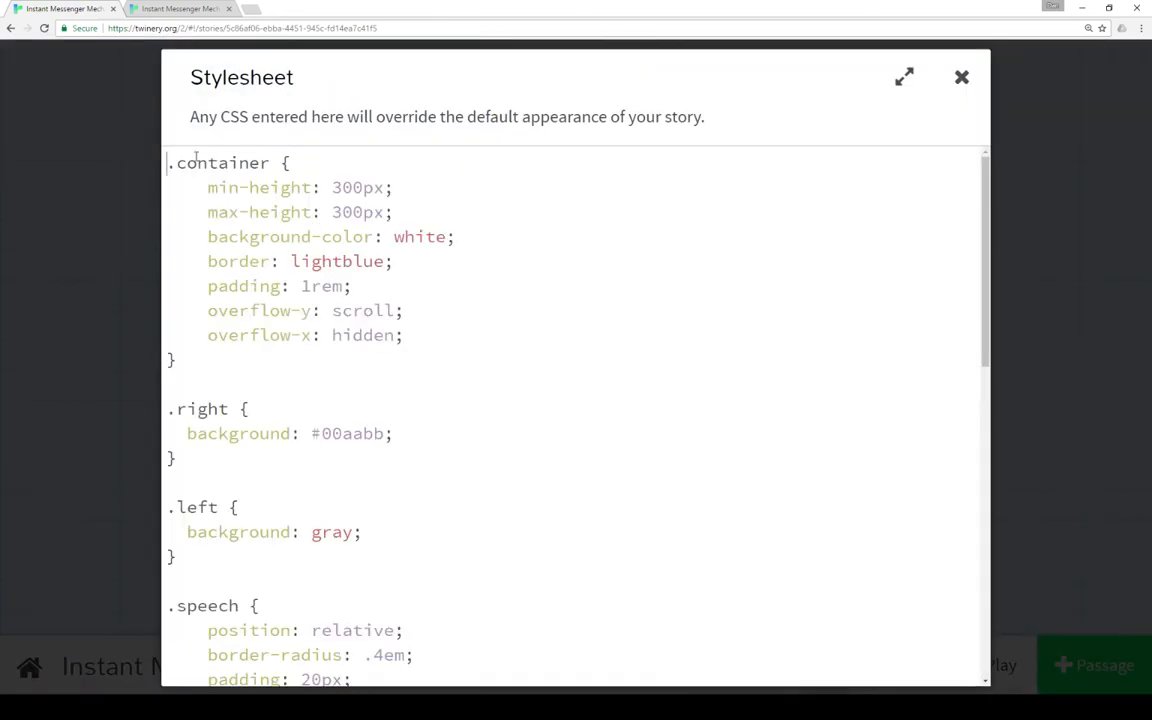
pyautogui.scroll(-3)
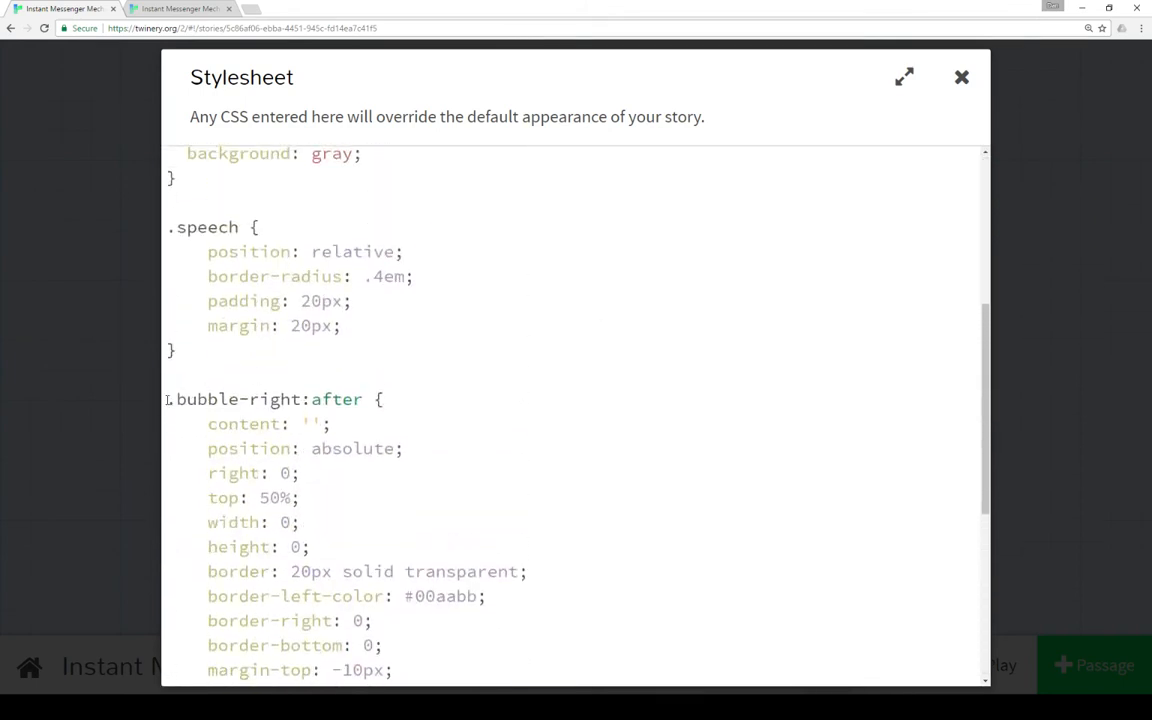
pyautogui.scroll(-3)
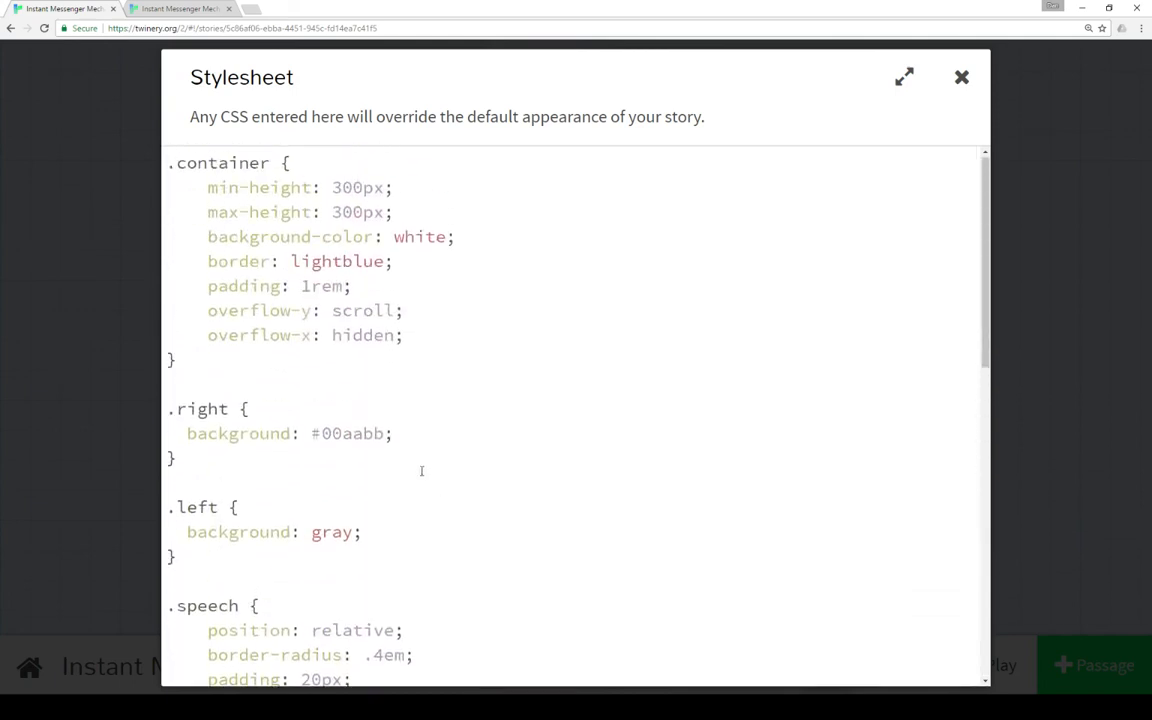
pyautogui.click(404, 336)
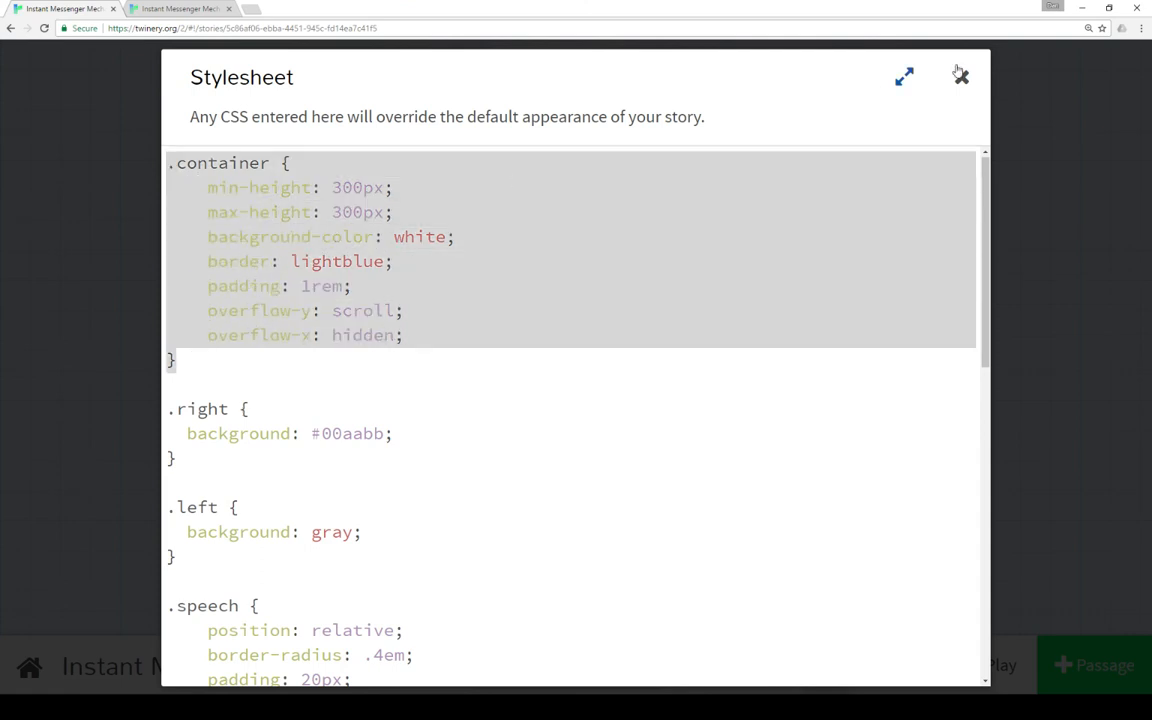
pyautogui.click(960, 76)
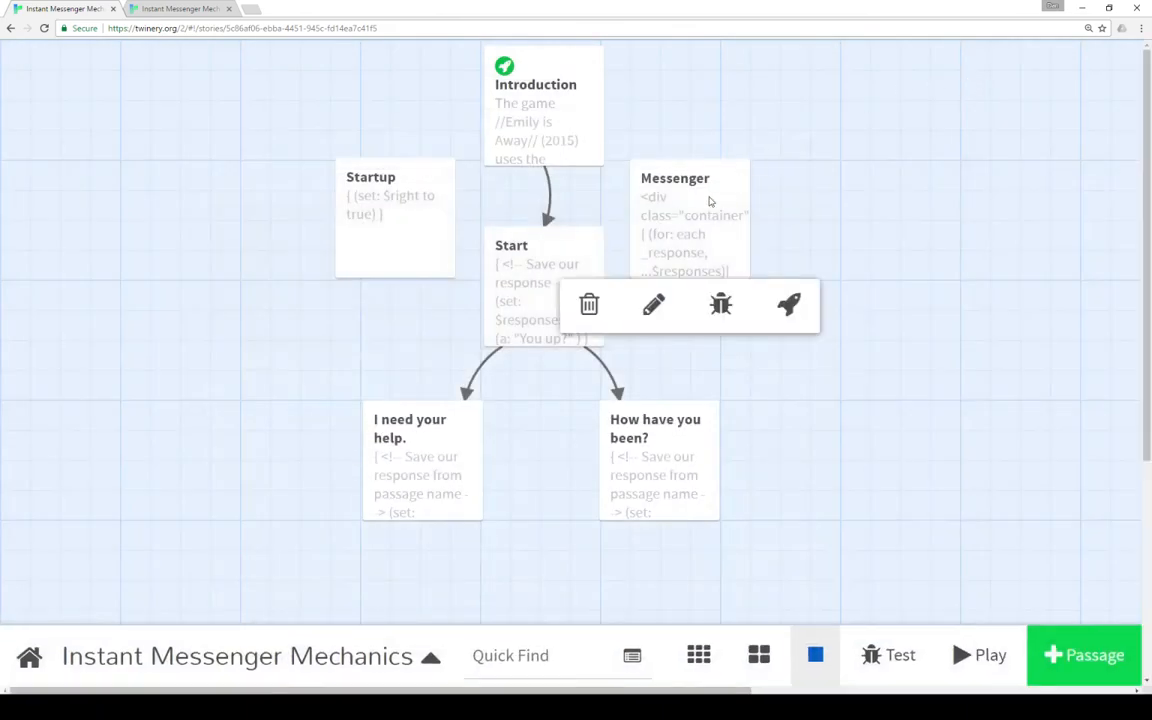
pyautogui.click(652, 304)
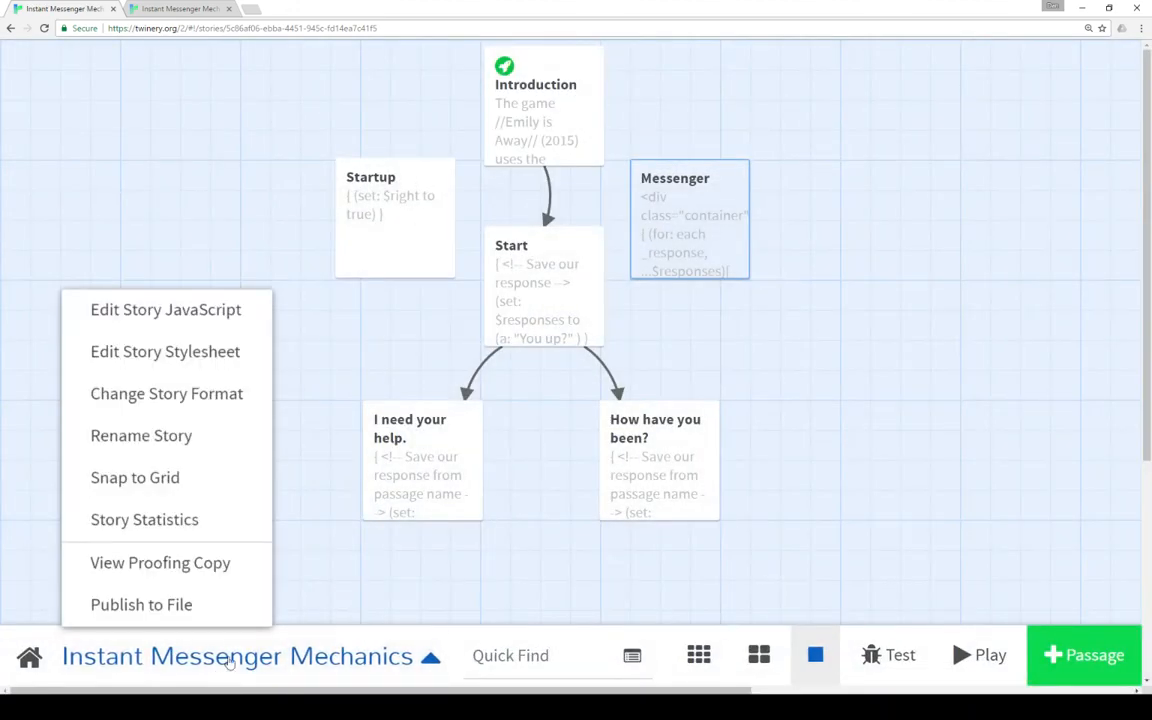
# Highlight the .container rule and scroll through the .right, .speech and .bubble-right rules.
pyautogui.click(164, 352)
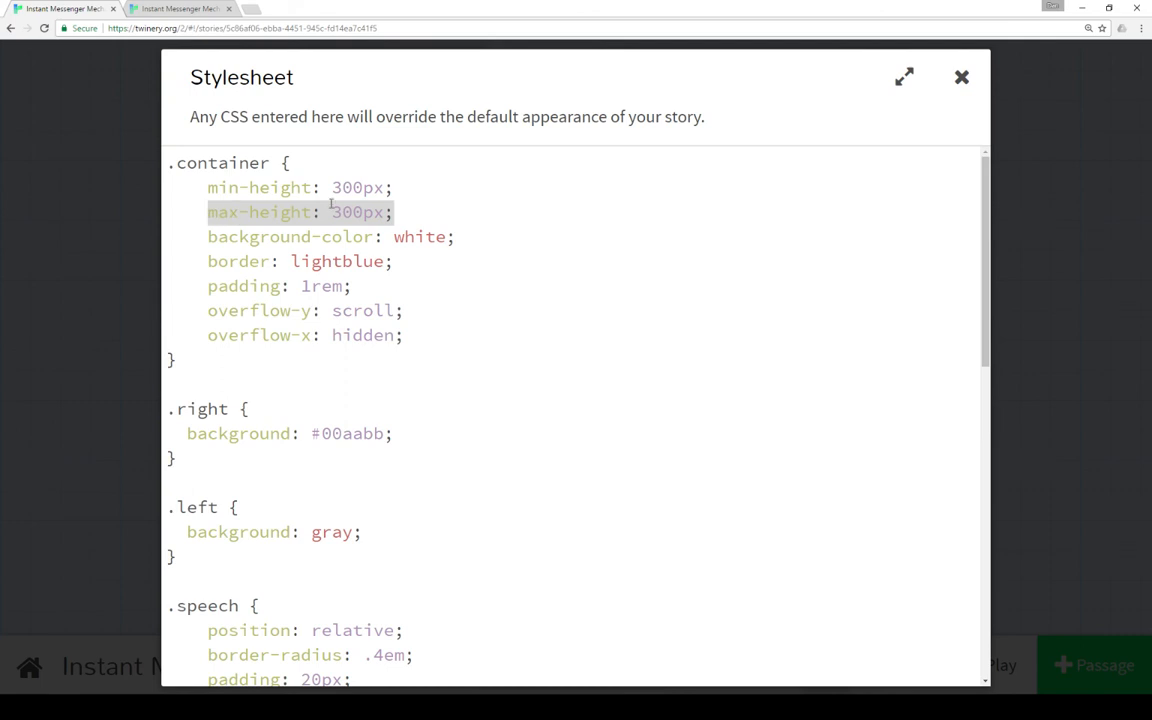
pyautogui.moveTo(356, 208)
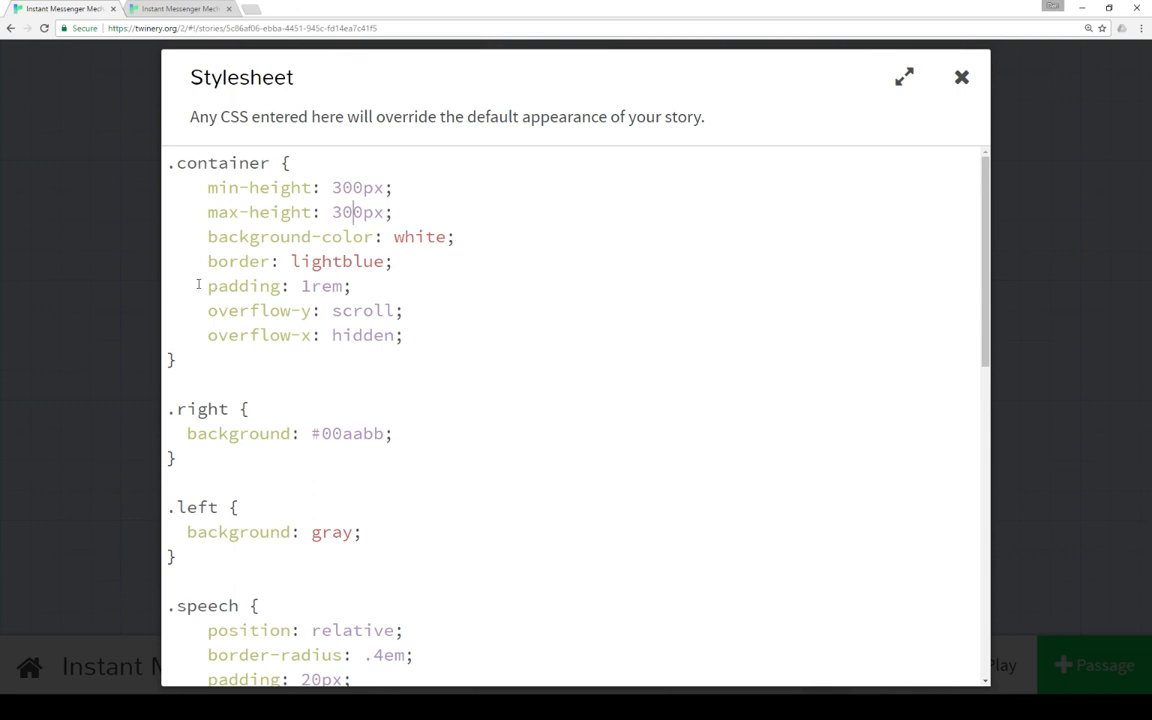
pyautogui.moveTo(208, 310); pyautogui.dragTo(404, 336)
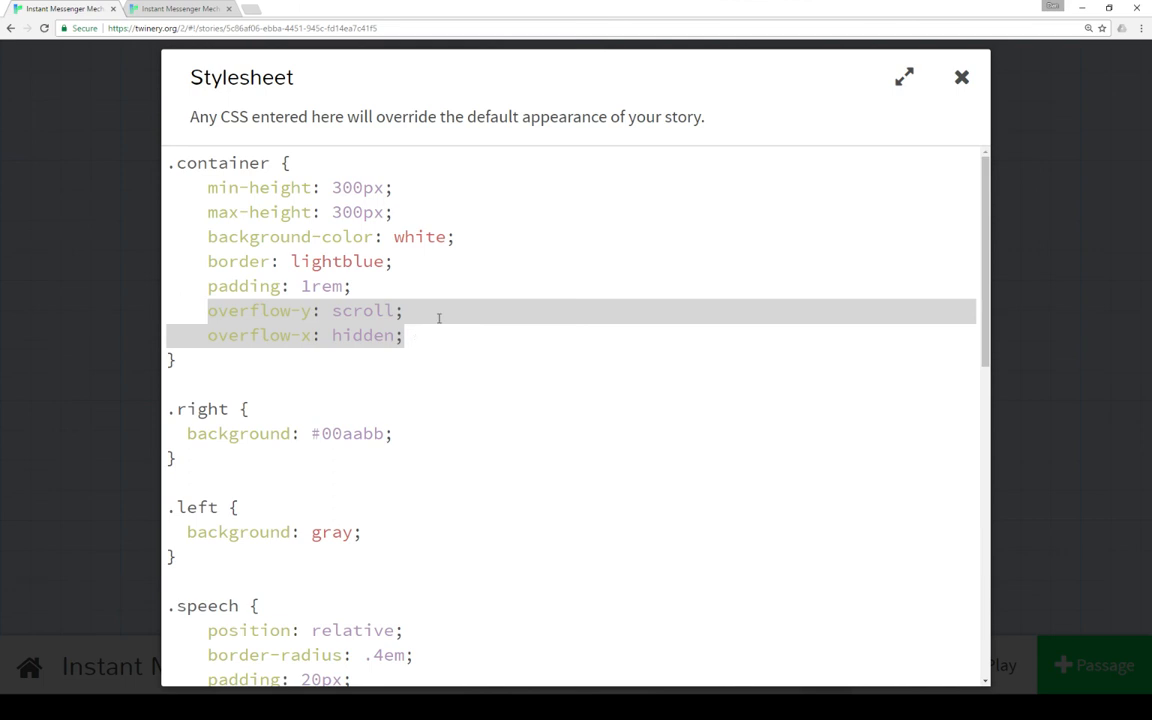
pyautogui.scroll(-3)
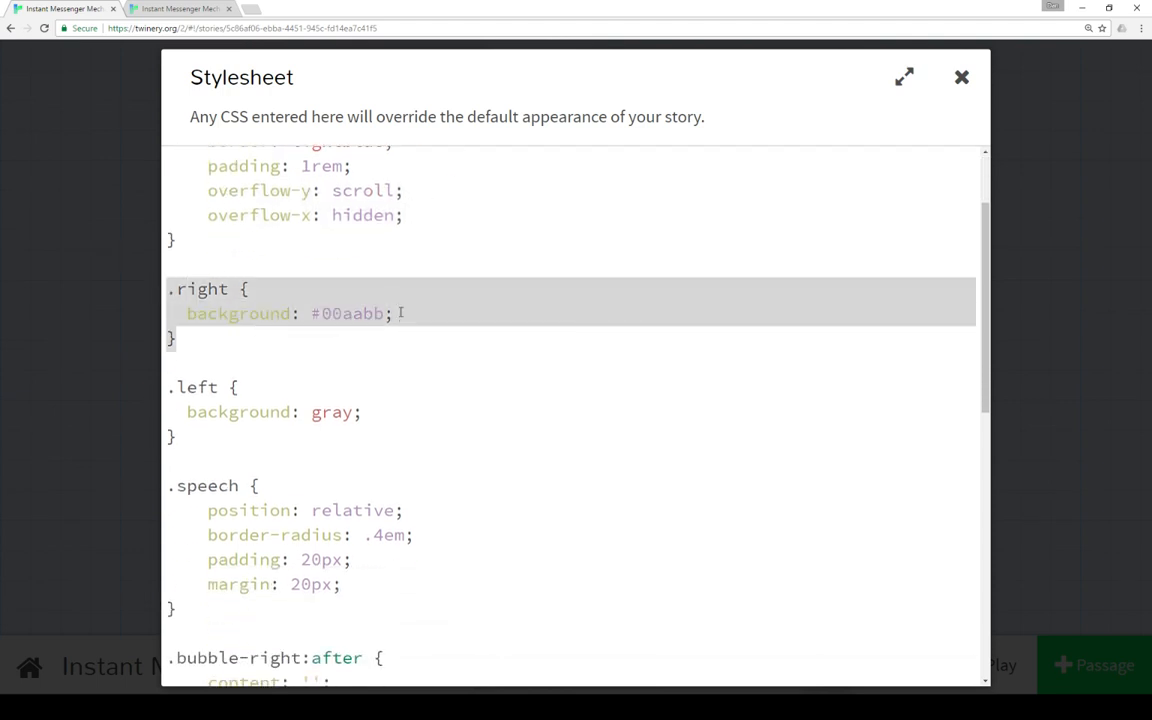
pyautogui.scroll(-3)
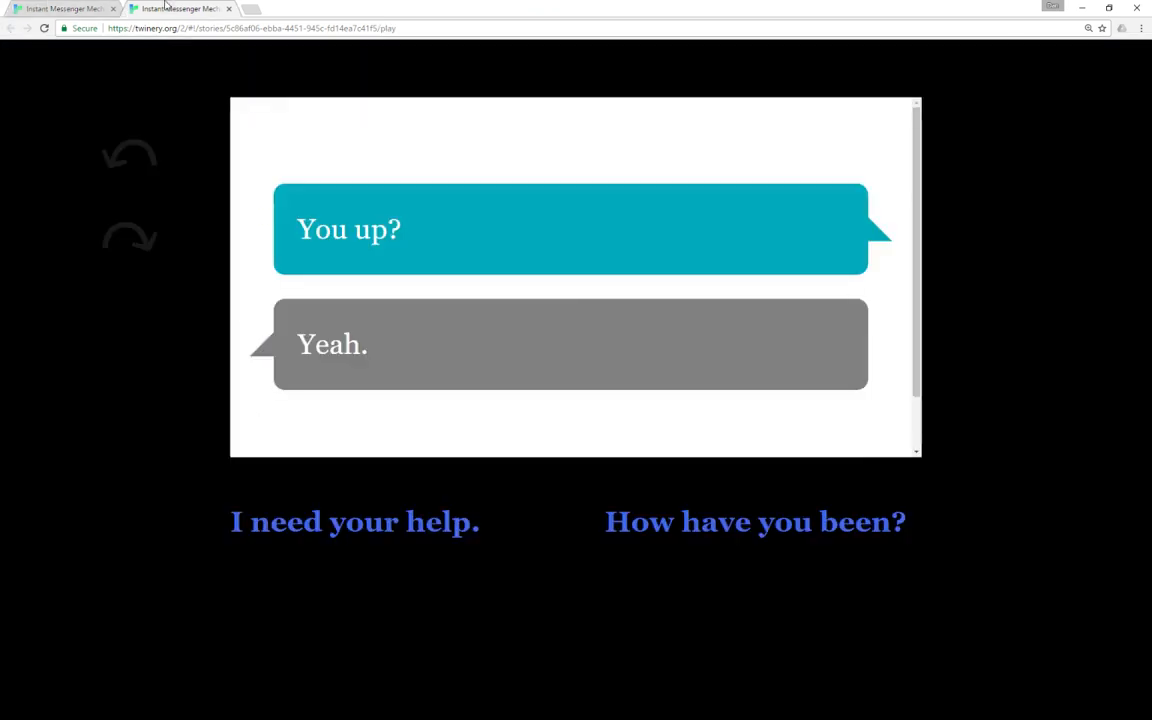
pyautogui.moveTo(512, 224)
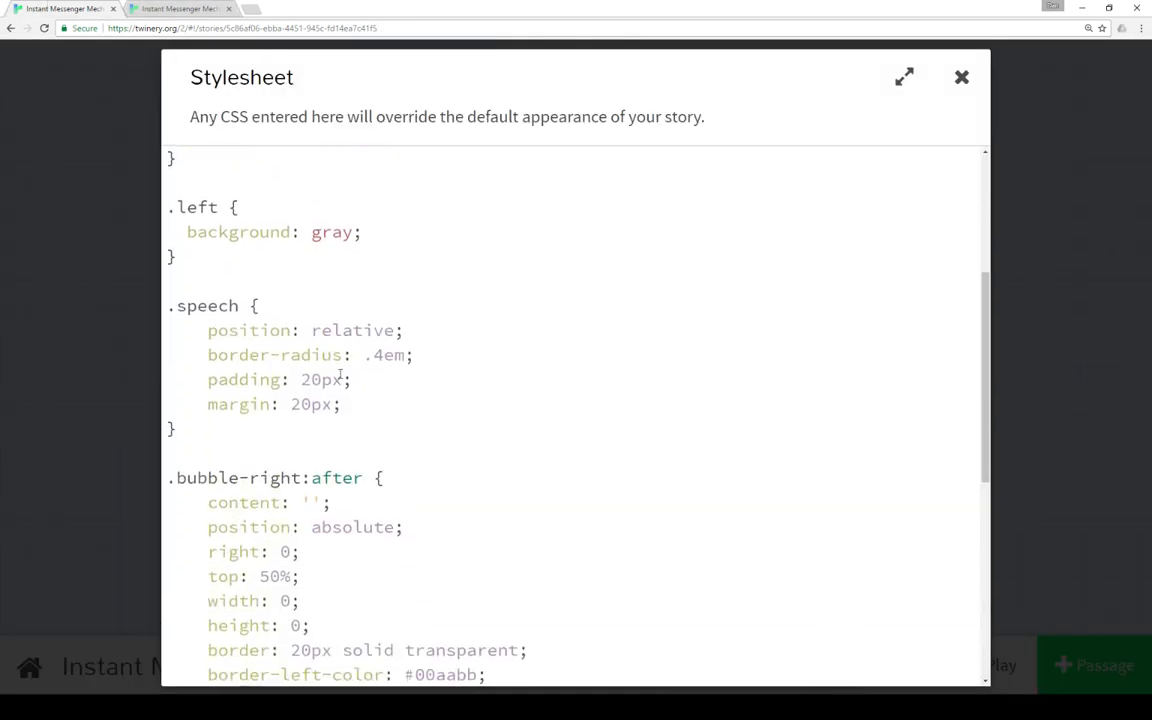
pyautogui.scroll(-3)
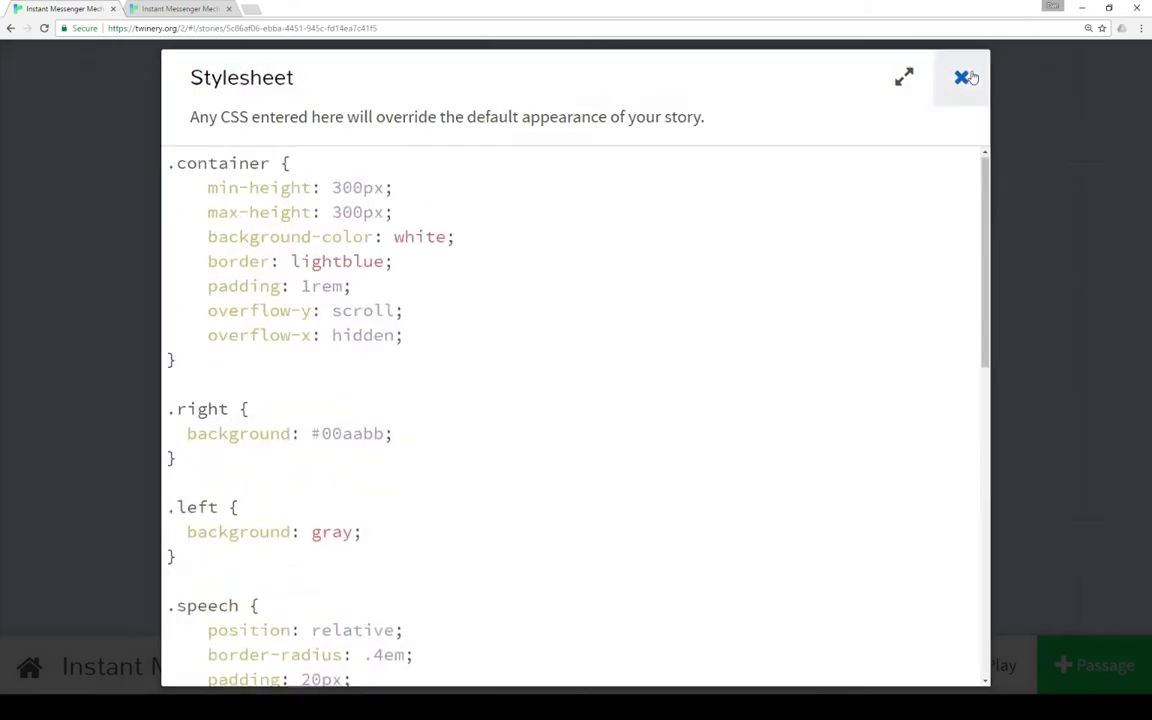
# Close the stylesheet, recheck the Start passage's two reply links, and close it.
pyautogui.click(960, 78)
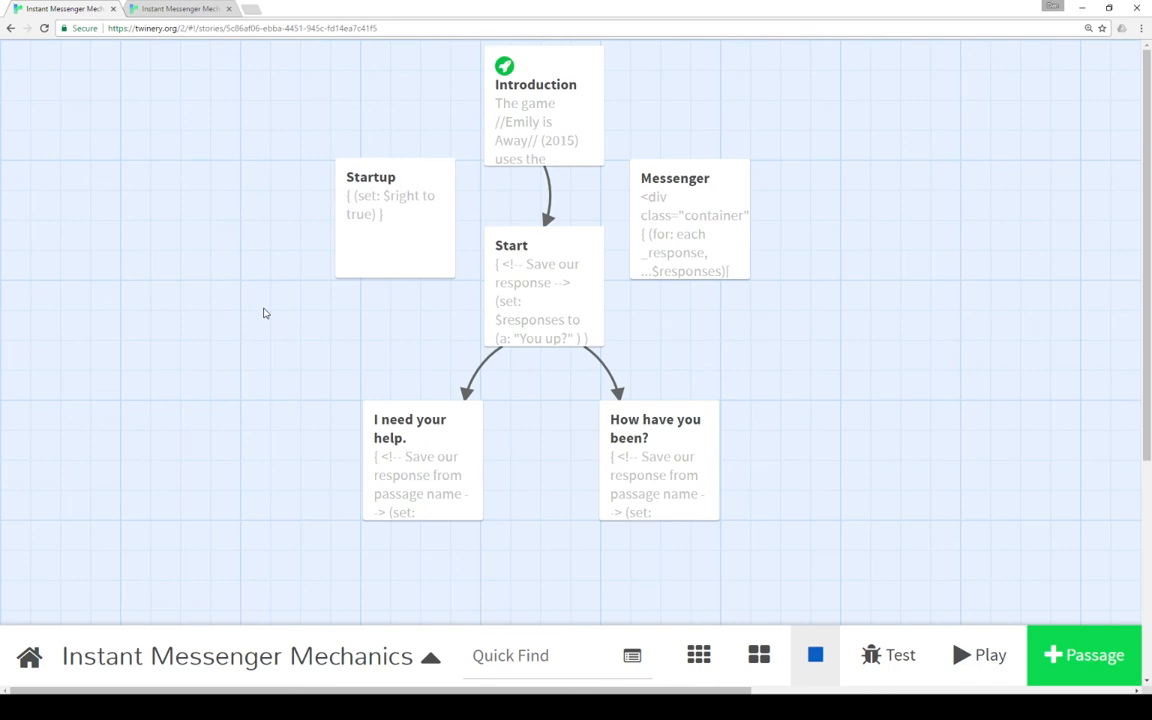
pyautogui.doubleClick(544, 290)
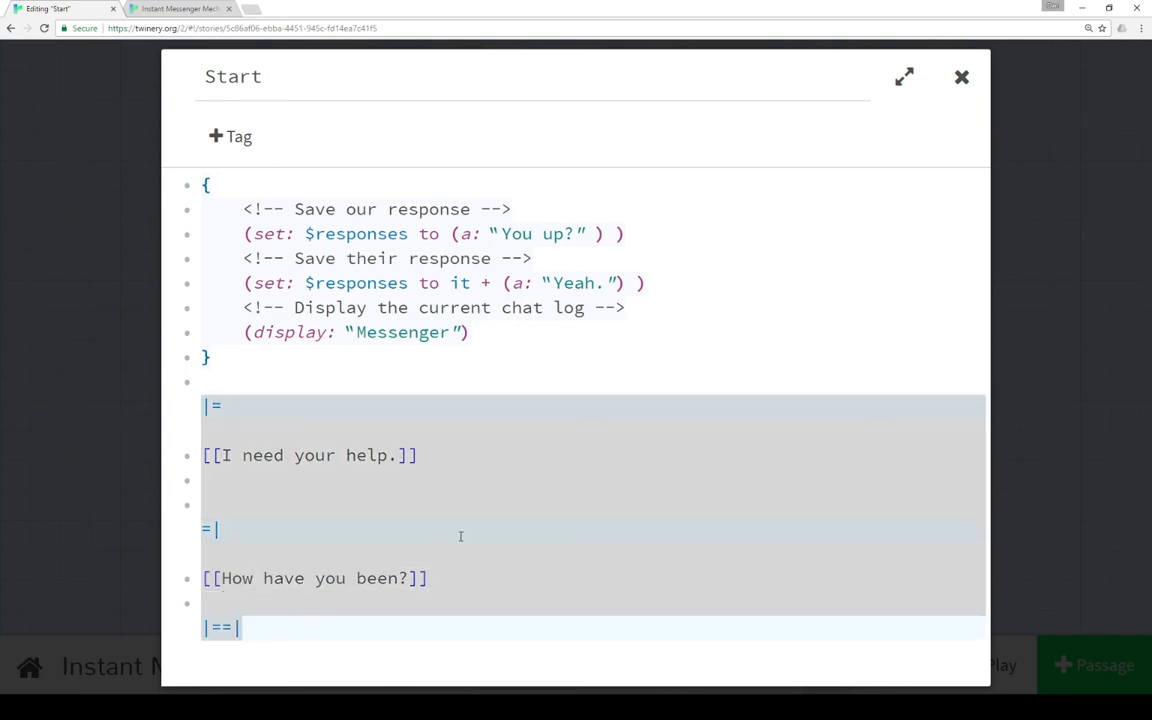
pyautogui.click(960, 76)
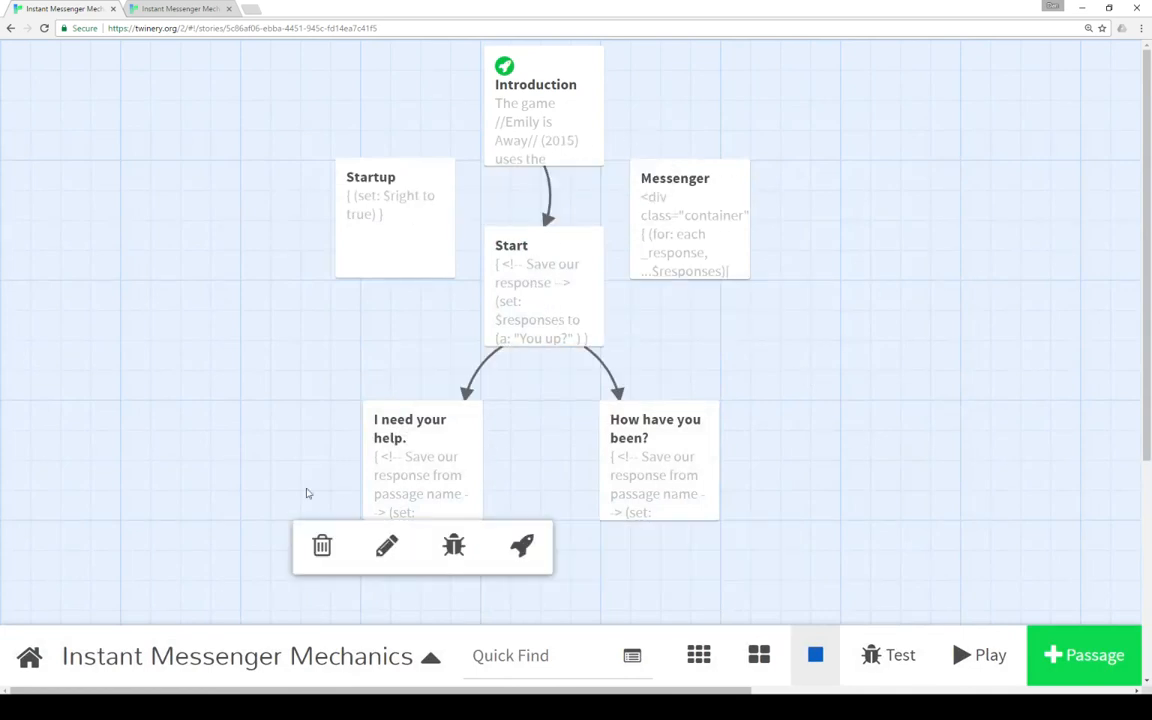
pyautogui.scroll(-3)
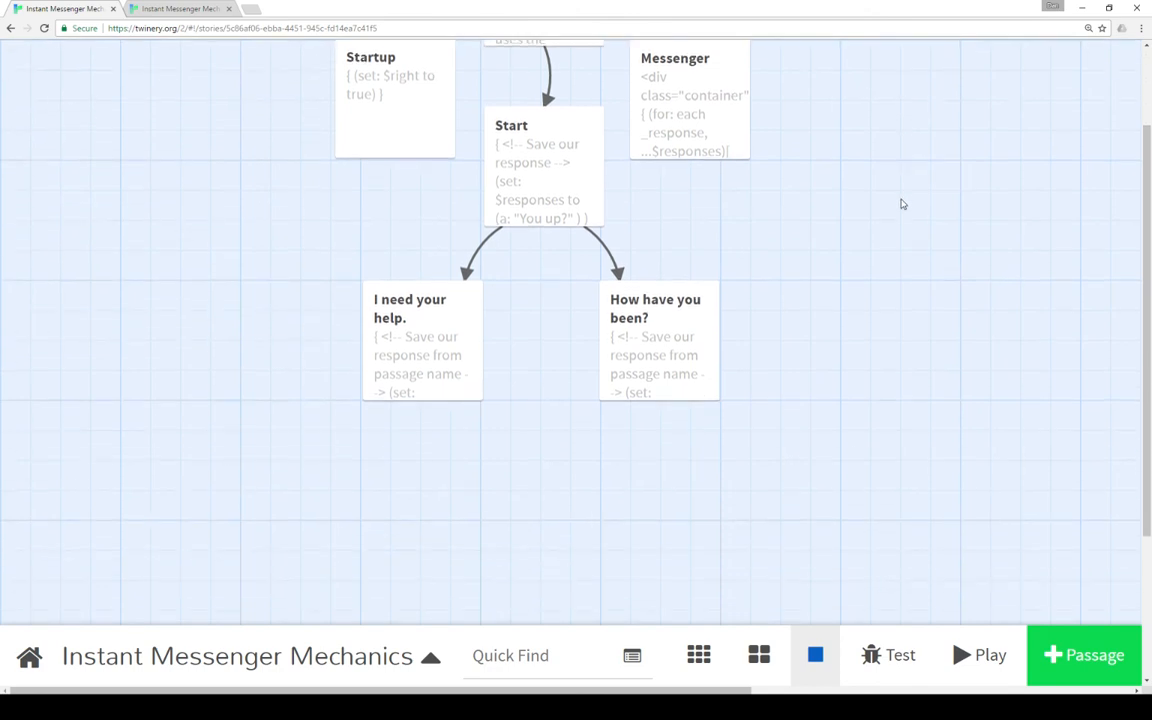
pyautogui.moveTo(932, 312)
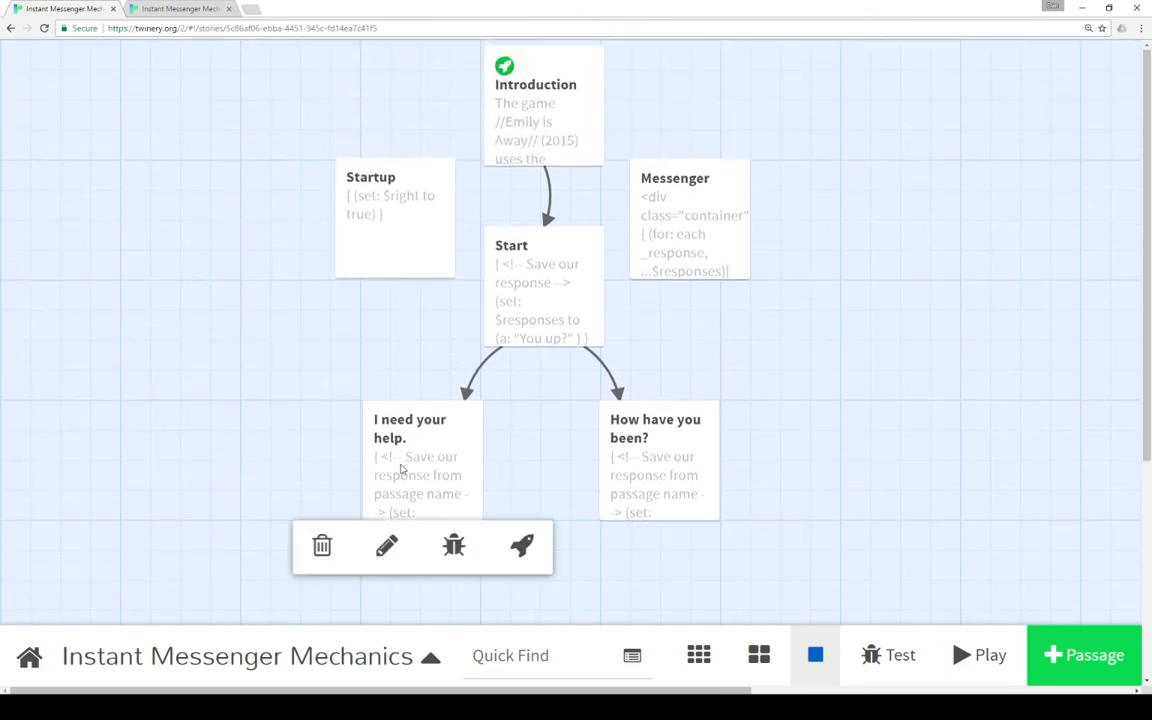
pyautogui.click(798, 368)
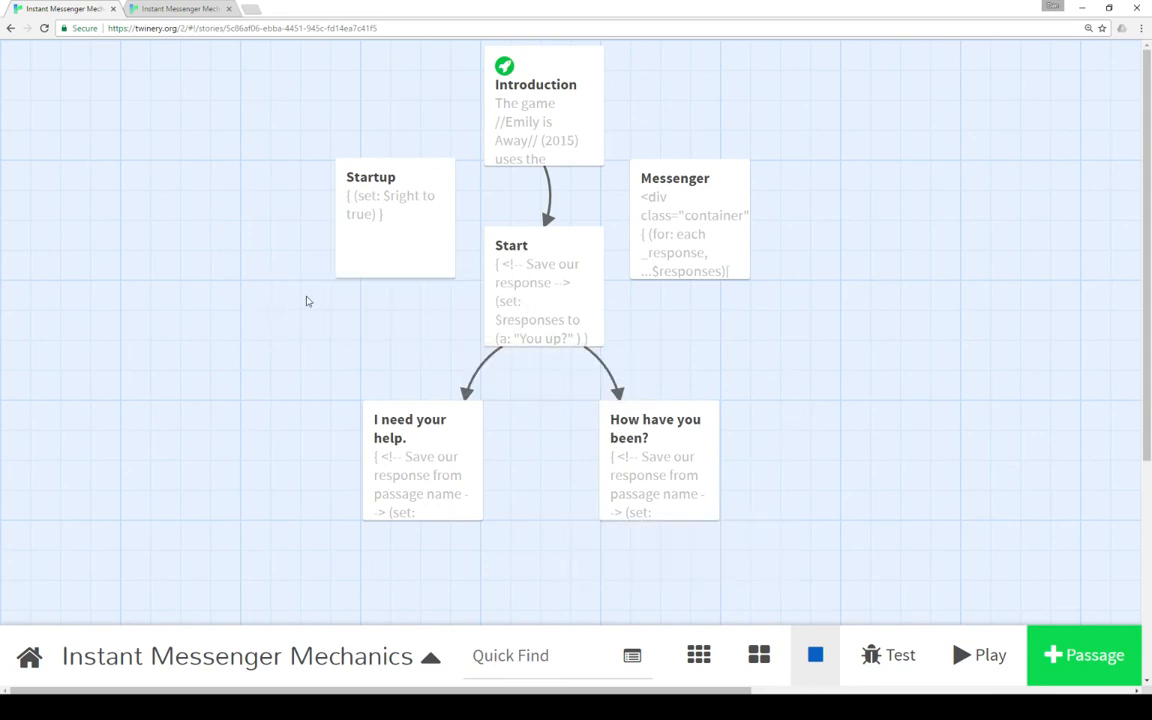
pyautogui.moveTo(416, 332)
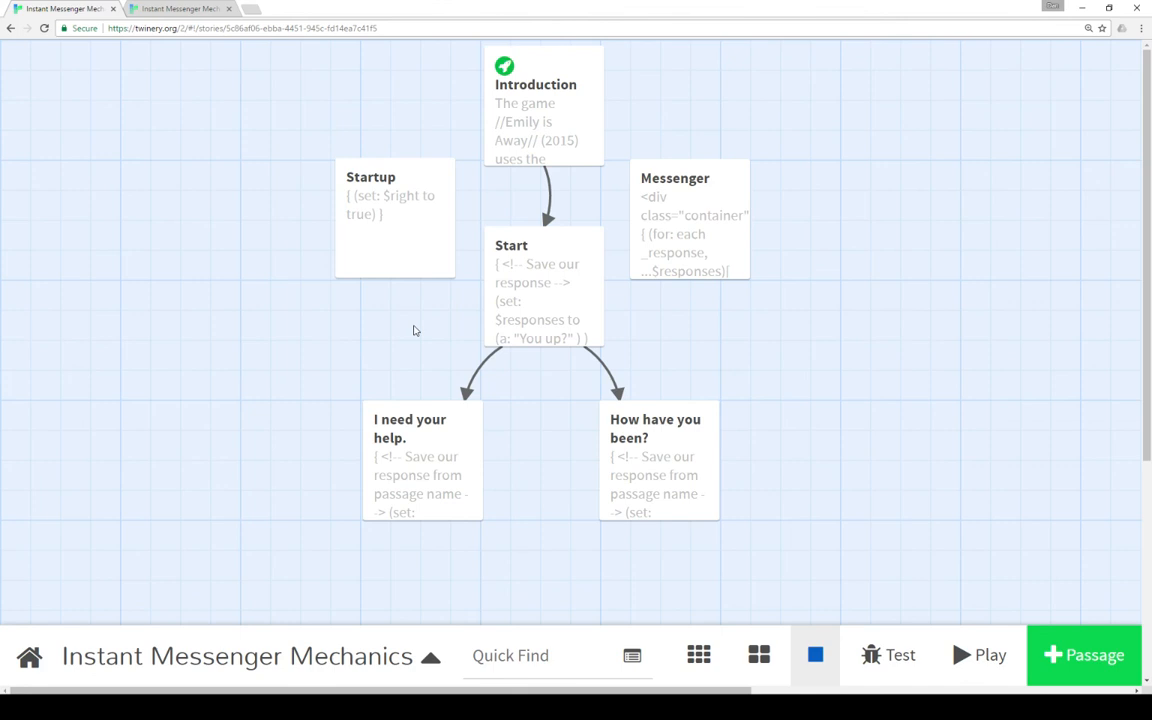
pyautogui.moveTo(316, 320)
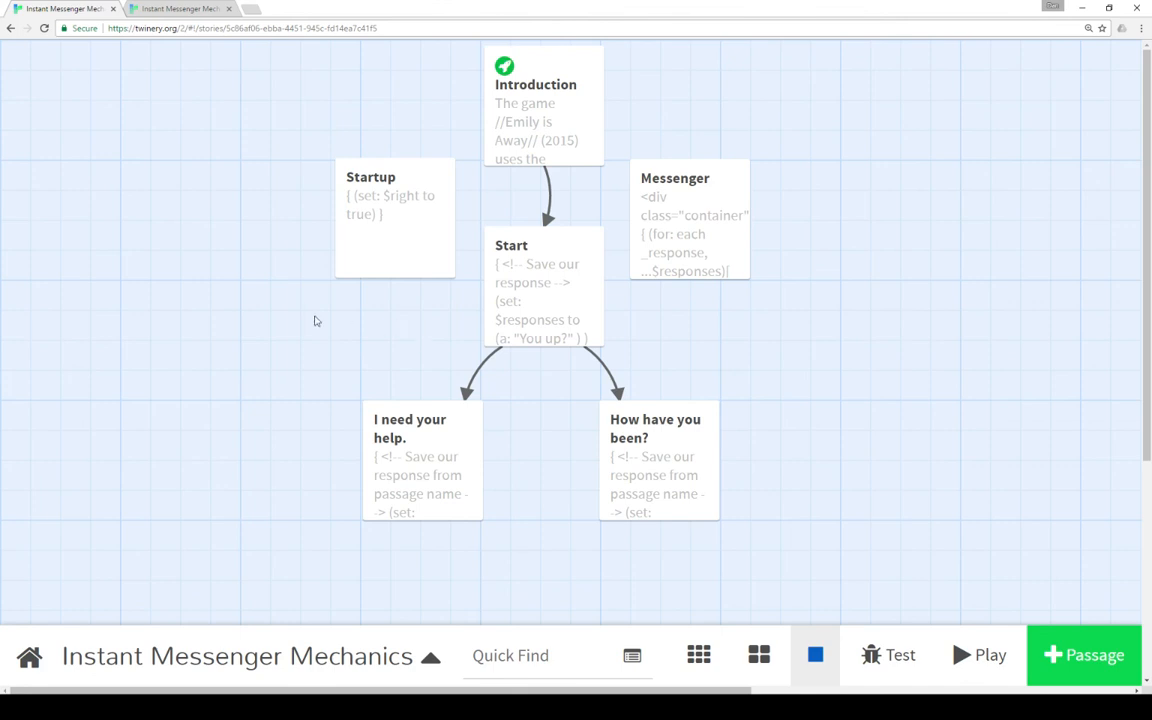
pyautogui.moveTo(308, 322)
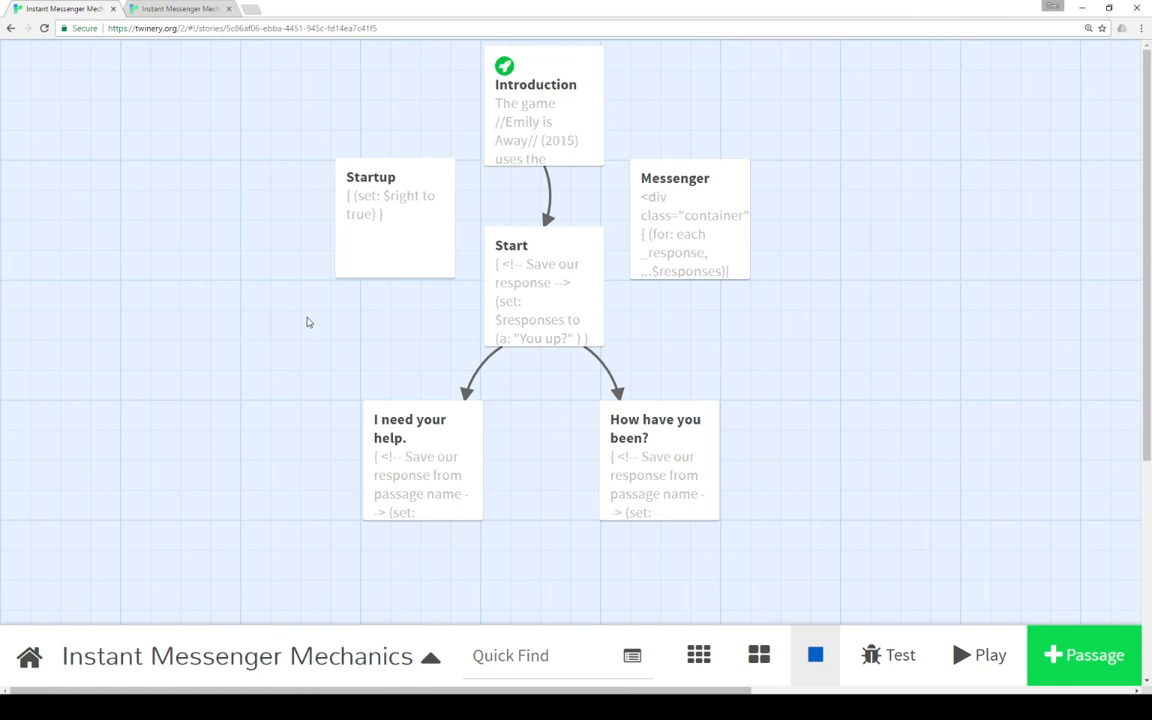